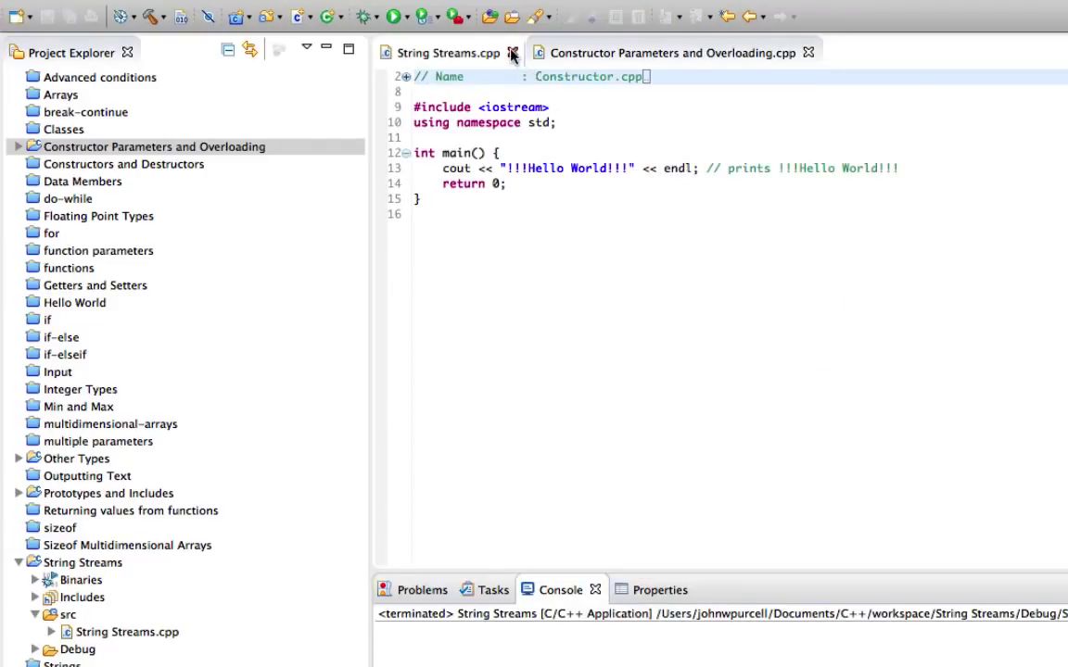
# Step: Close String Streams.cpp, then build and run the Constructor Parameters and Overloading project in the background
pyautogui.click(512, 52)
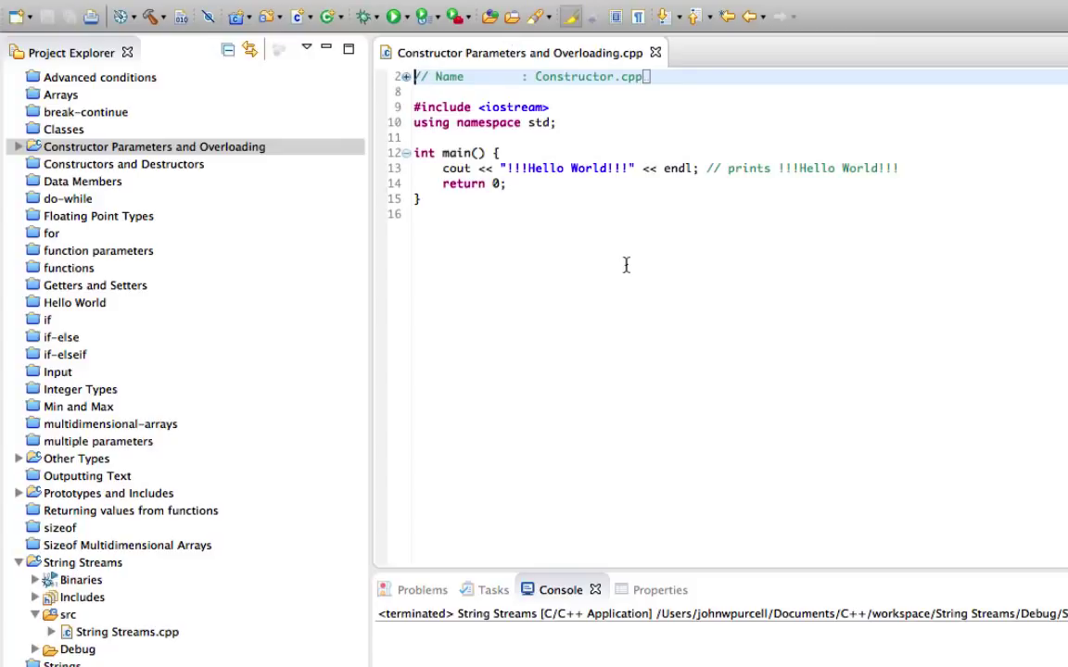
pyautogui.moveTo(182, 158)
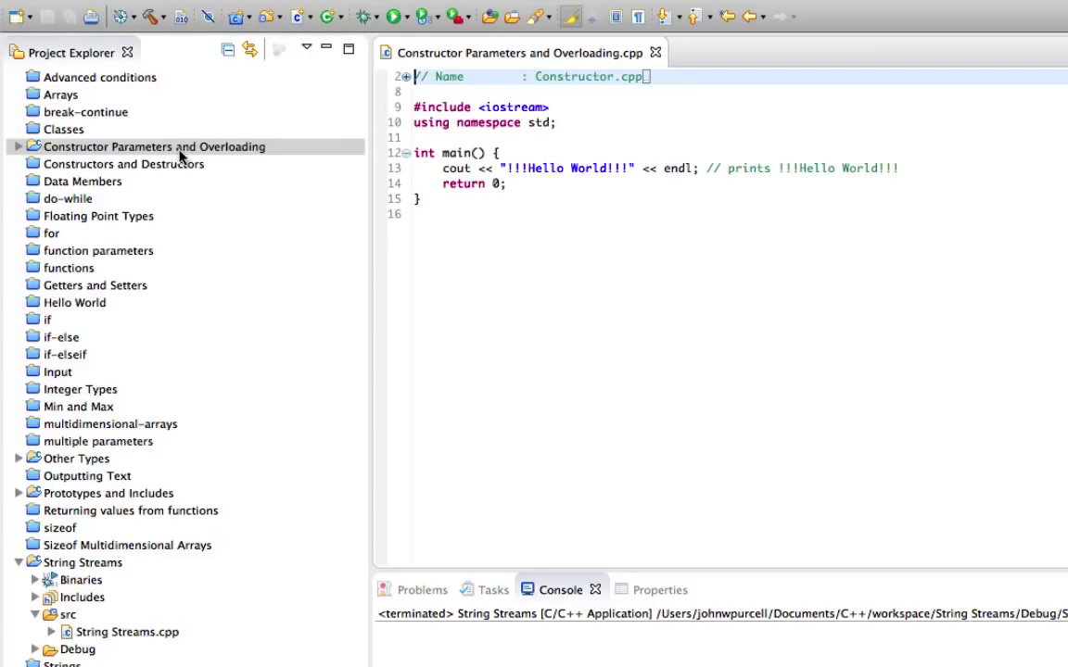
pyautogui.click(152, 146)
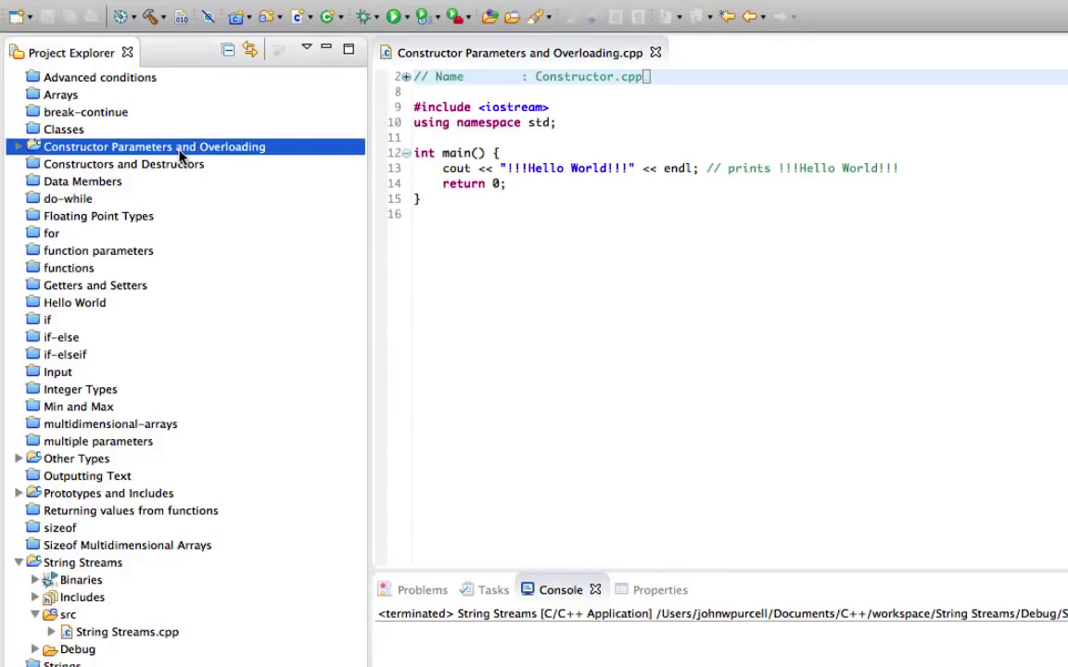
pyautogui.click(521, 11)
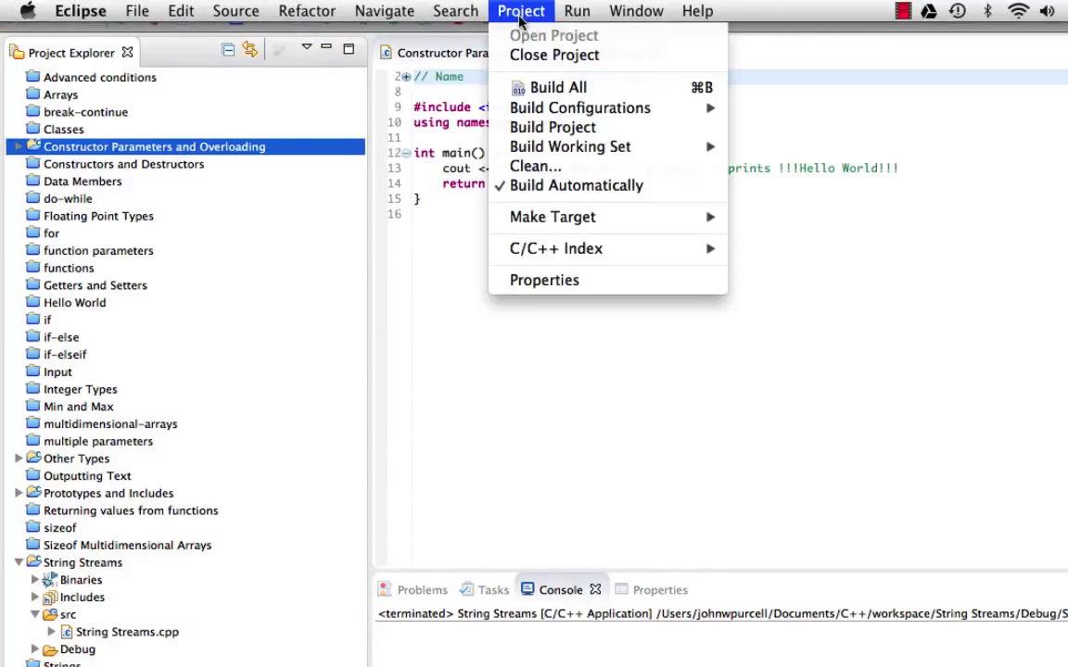
pyautogui.click(552, 126)
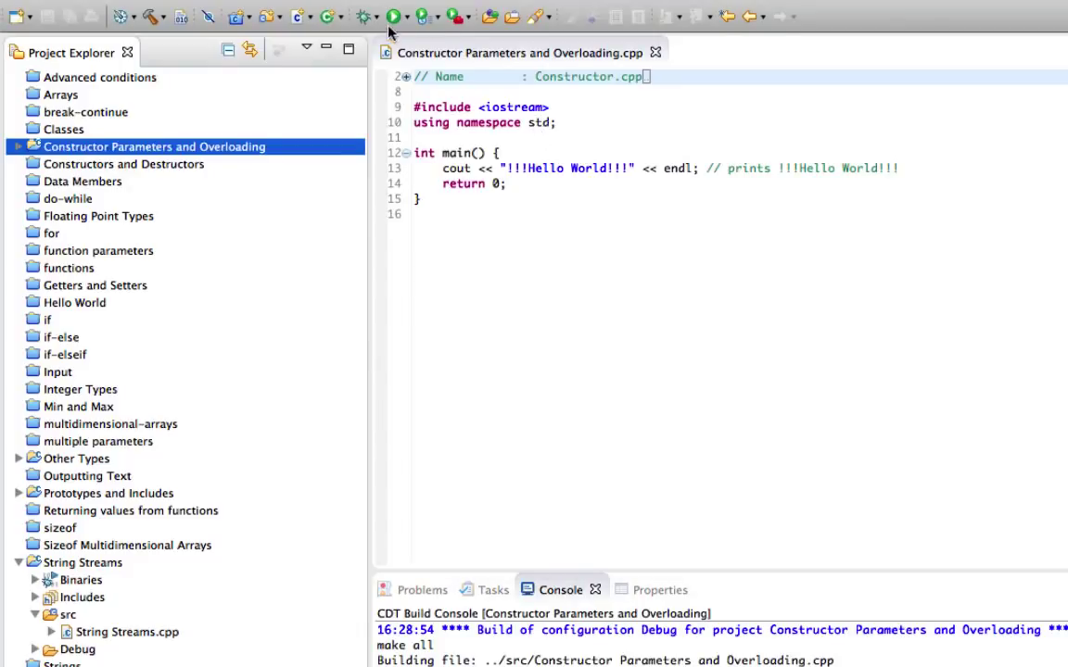
pyautogui.click(393, 15)
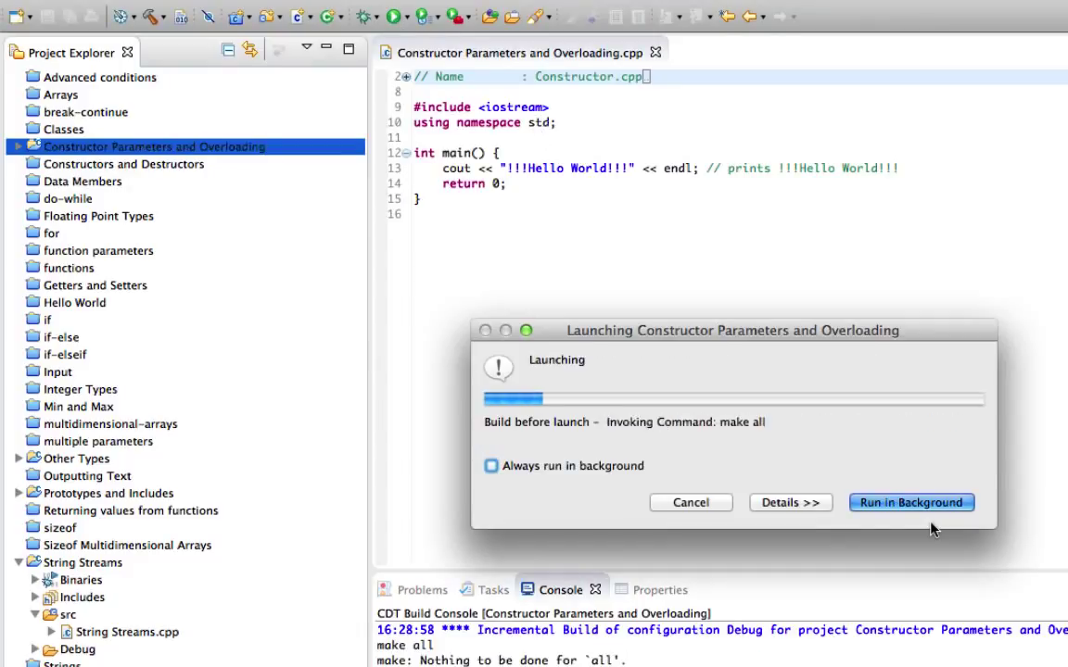
pyautogui.click(912, 502)
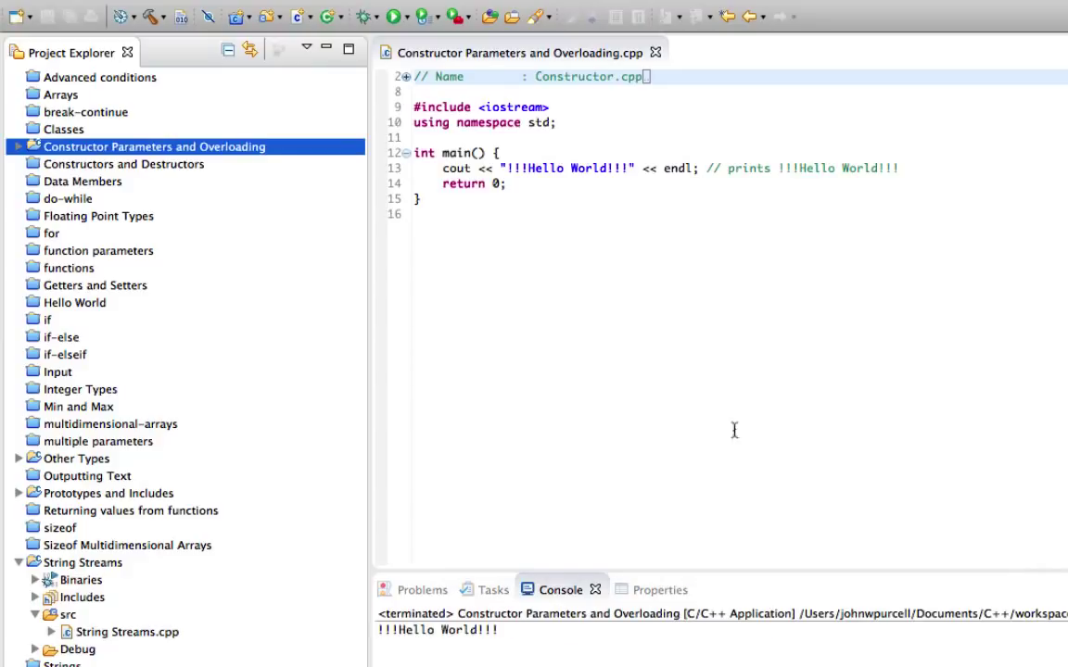
# Step: Create a new C++ class named Person in the project via New > Class
pyautogui.rightClick(152, 147)
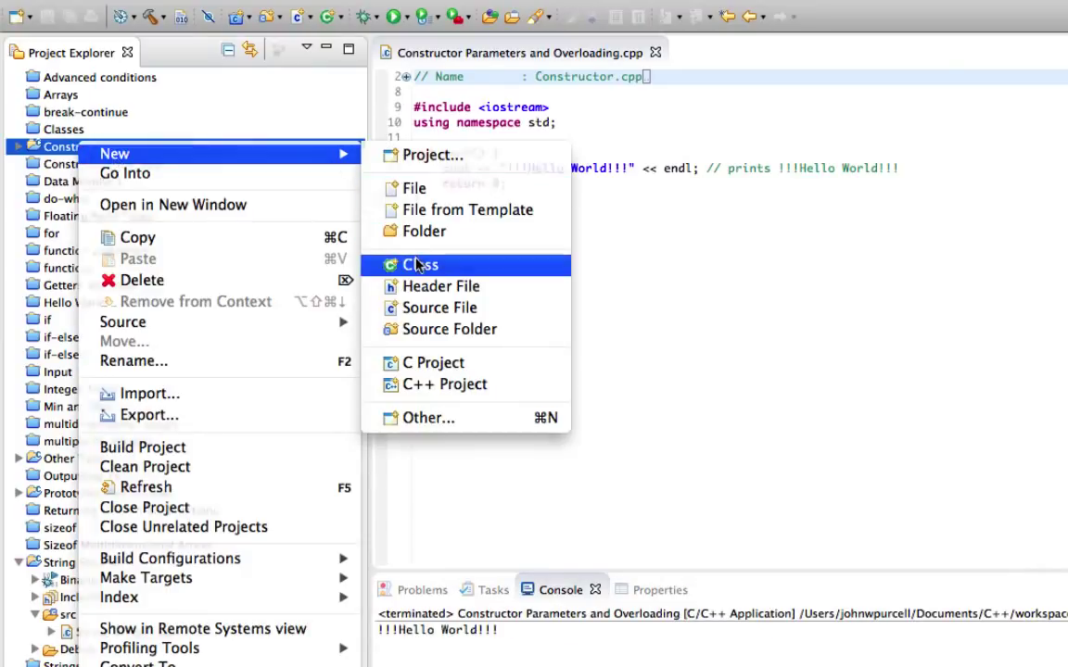
pyautogui.click(421, 265)
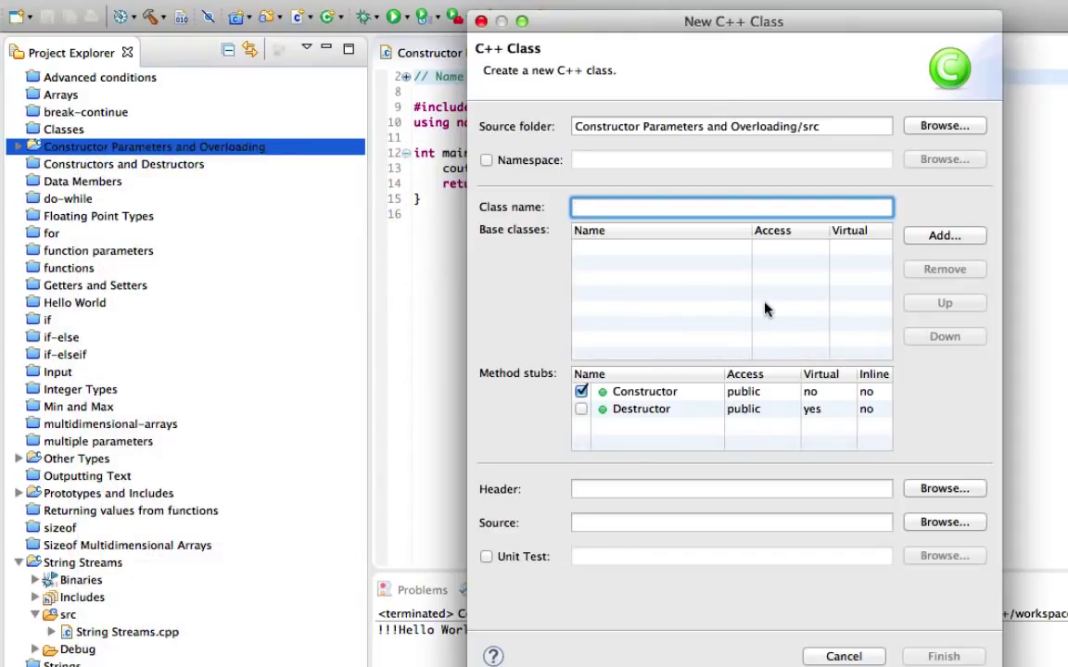
pyautogui.write('Person')
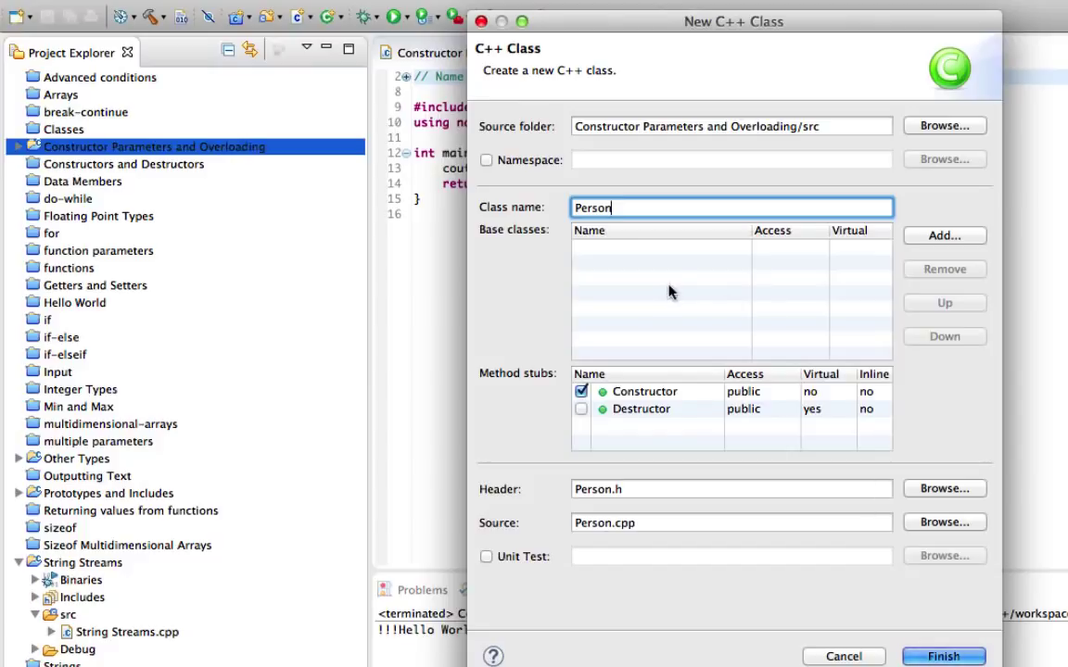
pyautogui.moveTo(512, 441)
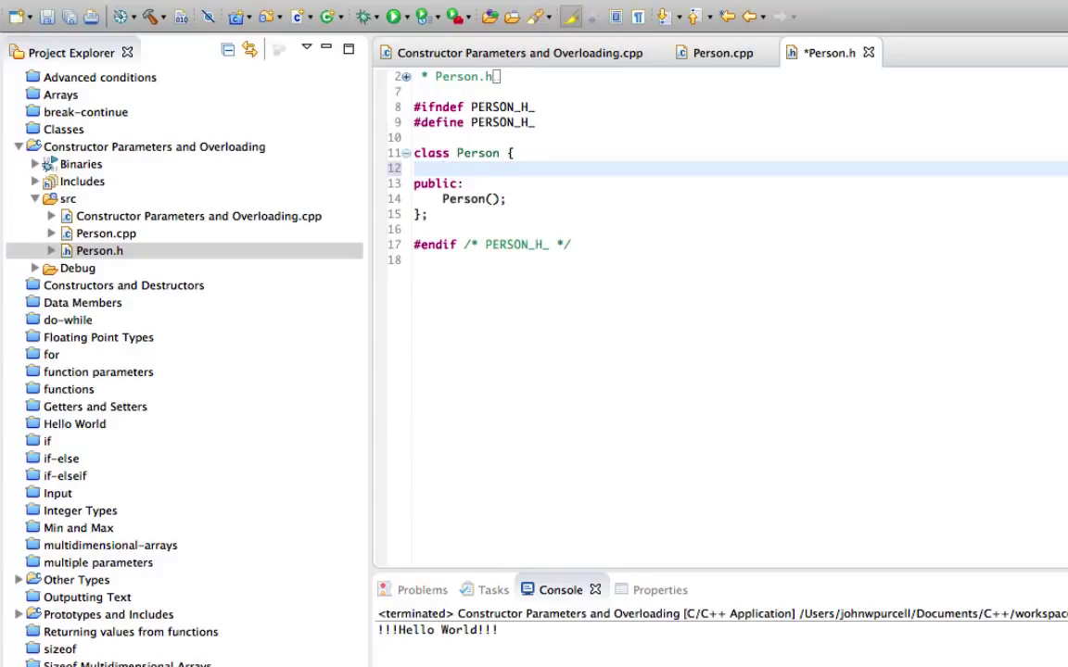
# Step: Add a private section to Person with string name and int age members
pyautogui.write('private:')
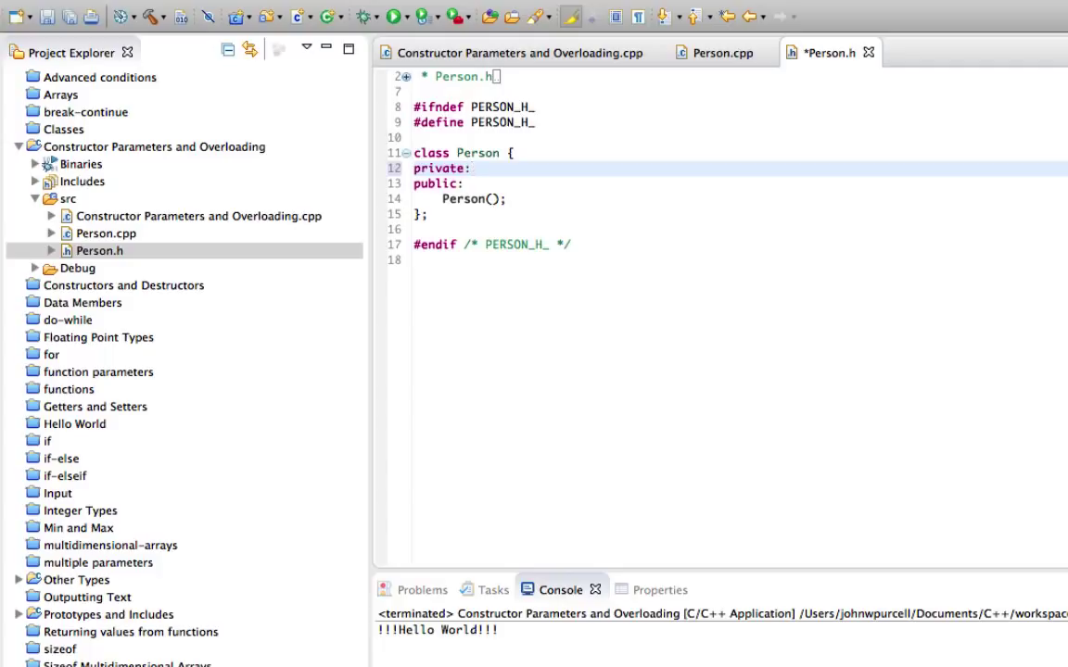
pyautogui.write('st')
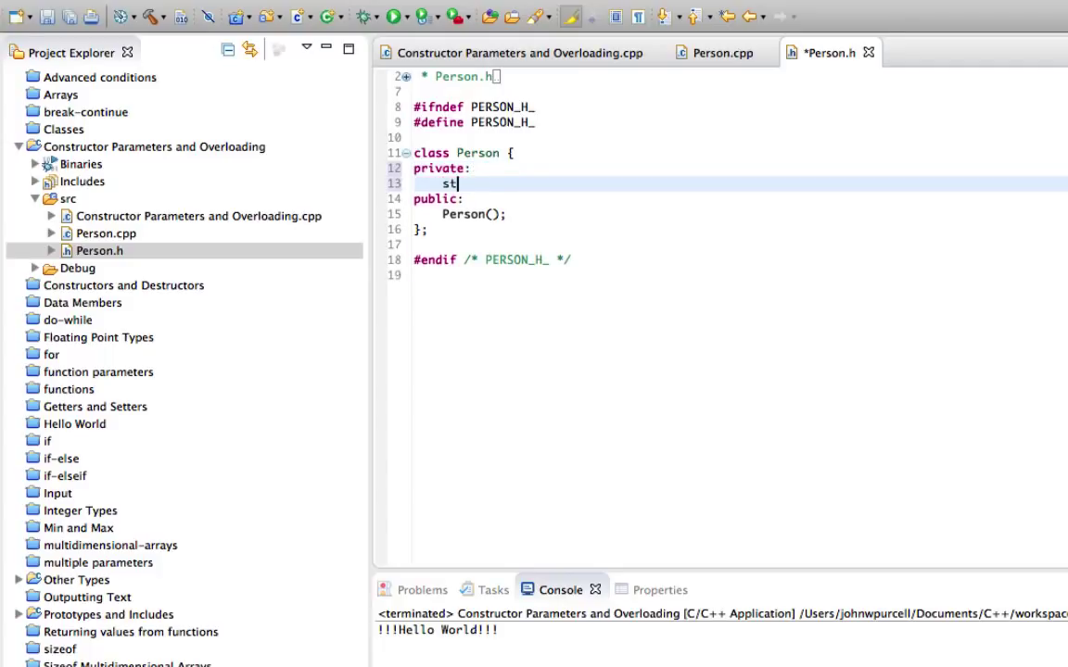
pyautogui.write('ring name;')
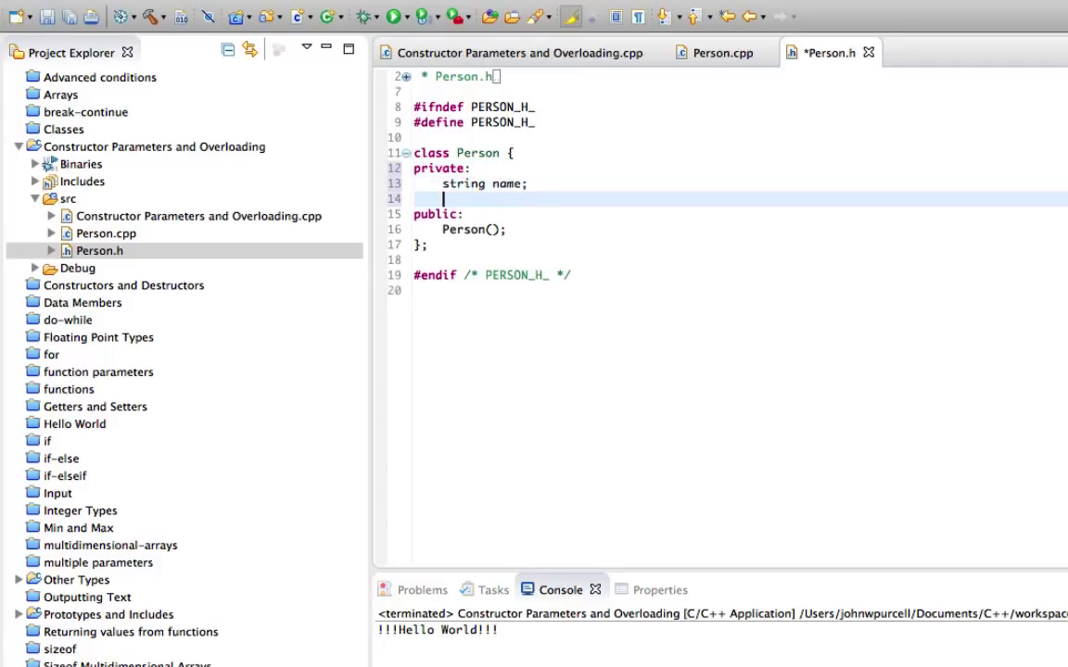
pyautogui.write('int age;')
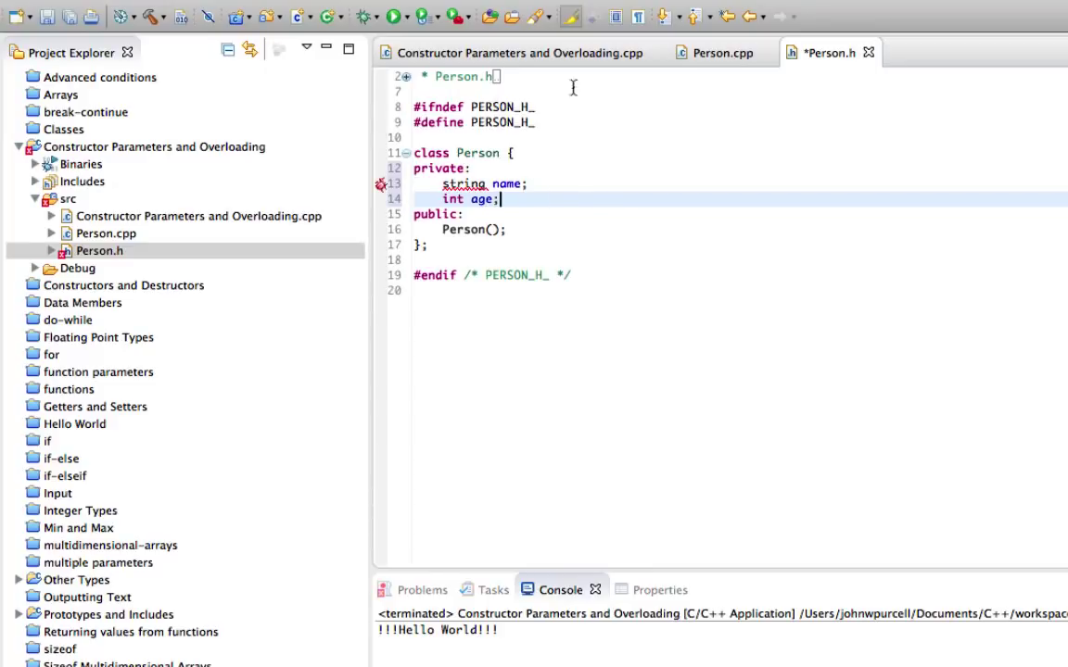
# Step: Add #include <iostream> and using namespace std to Person.h and save it
pyautogui.press('Return')
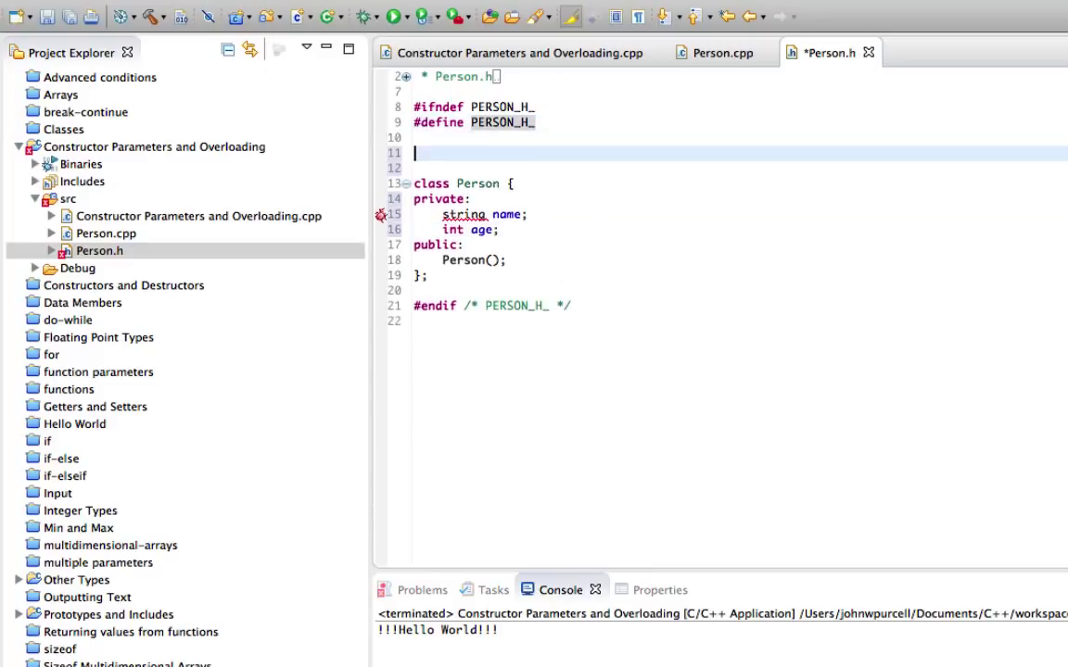
pyautogui.write('#include <i>')
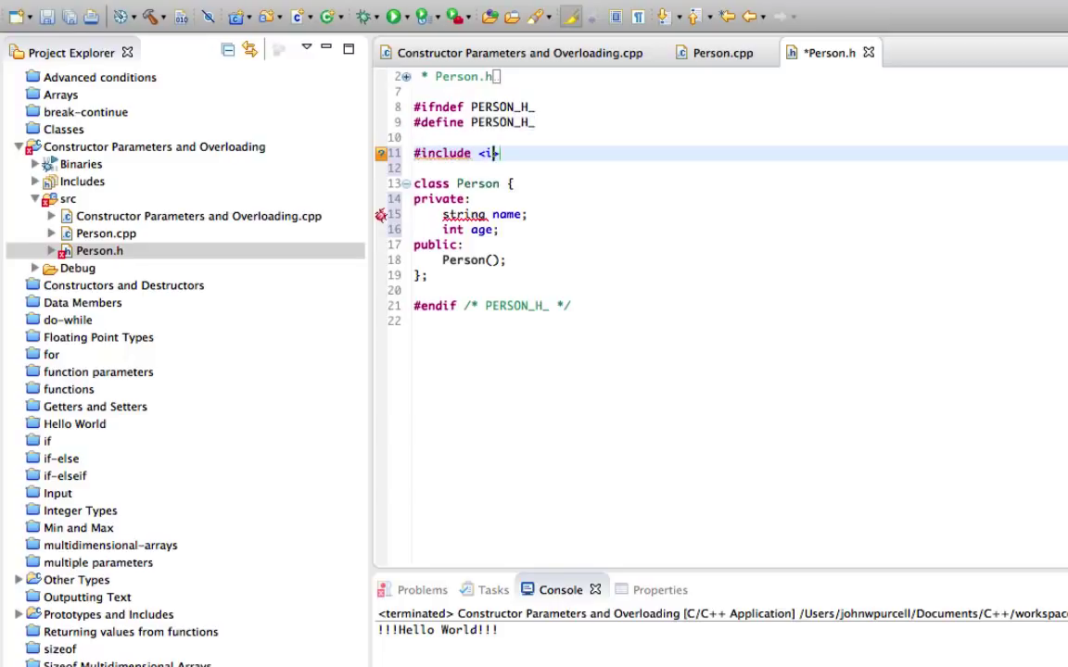
pyautogui.write('ostream>')
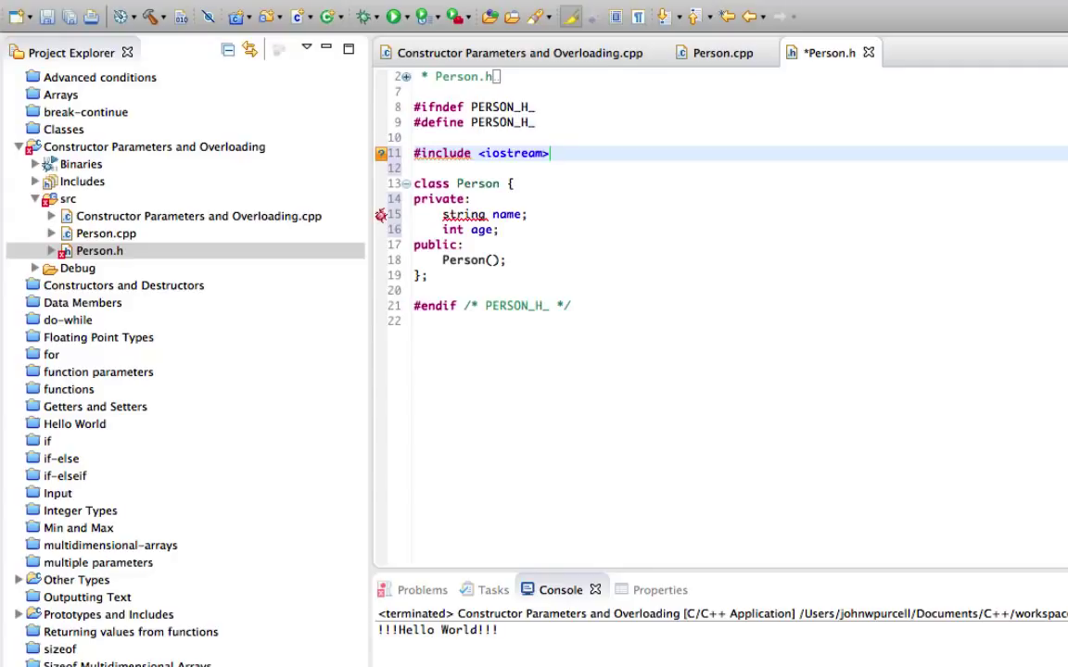
pyautogui.write('us')
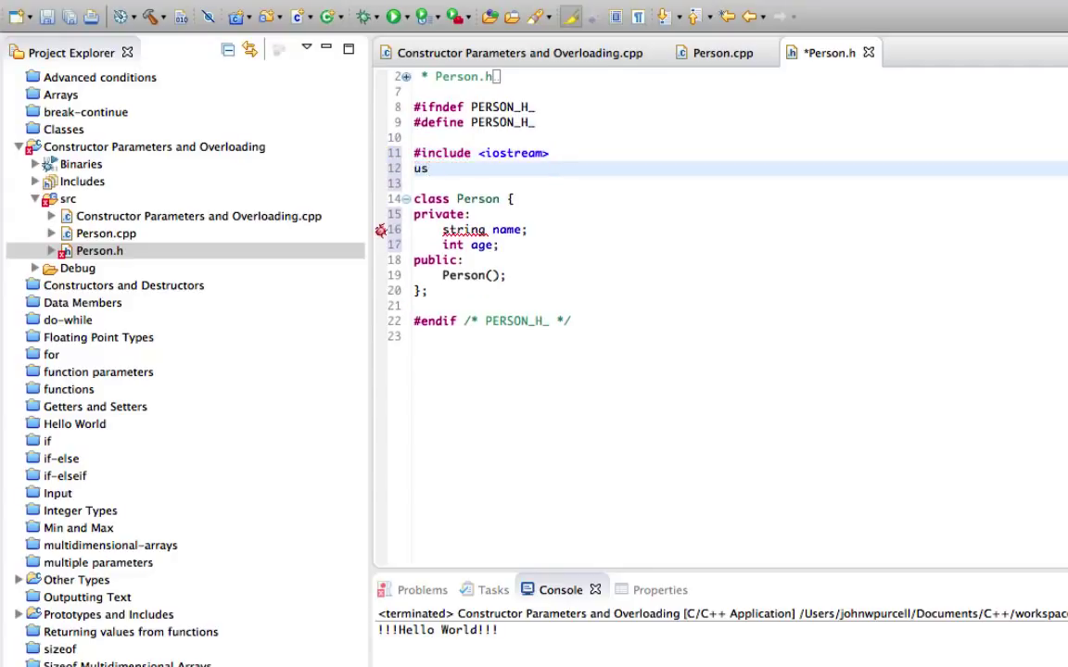
pyautogui.write('ing namespace std')
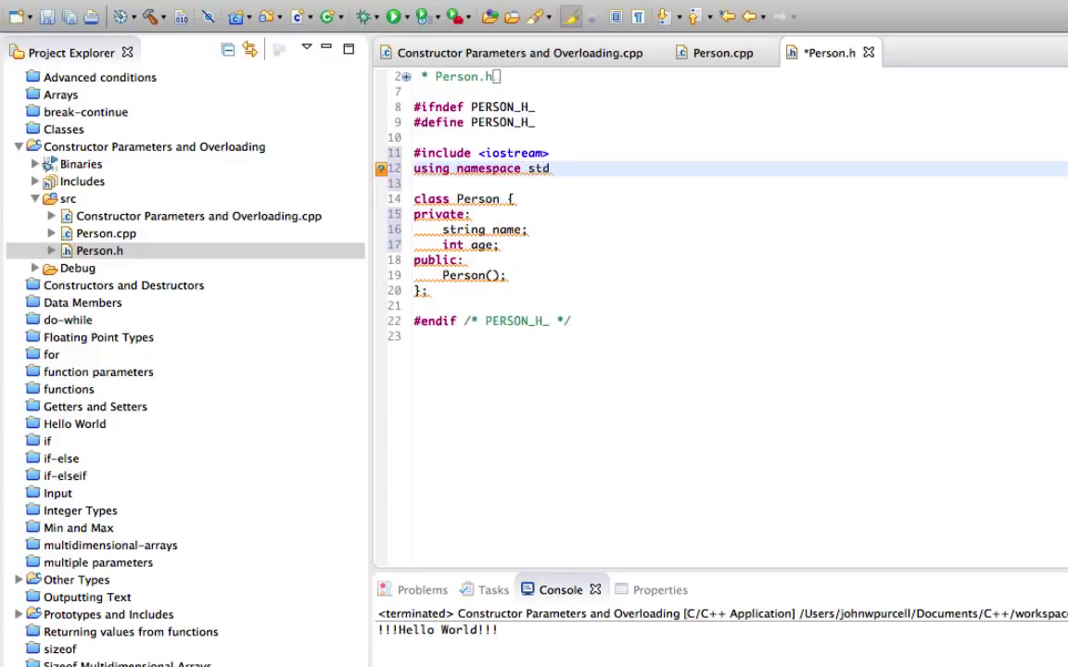
pyautogui.click(44, 16)
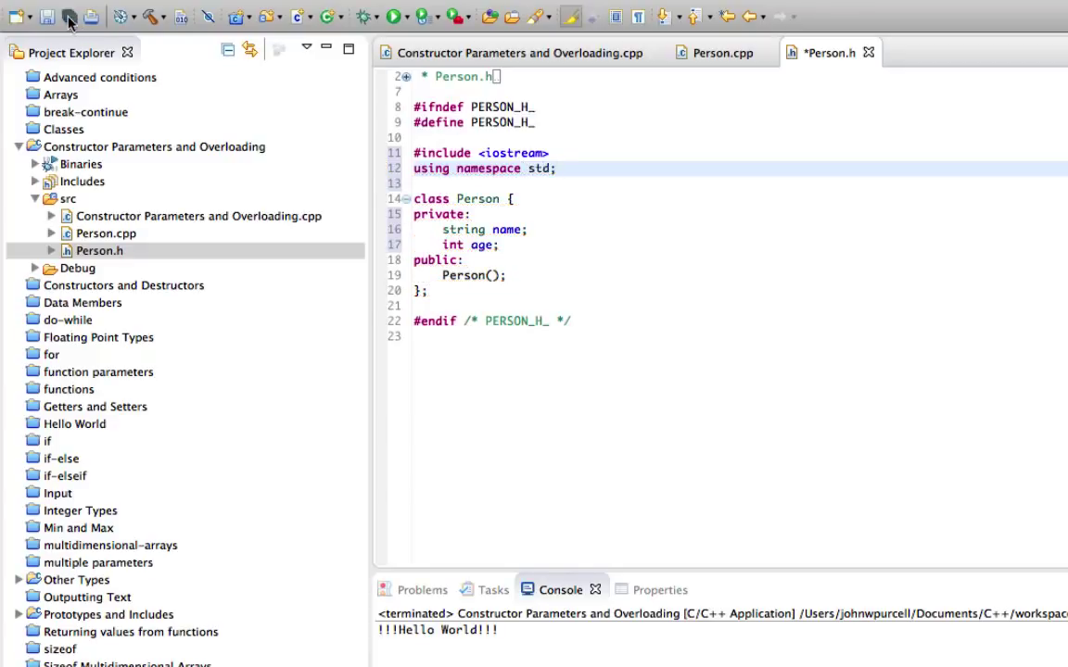
pyautogui.click(46, 17)
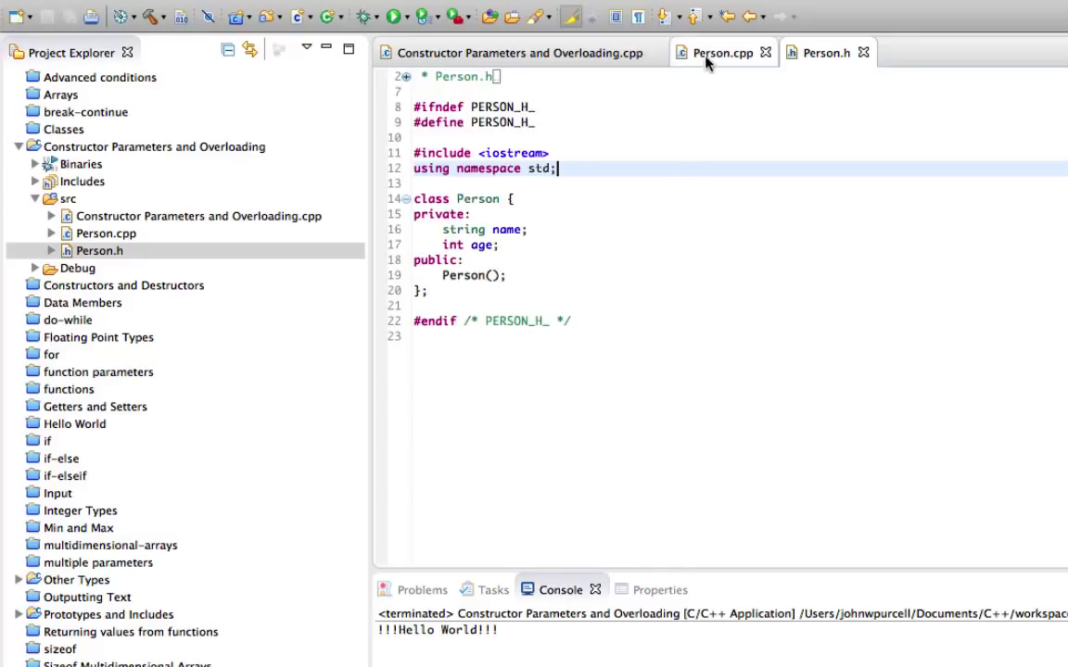
pyautogui.moveTo(719, 51)
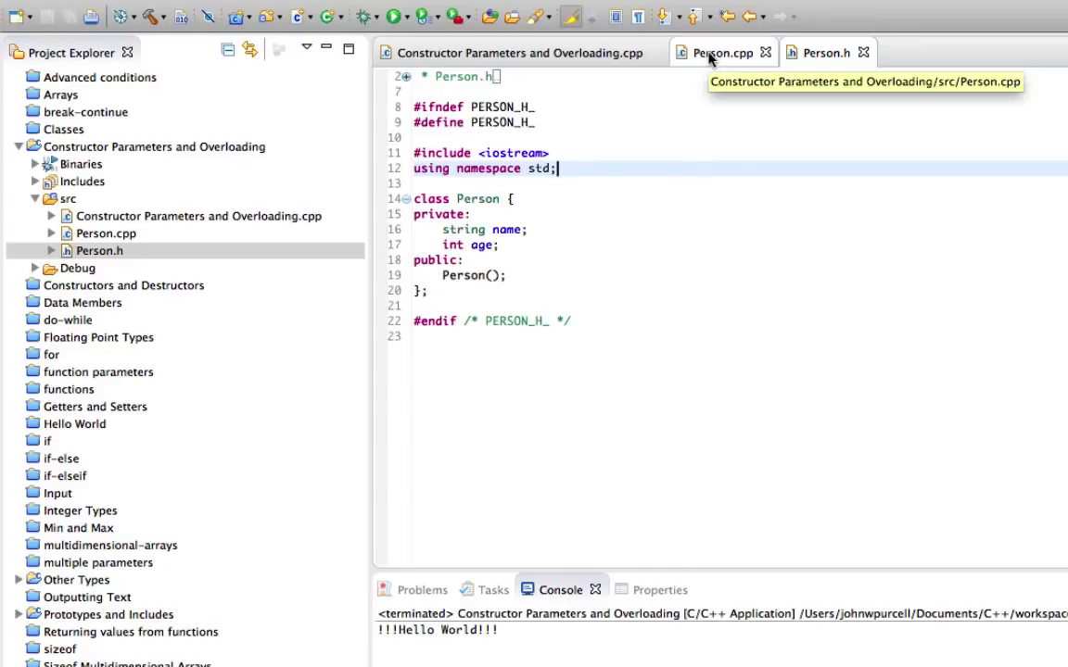
# Step: In Person.cpp's constructor set name = "undefined" and age = 0, then save
pyautogui.click(719, 52)
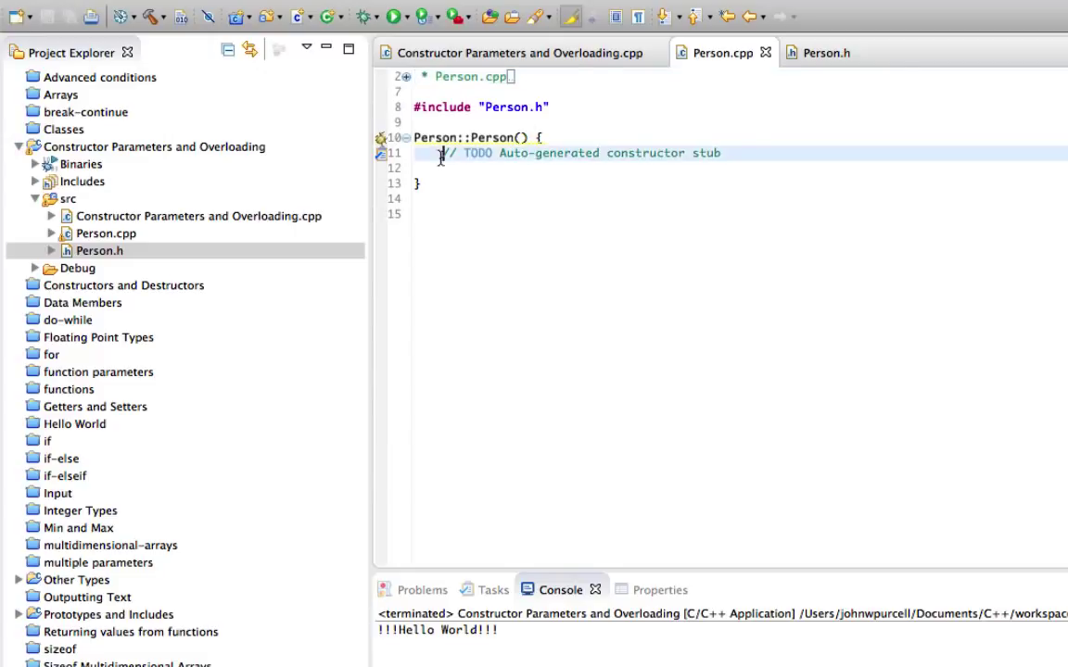
pyautogui.write('name')
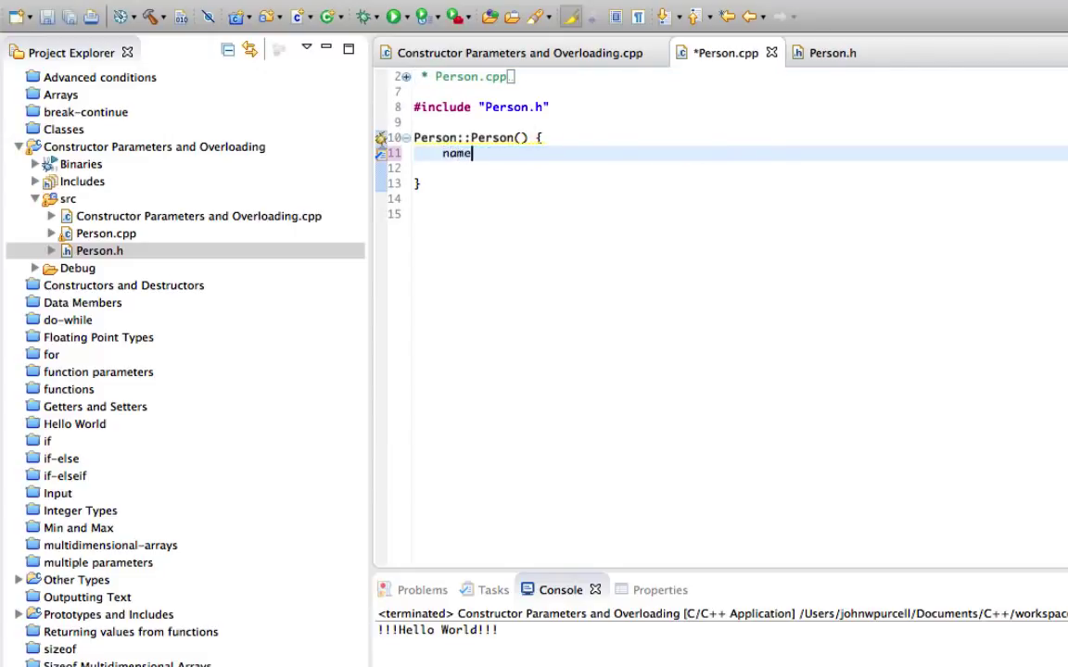
pyautogui.write('= "undefined";')
pyautogui.click(738, 167)
pyautogui.write('age')
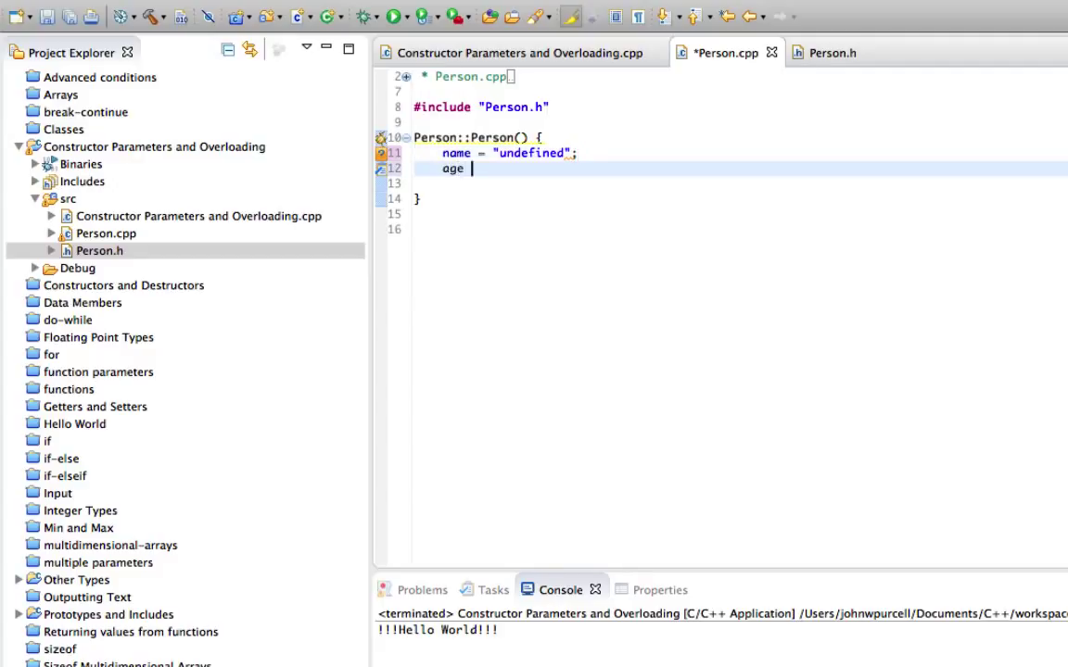
pyautogui.write('= 0;')
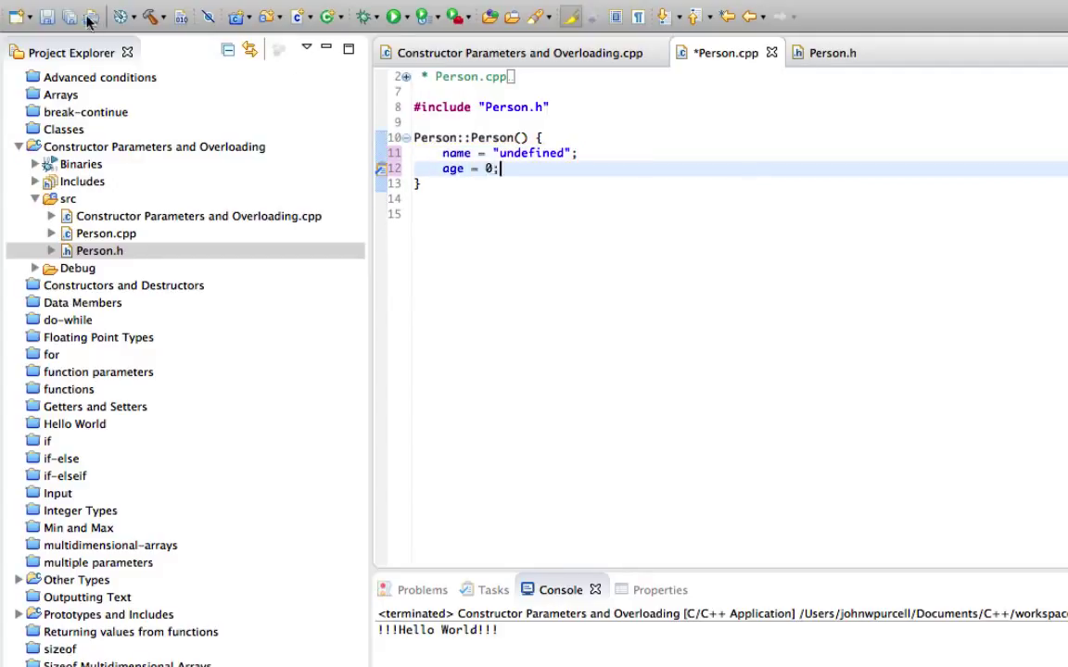
pyautogui.click(46, 16)
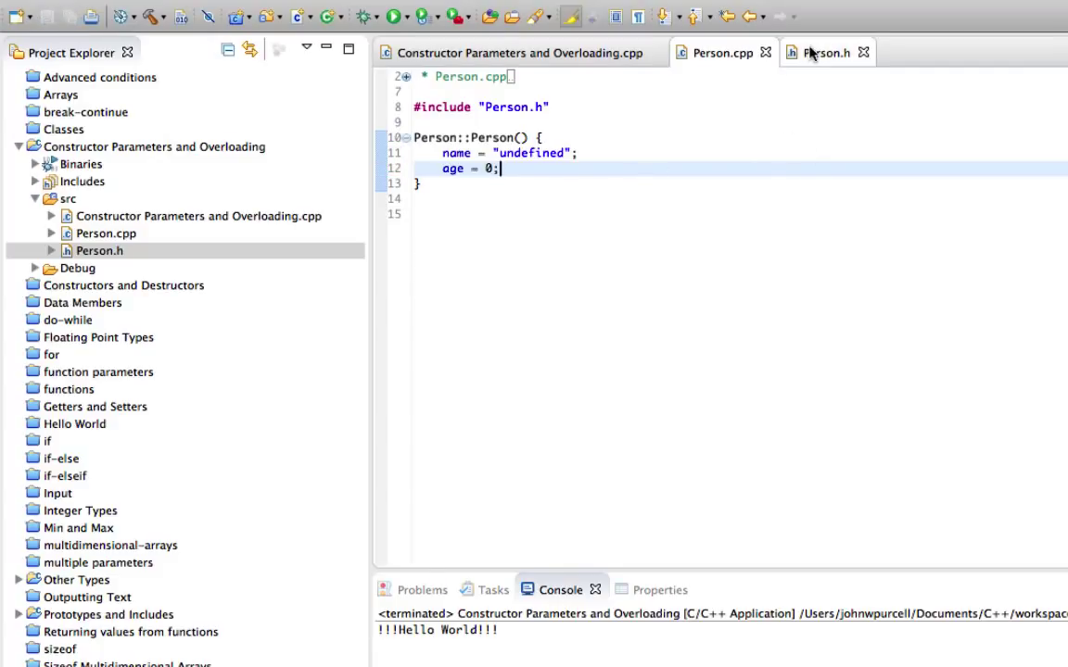
# Step: Declare string toString(); below the constructor in Person.h and save
pyautogui.click(823, 52)
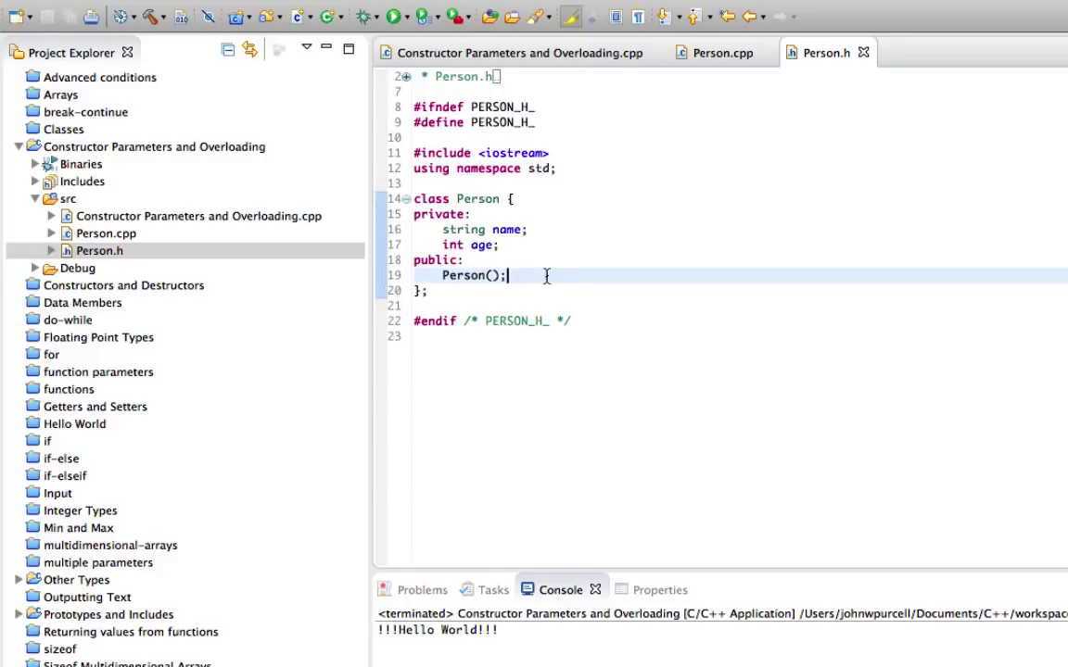
pyautogui.press('Return')
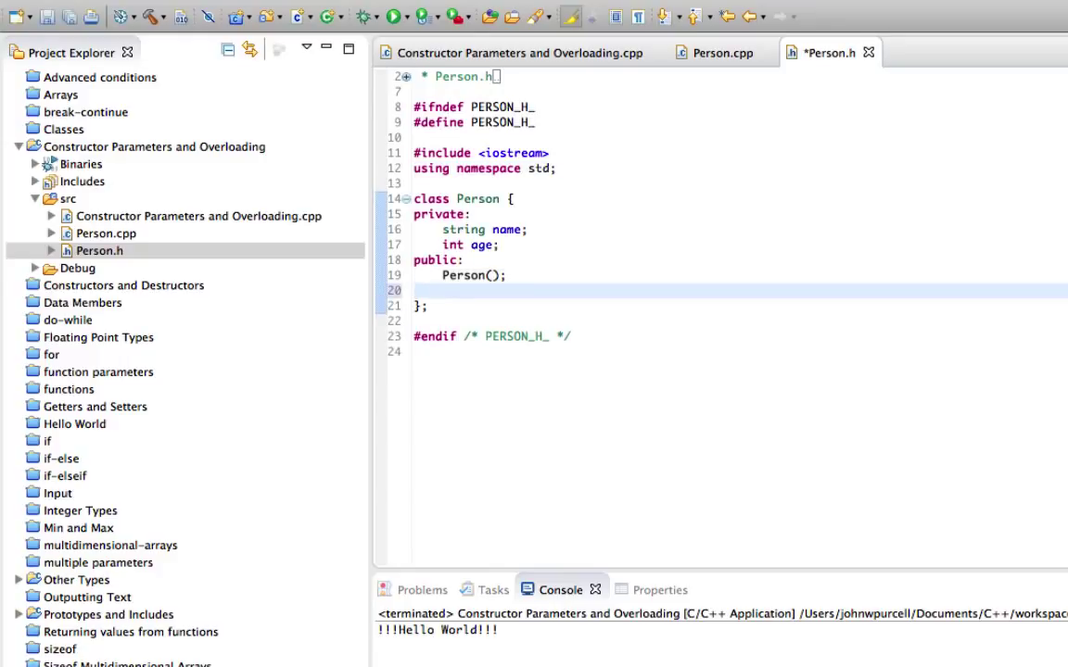
pyautogui.write('str')
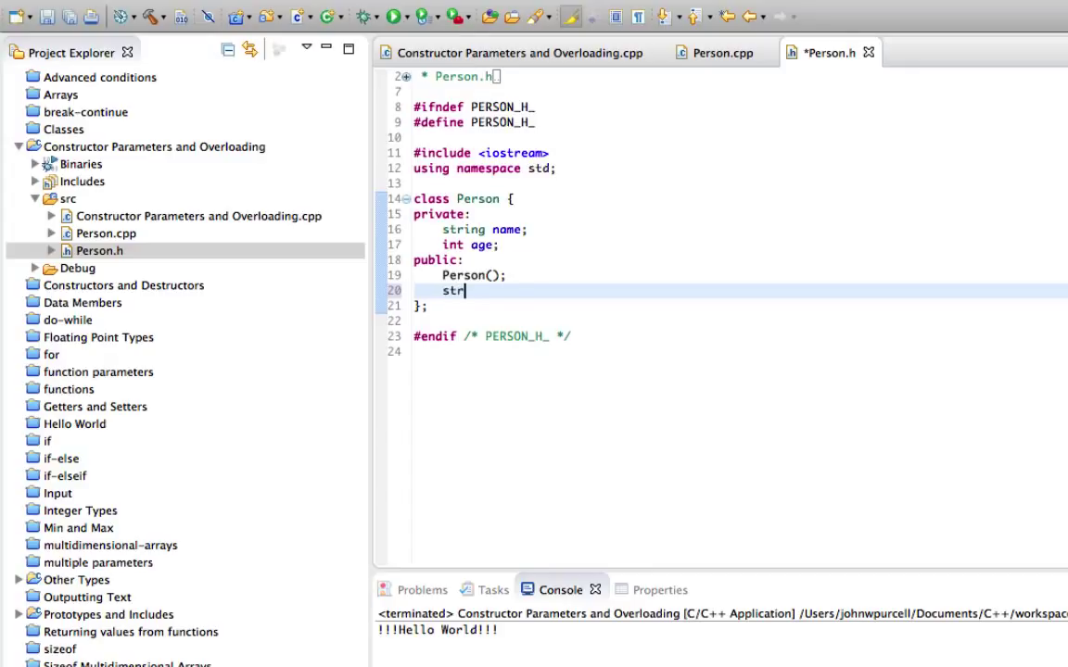
pyautogui.write('ing toString()')
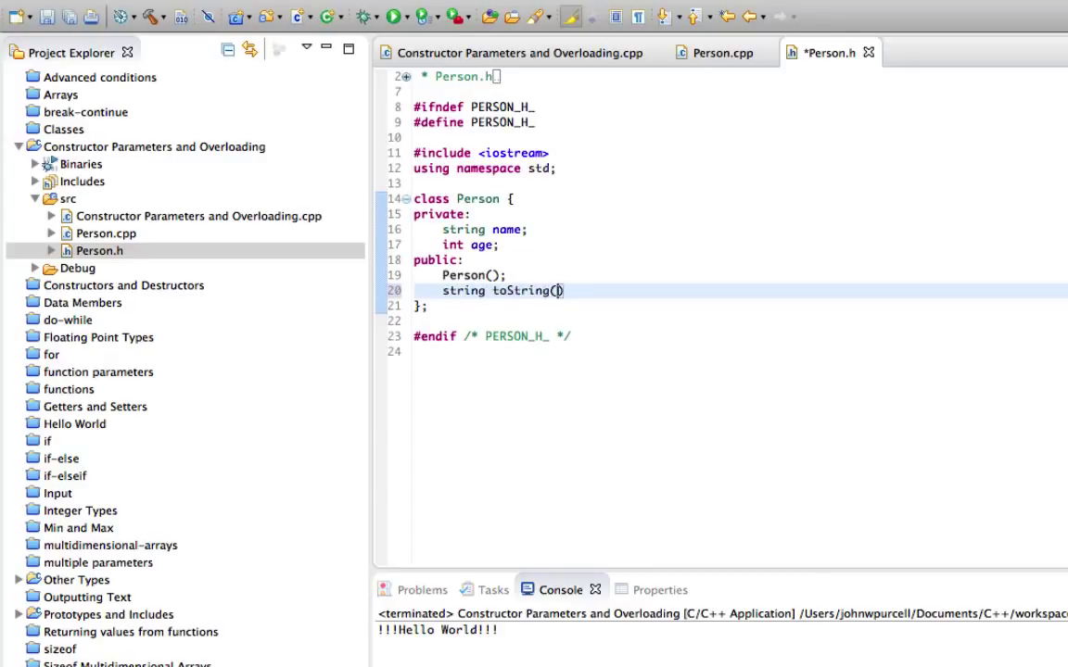
pyautogui.write(';')
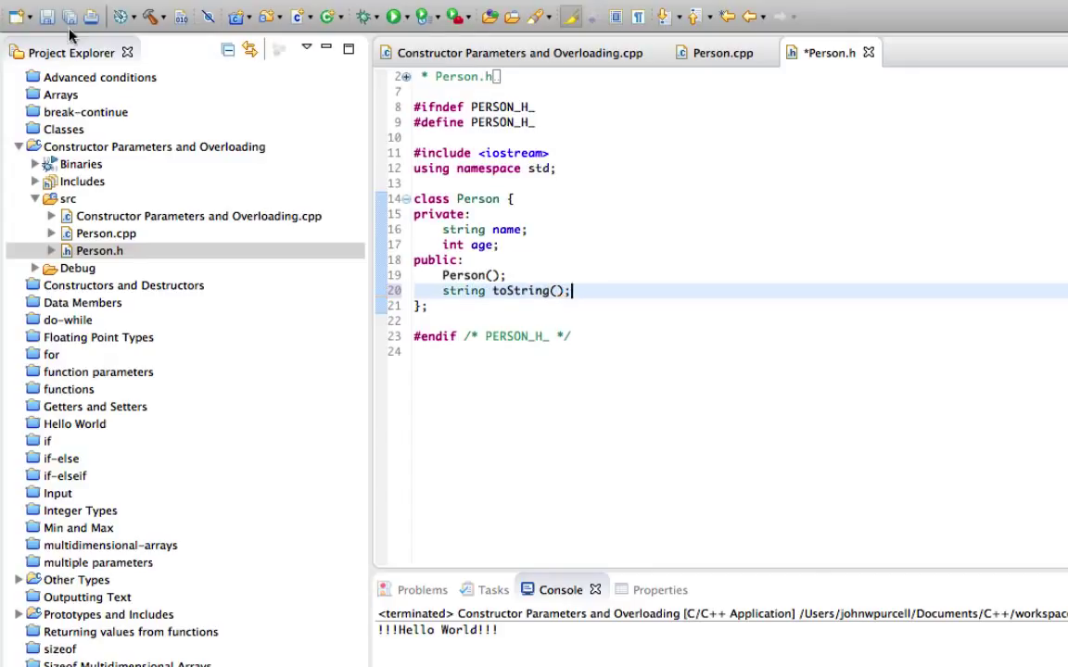
pyautogui.click(723, 52)
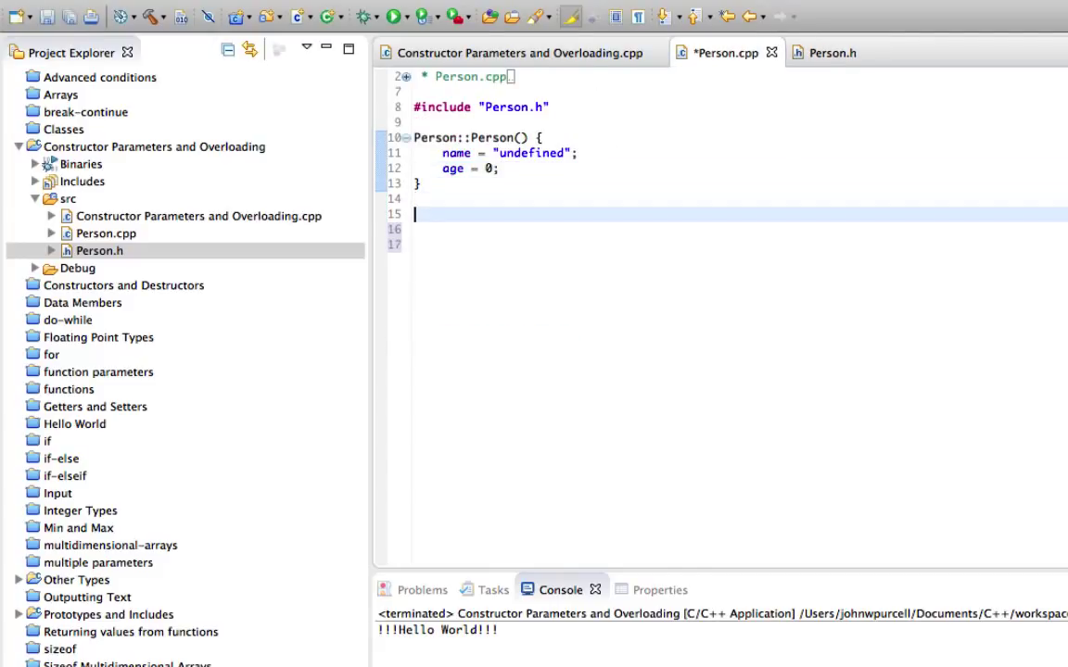
# Step: Start defining string Person::toString() in Person.cpp with a stringstream ss
pyautogui.write('str')
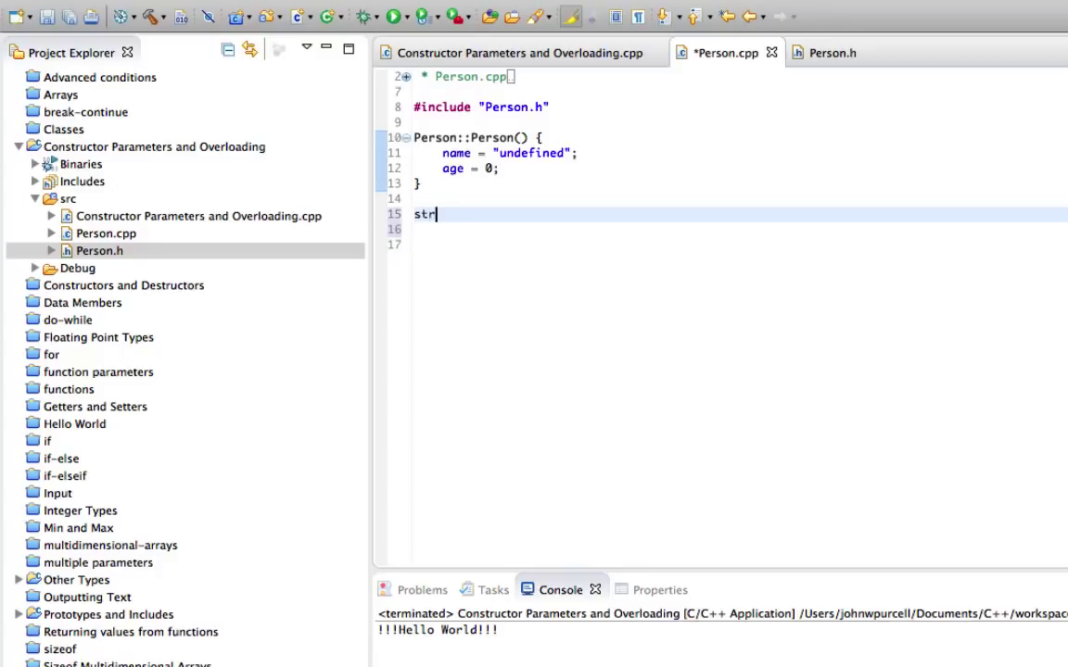
pyautogui.write('ing Person:')
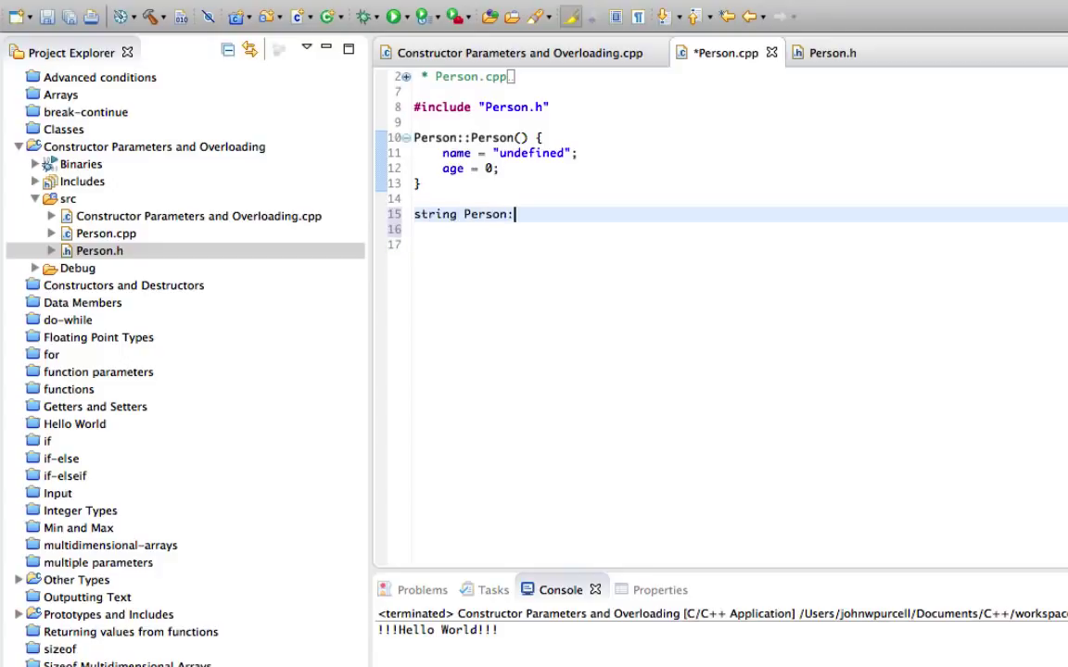
pyautogui.write(':toStr')
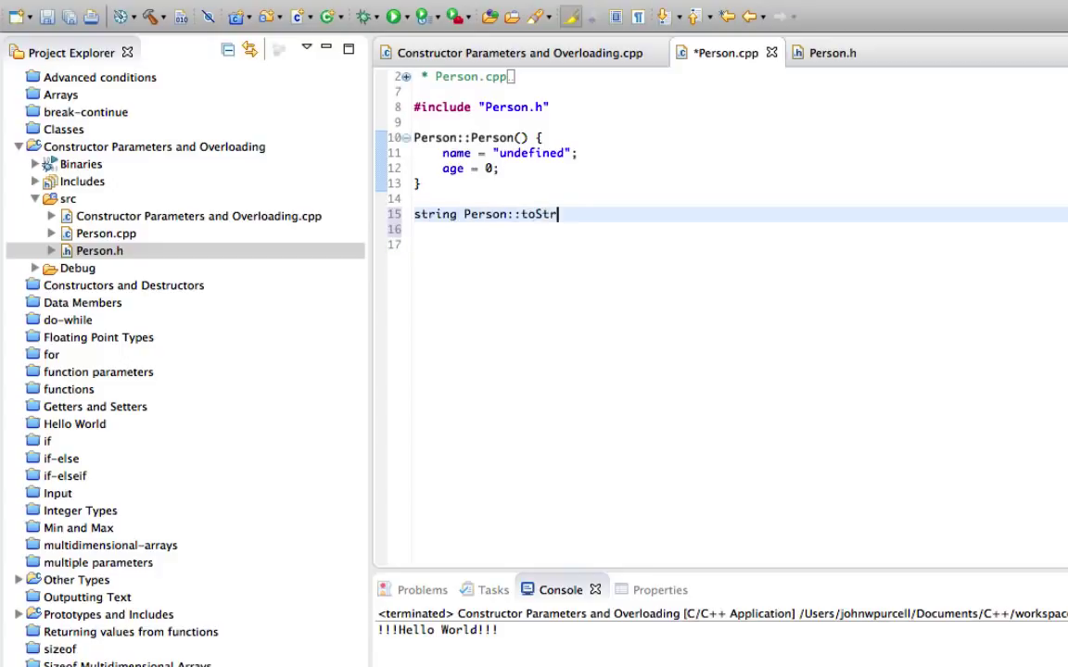
pyautogui.write('ing() {')
pyautogui.click(737, 230)
pyautogui.write('st')
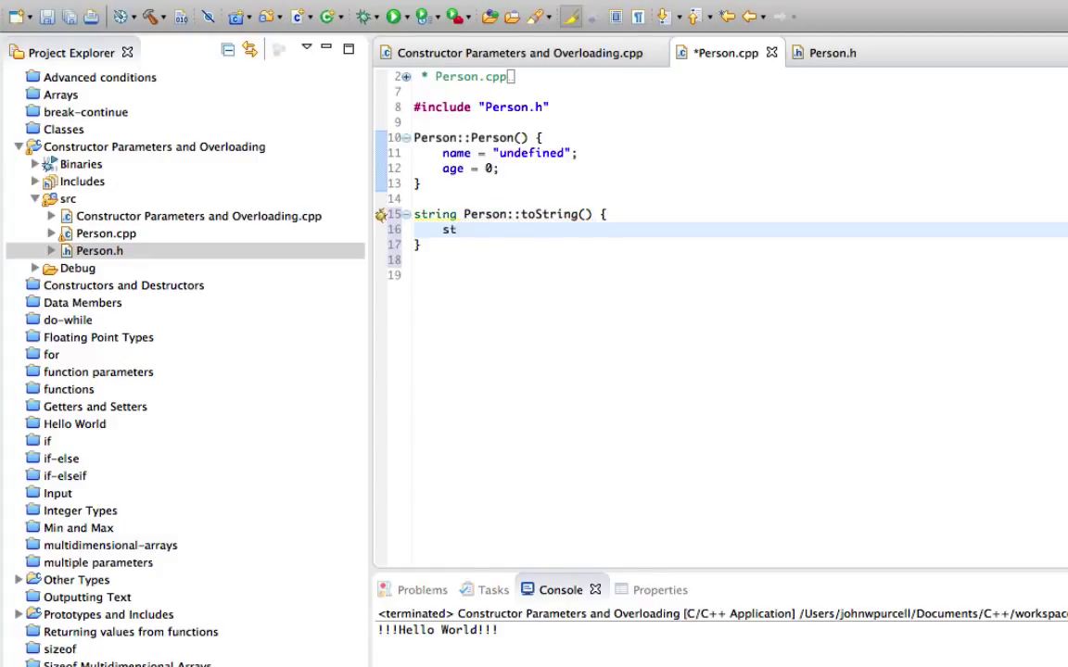
pyautogui.write('ringstream')
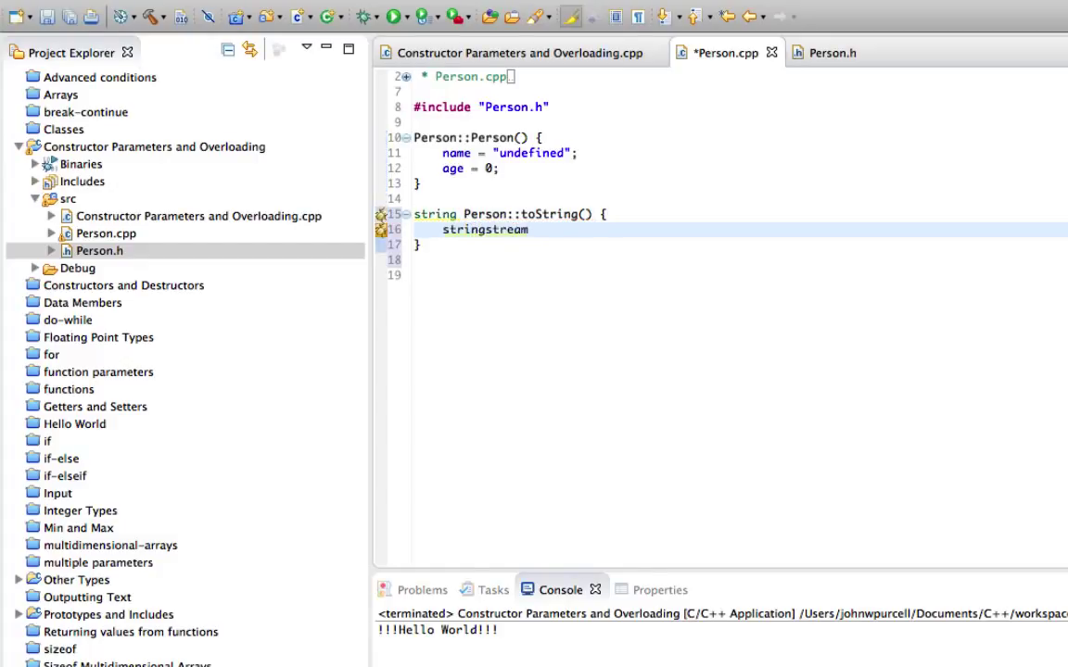
pyautogui.write('ss;')
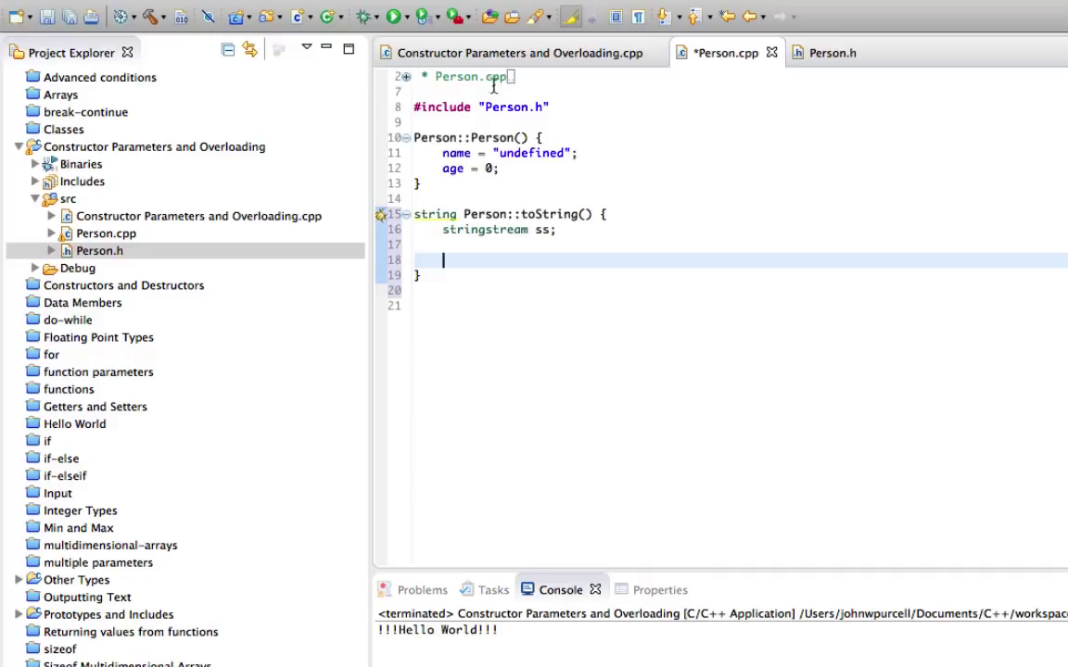
pyautogui.moveTo(728, 159)
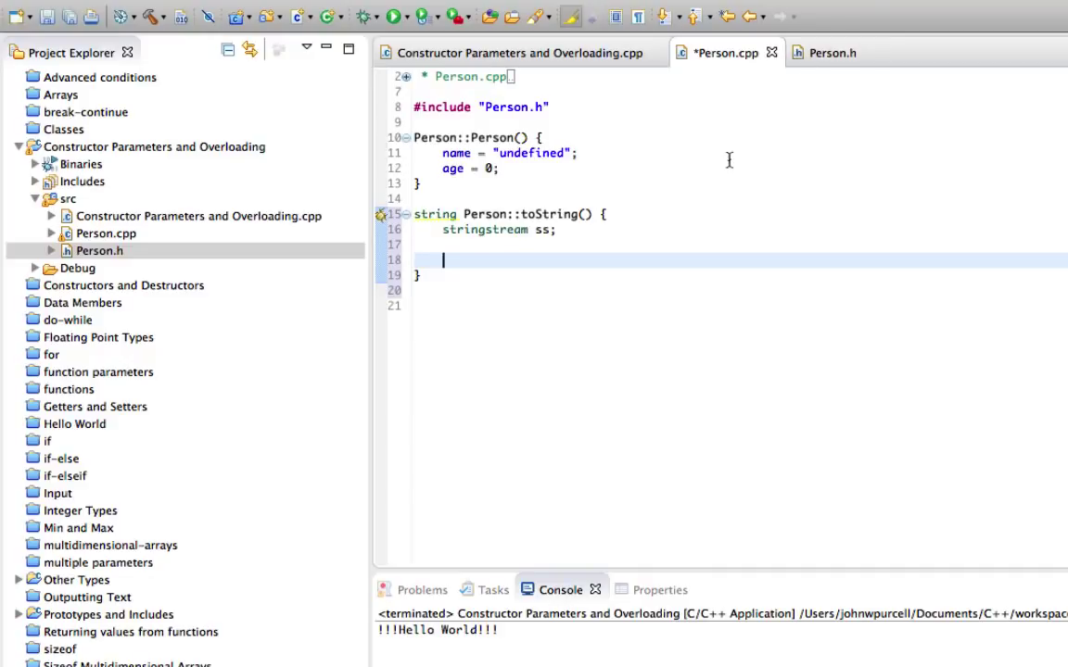
# Step: Add #include <sstream> at the top of Person.cpp, checking Person.h's existing includes
pyautogui.click(549, 106)
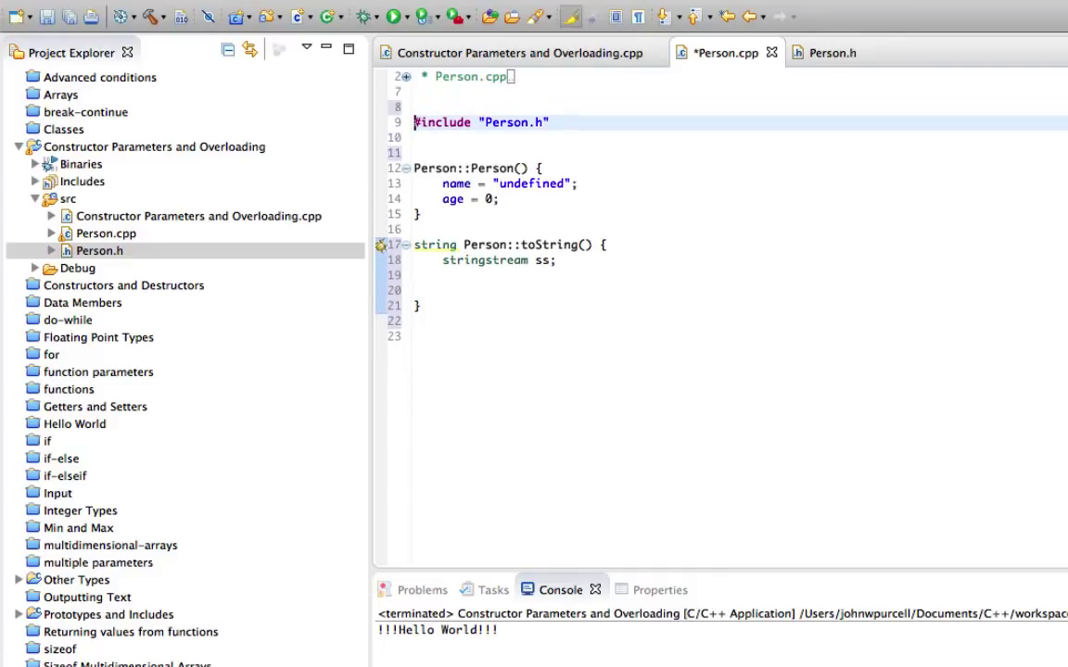
pyautogui.write('#')
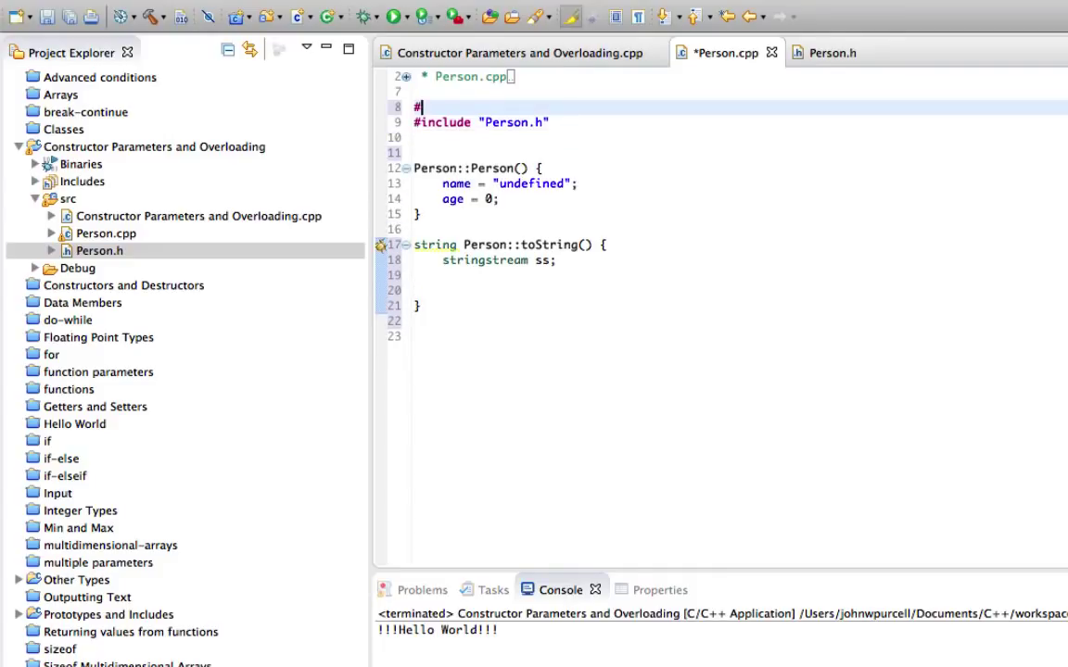
pyautogui.write('include')
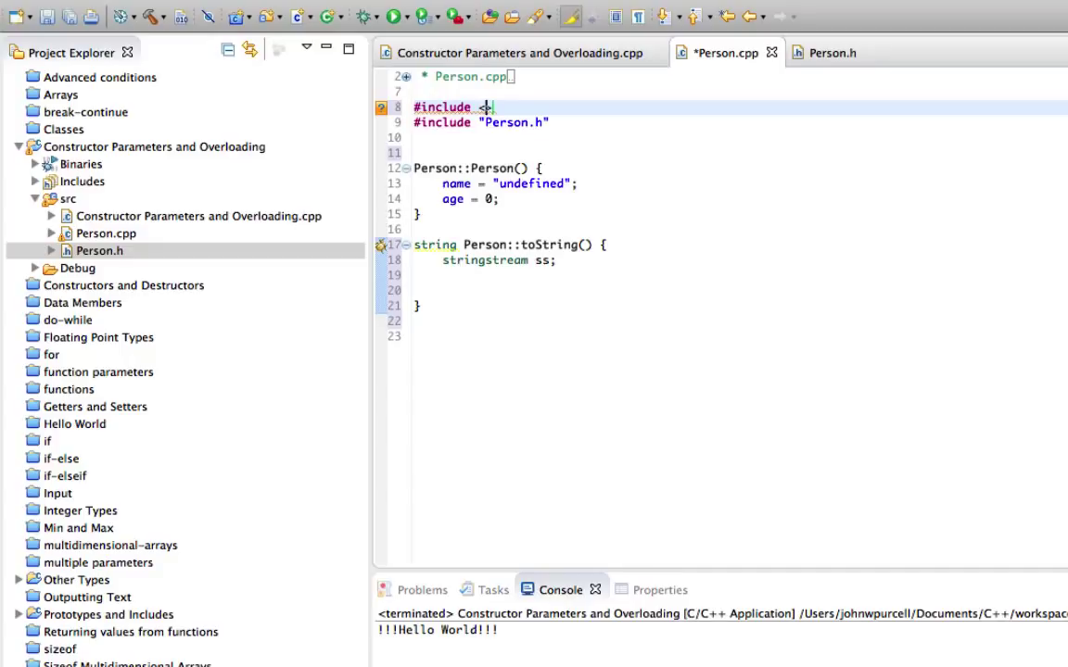
pyautogui.write('<ss>')
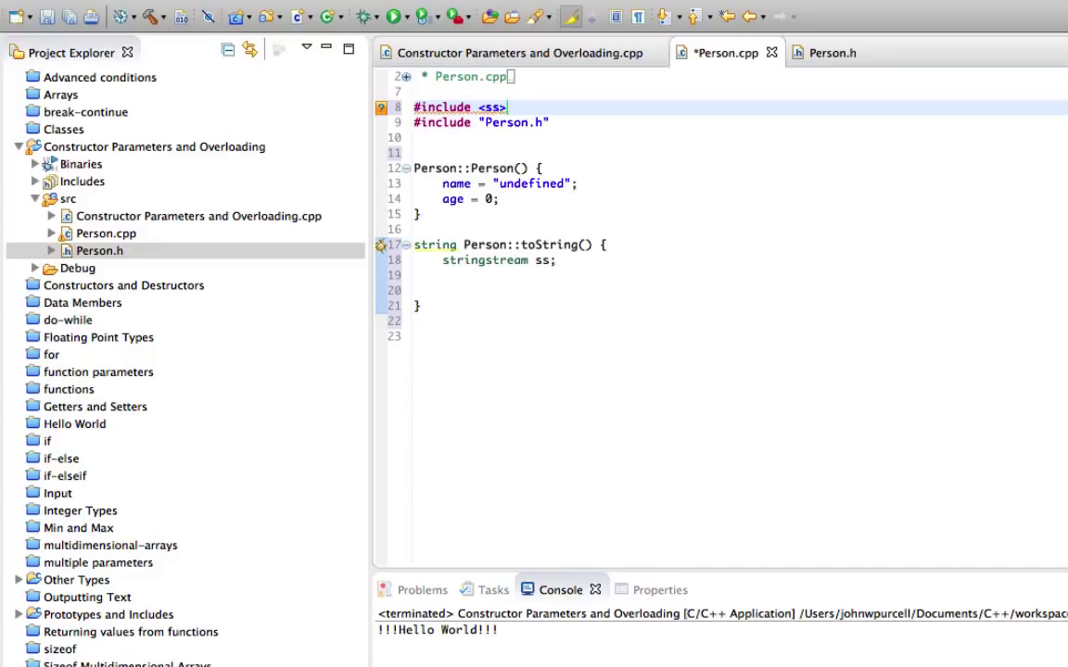
pyautogui.write('tream')
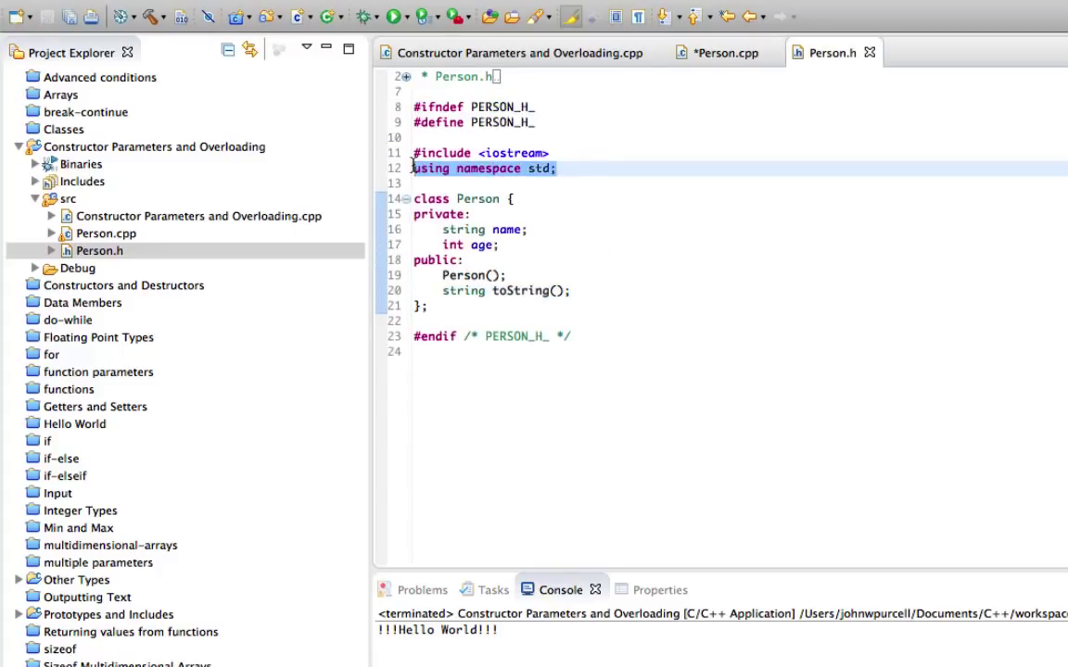
pyautogui.click(716, 52)
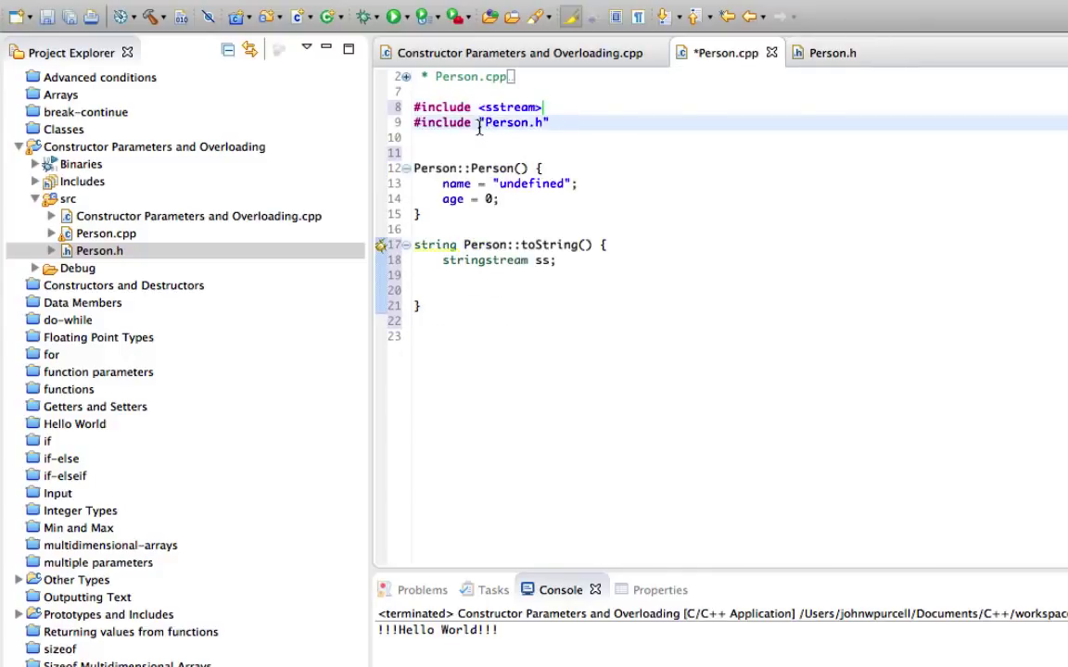
pyautogui.click(489, 289)
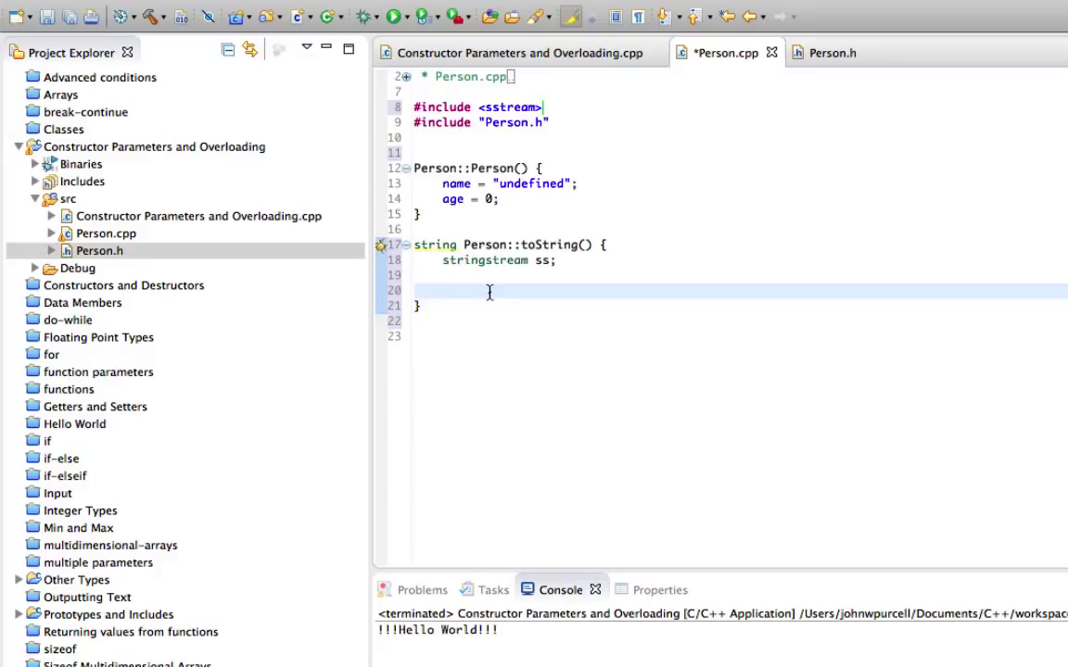
# Step: Stream "Name: ", name, "; age: " and age into ss and return ss.str()
pyautogui.write('ss <<')
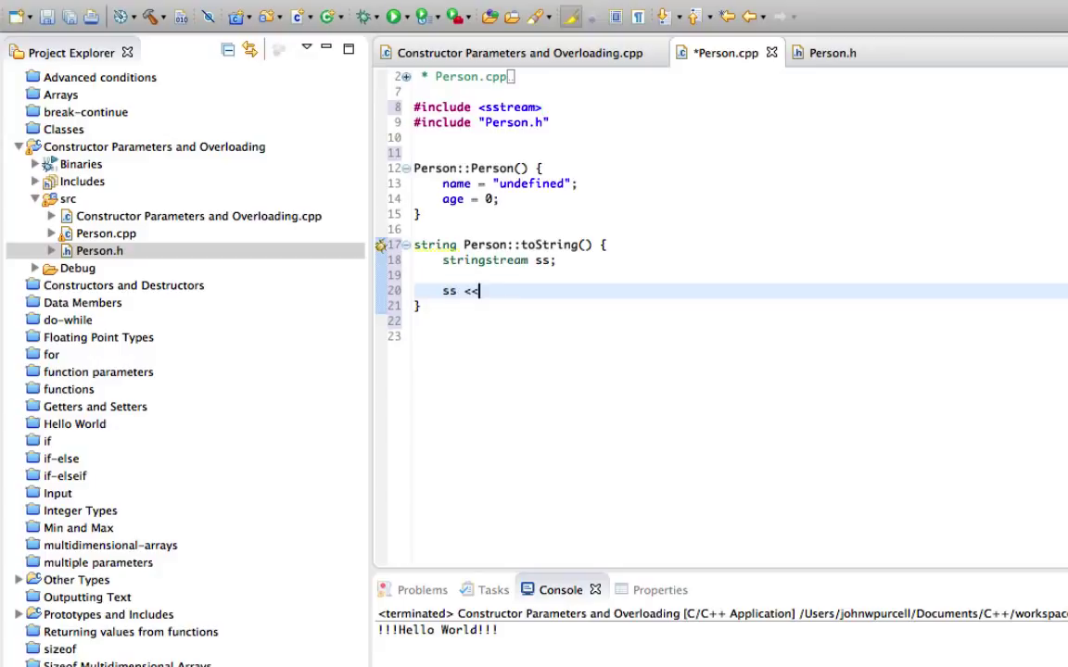
pyautogui.write('"Person"')
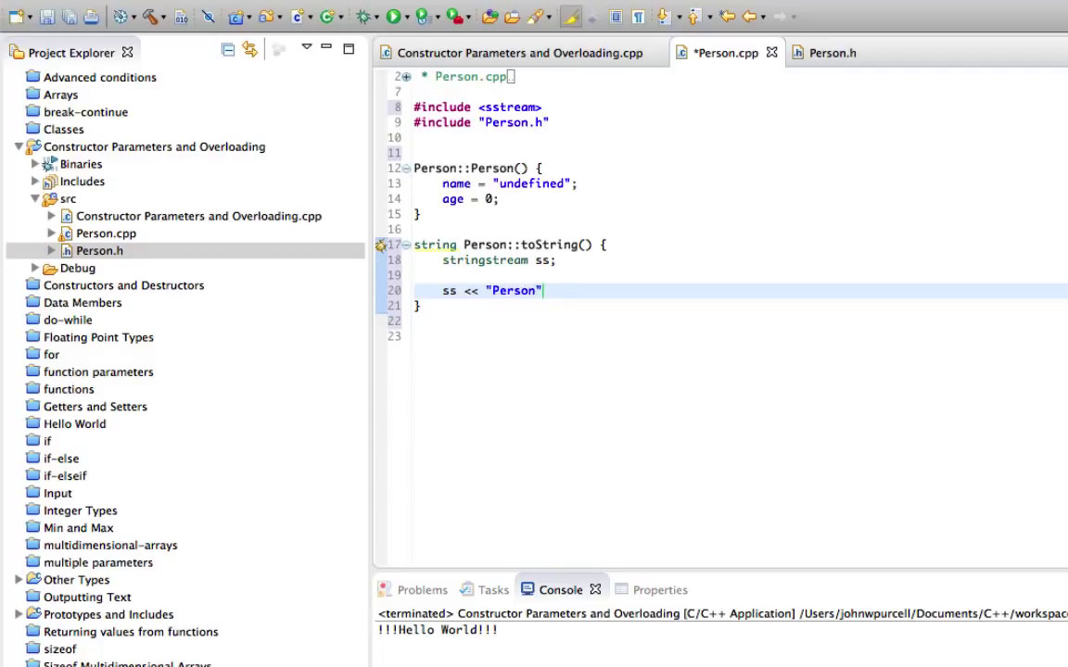
pyautogui.write('Name:')
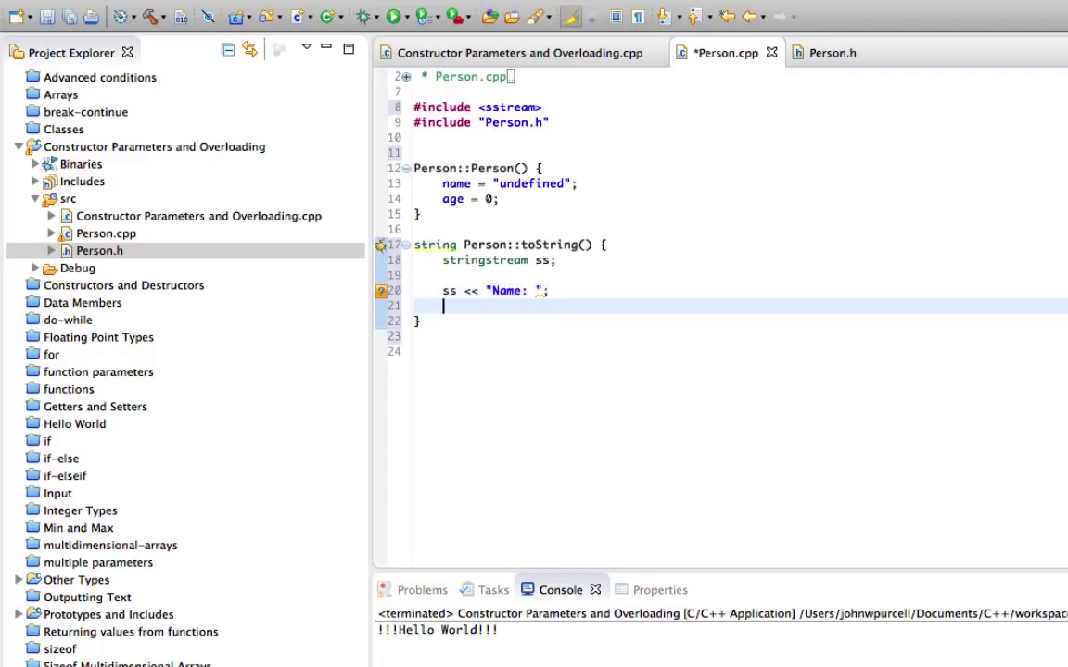
pyautogui.write('ss <<')
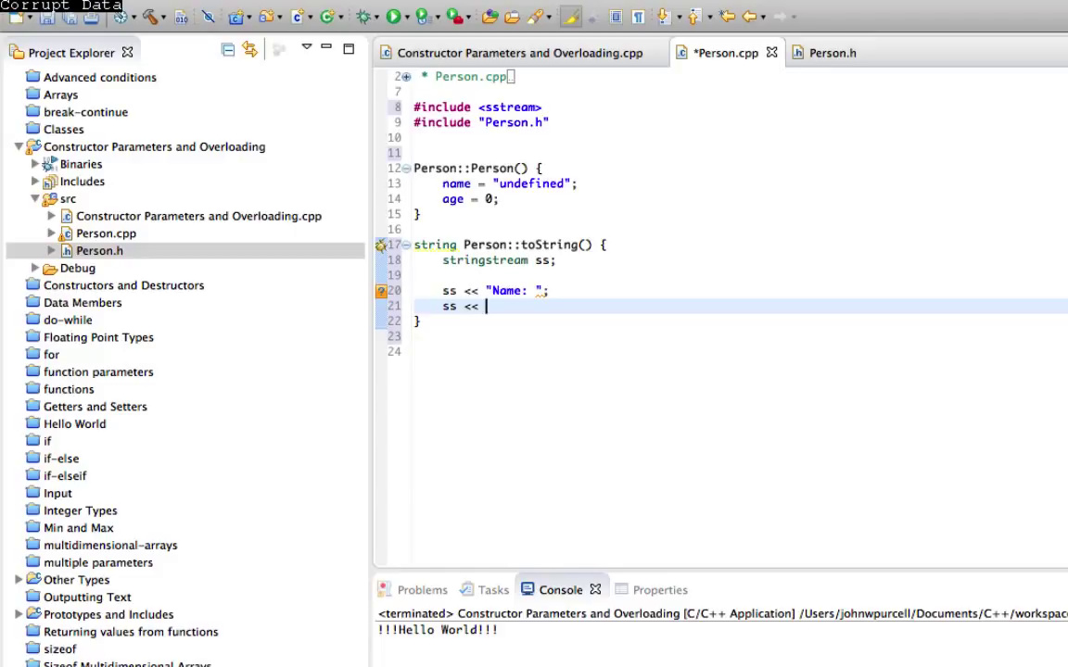
pyautogui.write('name;')
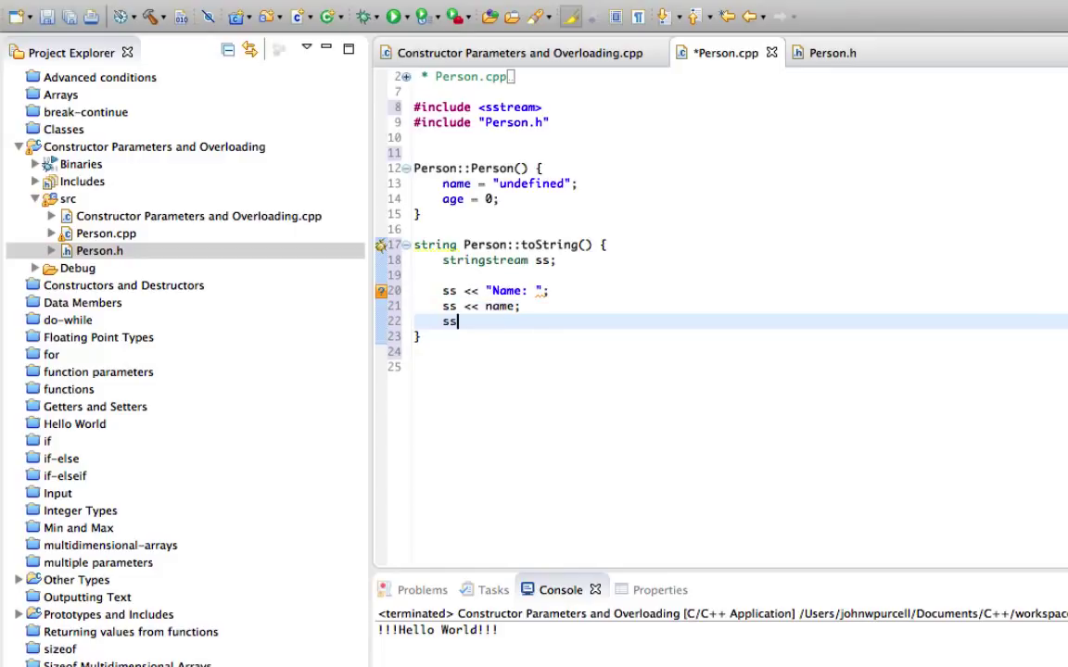
pyautogui.write('<< ""')
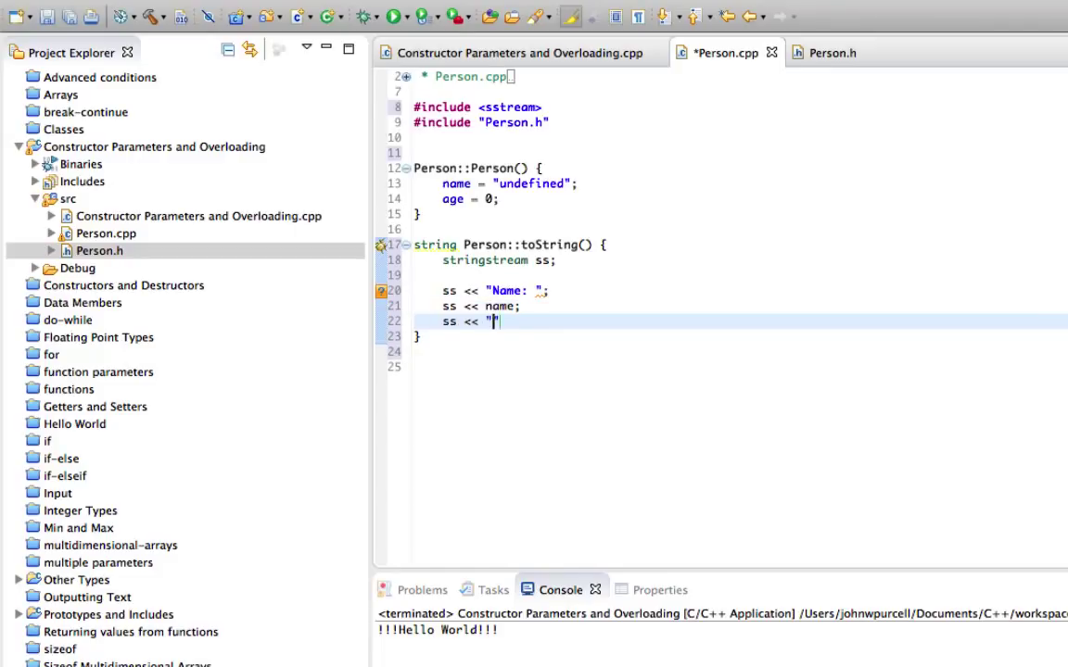
pyautogui.write('; age:')
pyautogui.write('return')
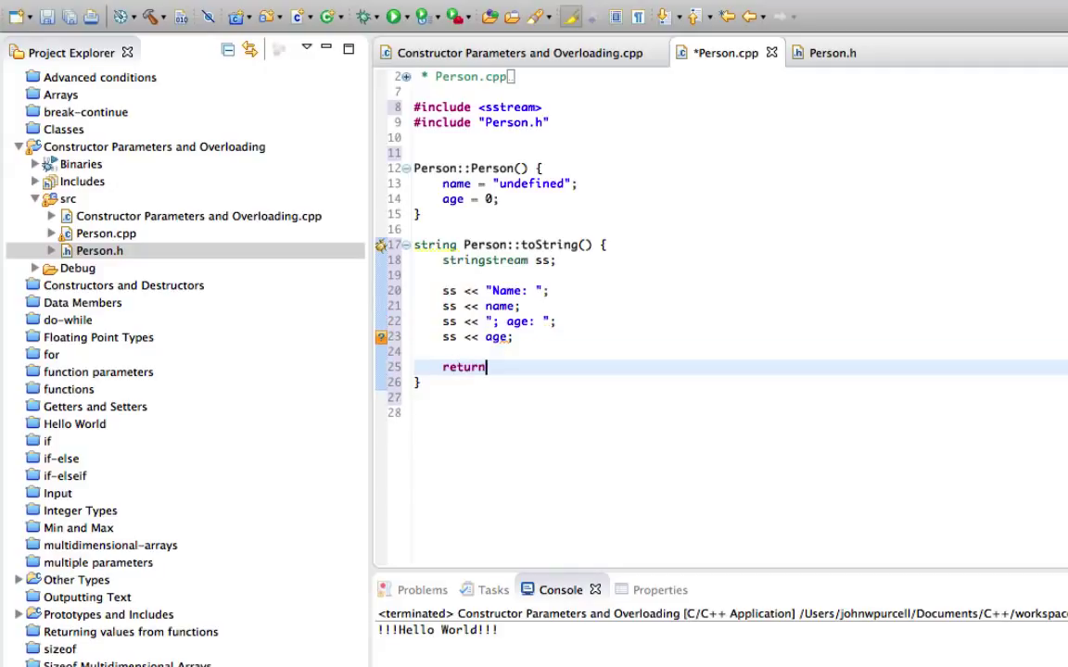
pyautogui.write('ss.str')
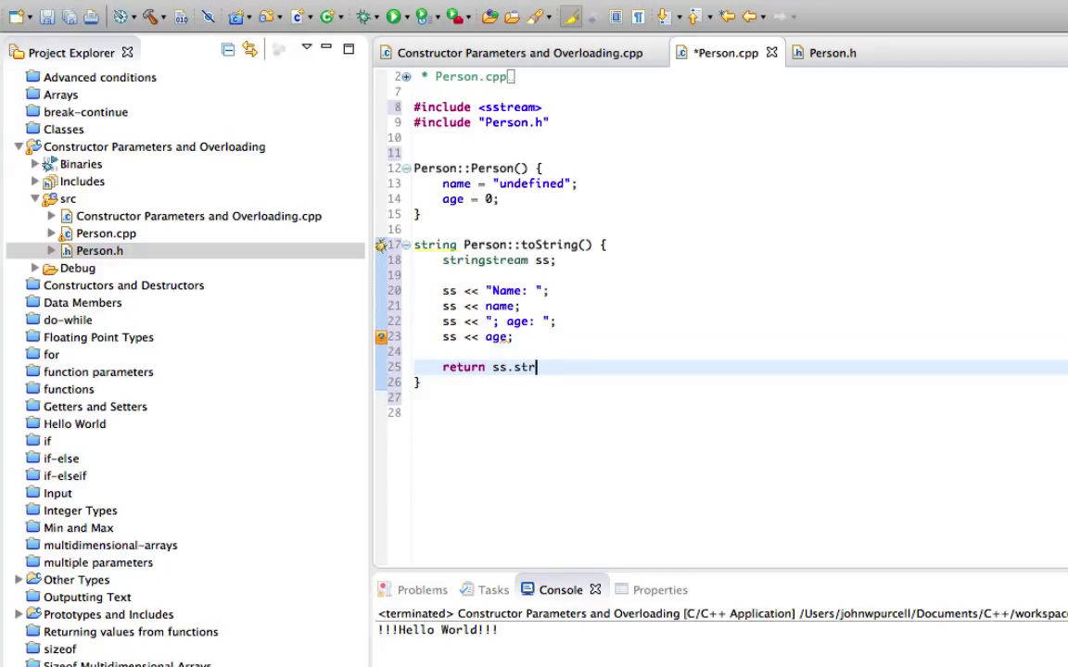
pyautogui.write('();')
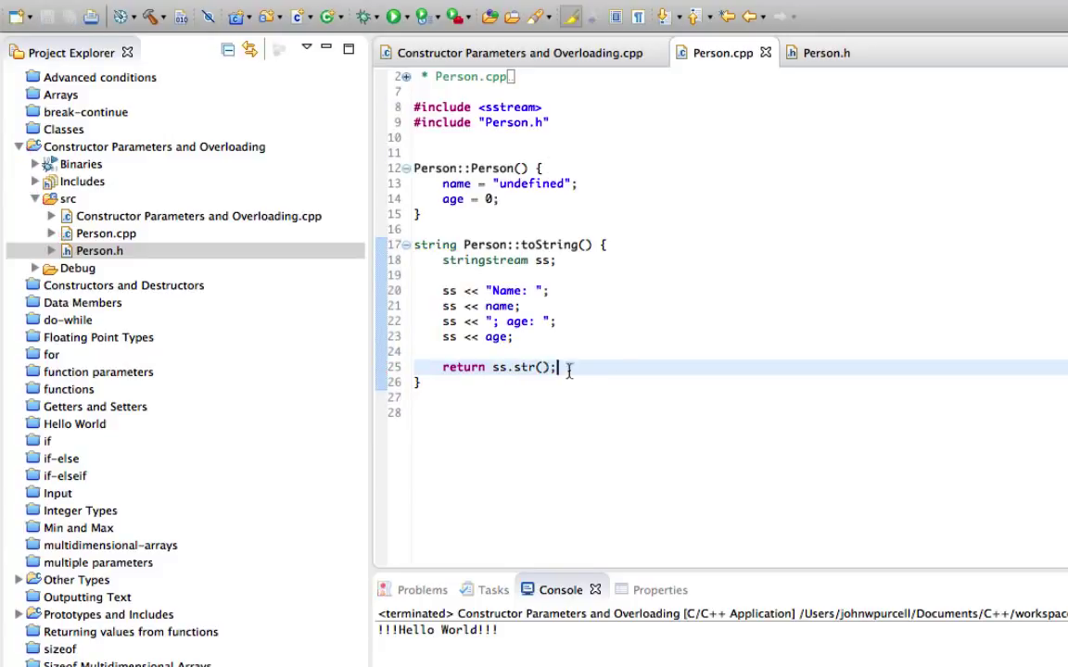
# Step: In main, declare Person person1 and print person1.toString() instead of Hello World
pyautogui.click(500, 52)
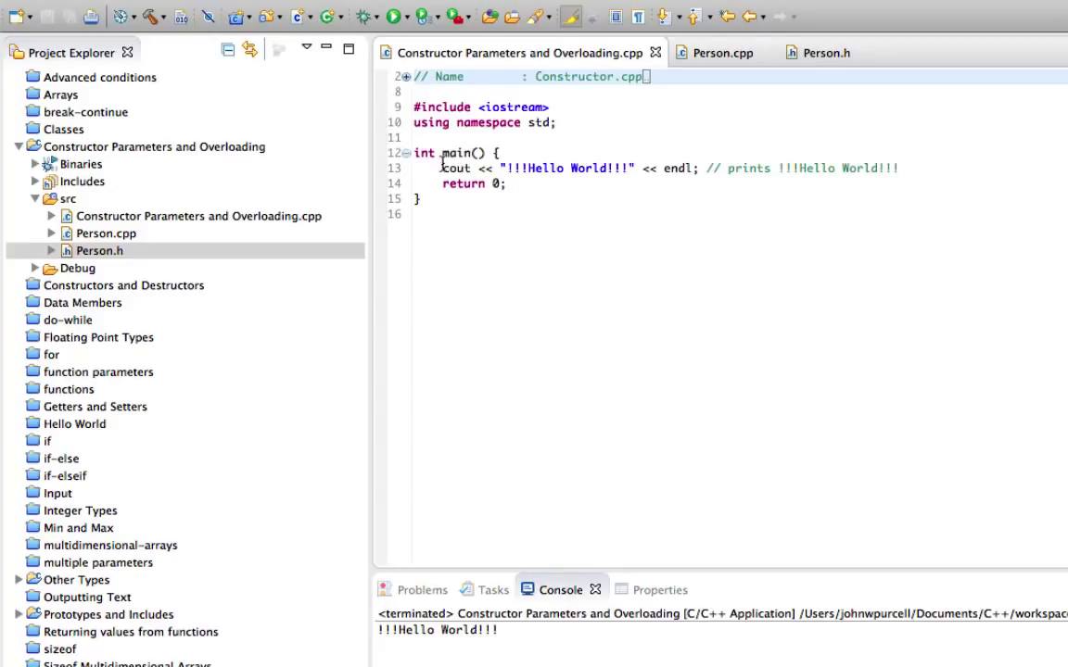
pyautogui.doubleClick(564, 167)
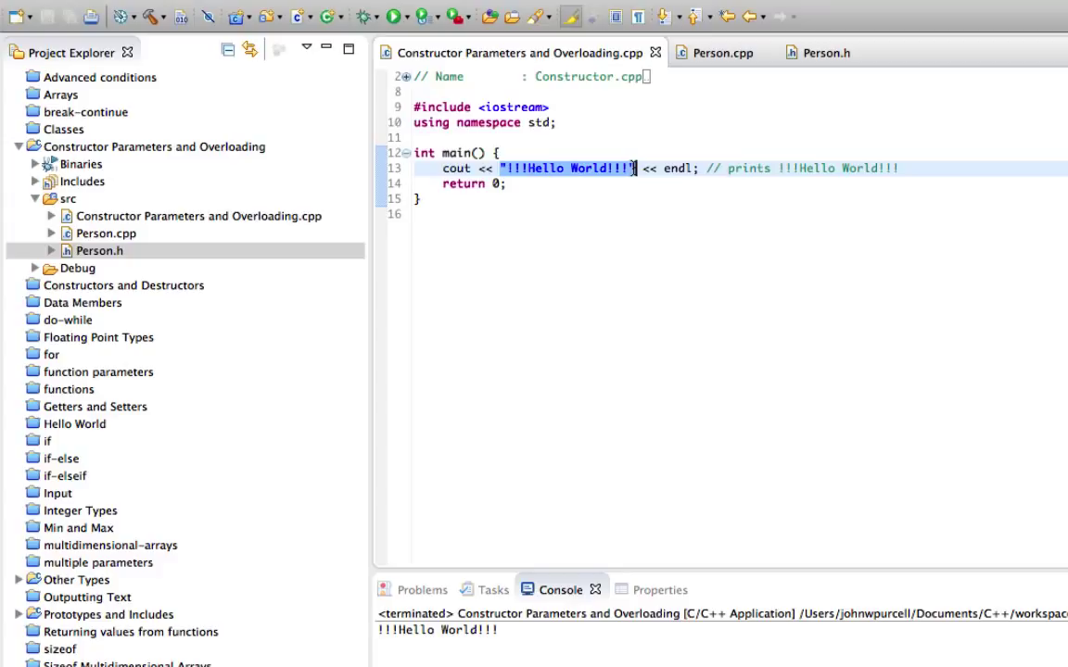
pyautogui.press('Return')
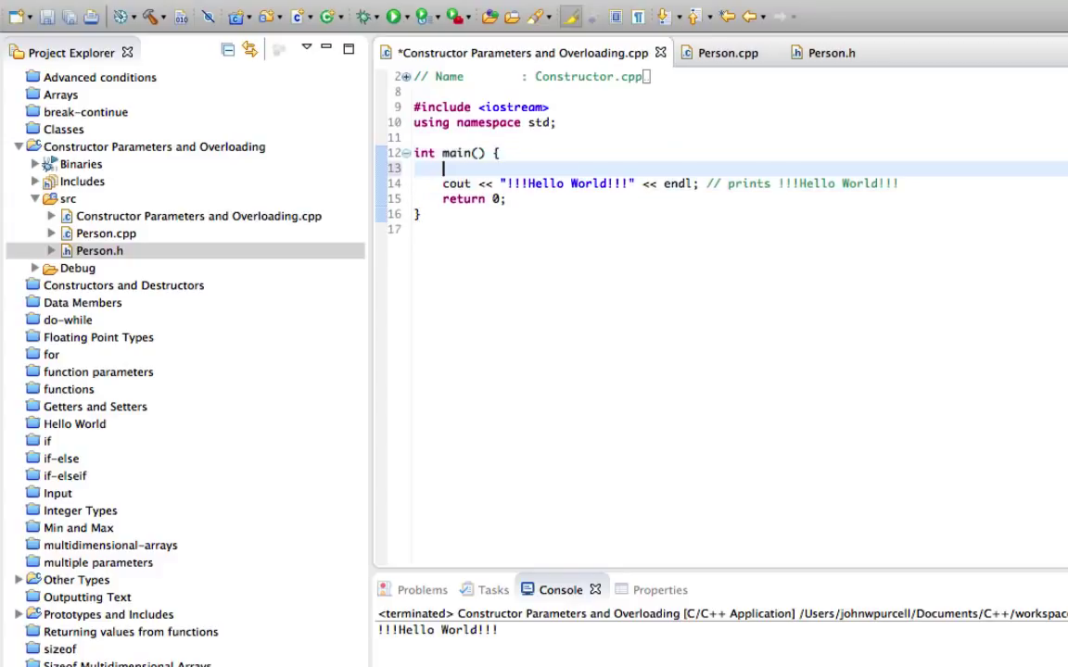
pyautogui.write('Person')
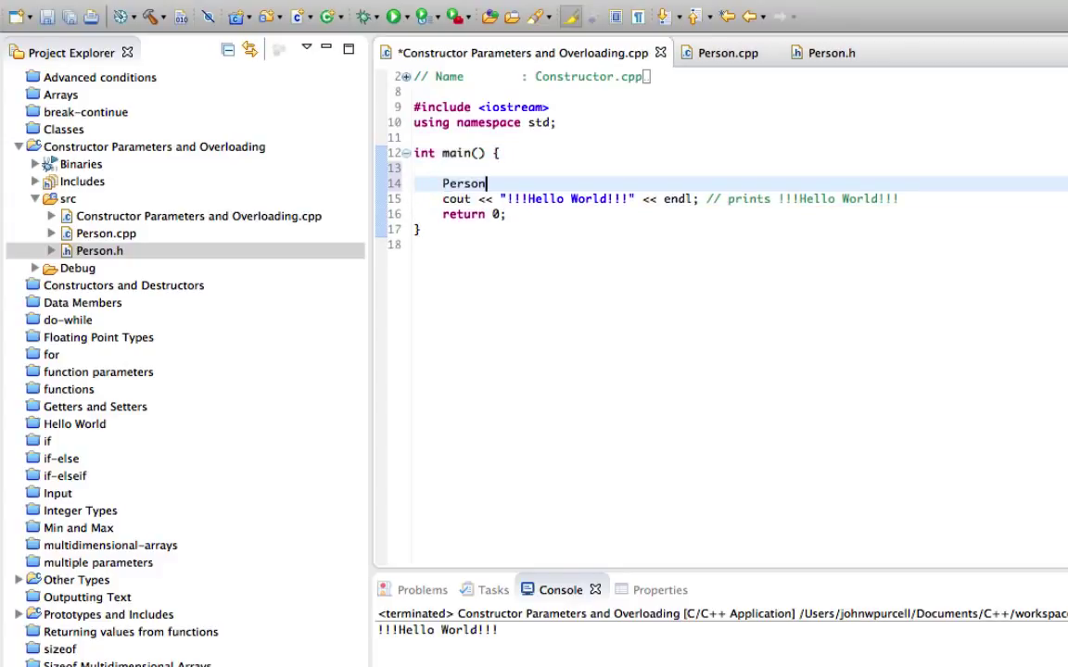
pyautogui.write('person1;')
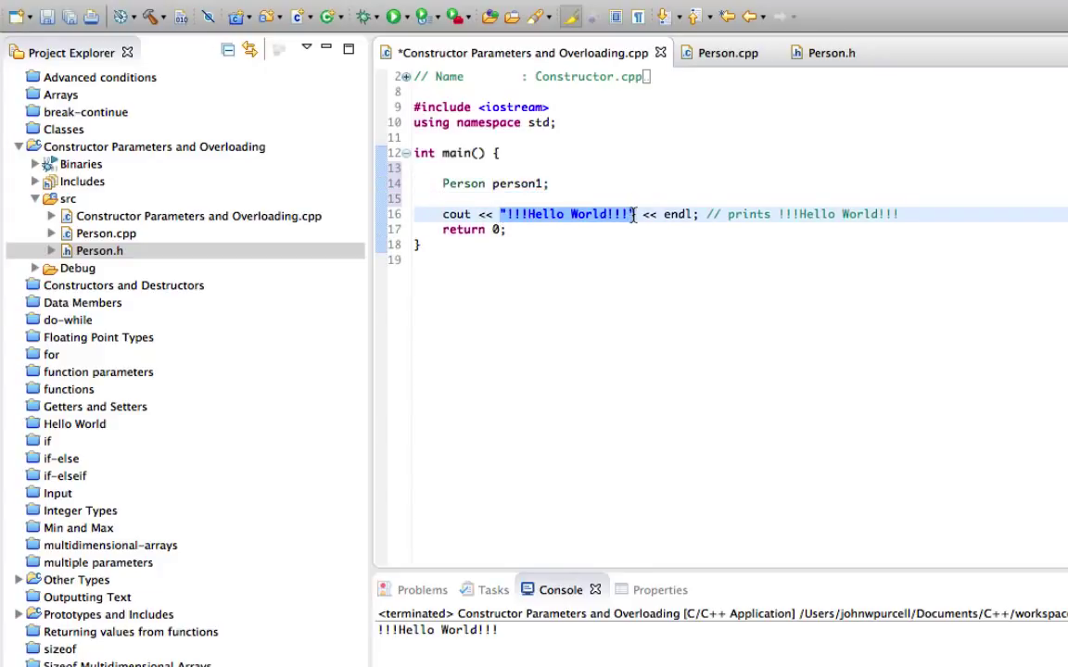
pyautogui.write('person.')
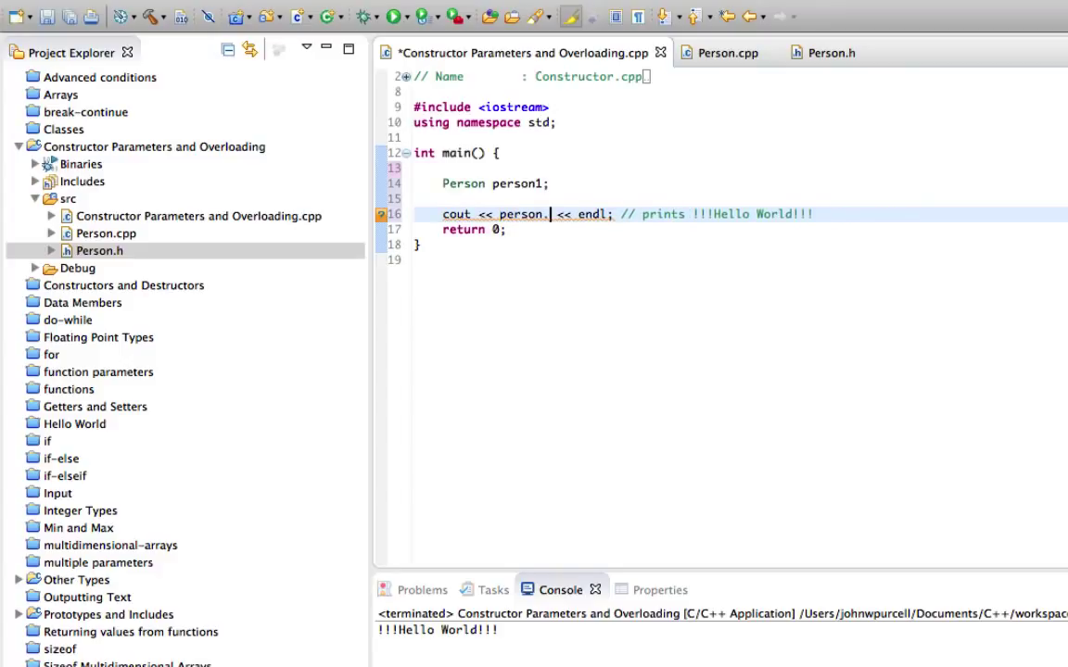
pyautogui.write('toString();')
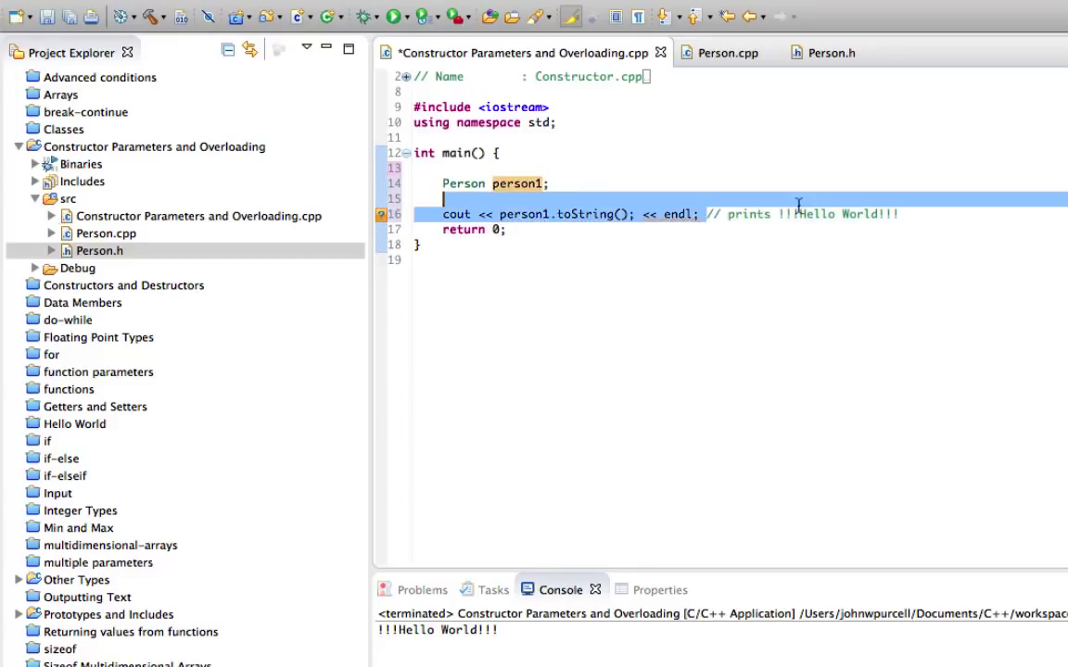
# Step: Remove the leftover comment and stray semicolon, then save the main file
pyautogui.click(708, 141)
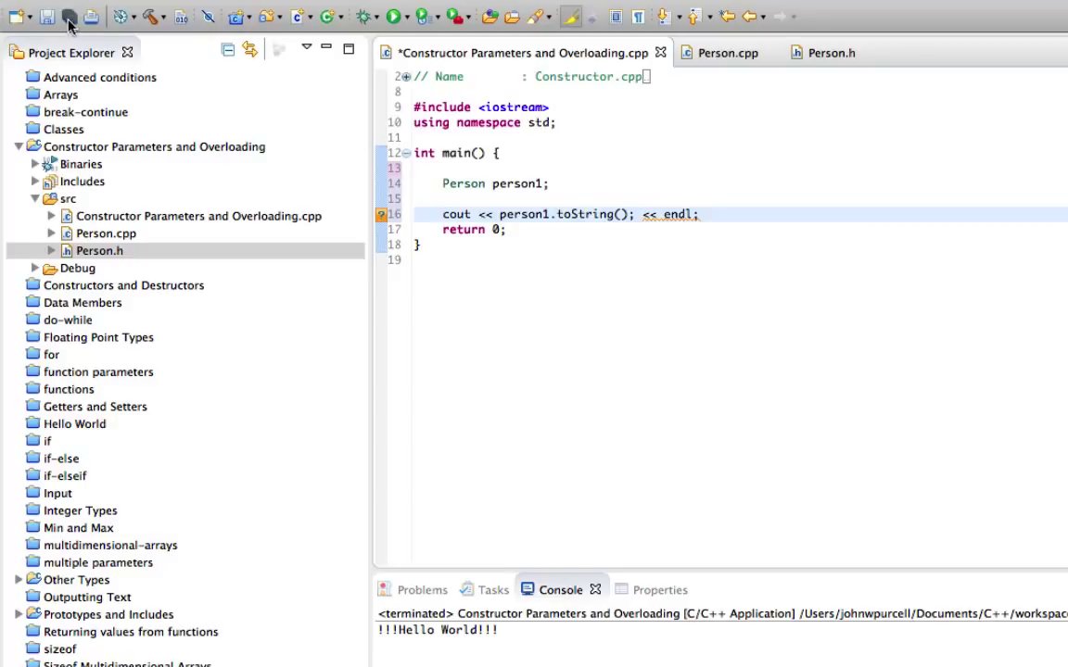
pyautogui.click(48, 17)
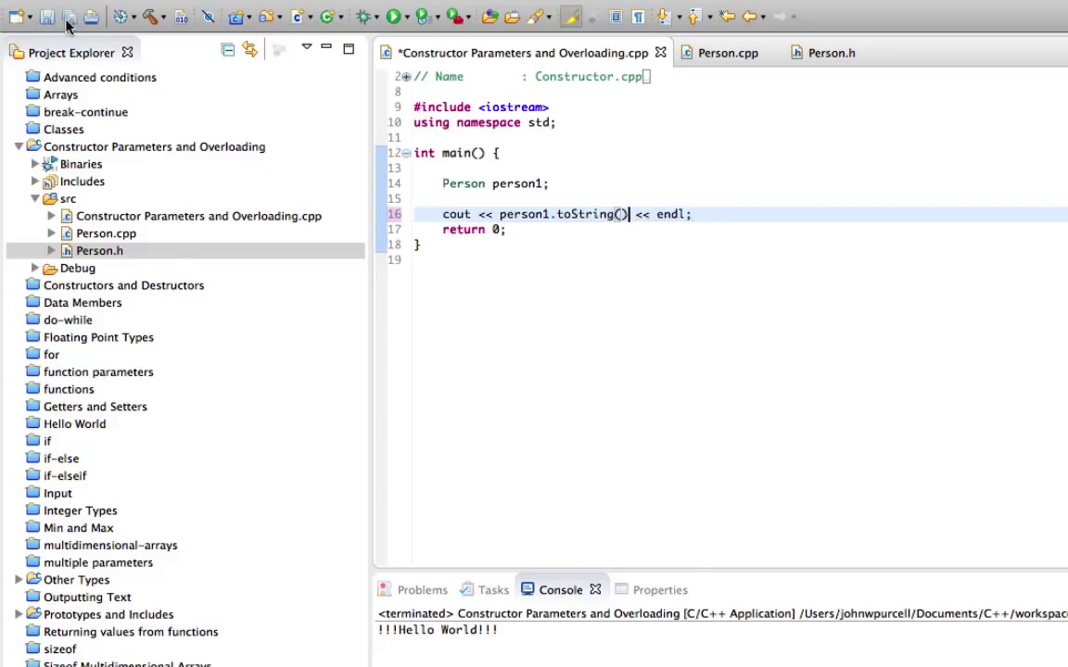
pyautogui.click(69, 16)
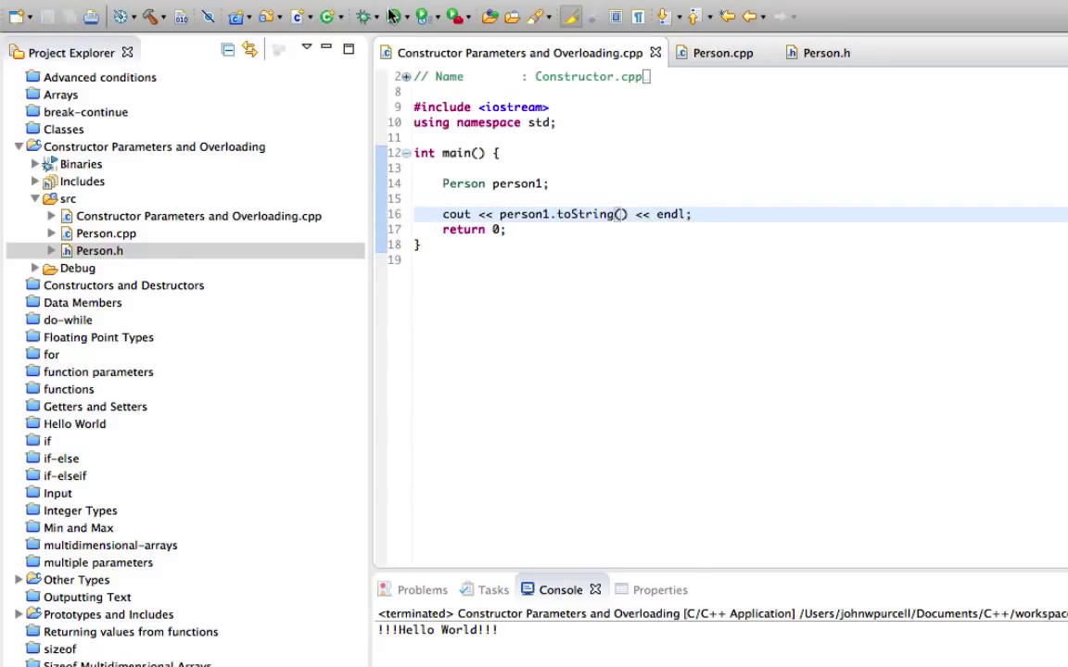
# Step: Add #include "Person.h" to main and rerun, printing Name: undefined; age: 0
pyautogui.click(393, 17)
pyautogui.write('#')
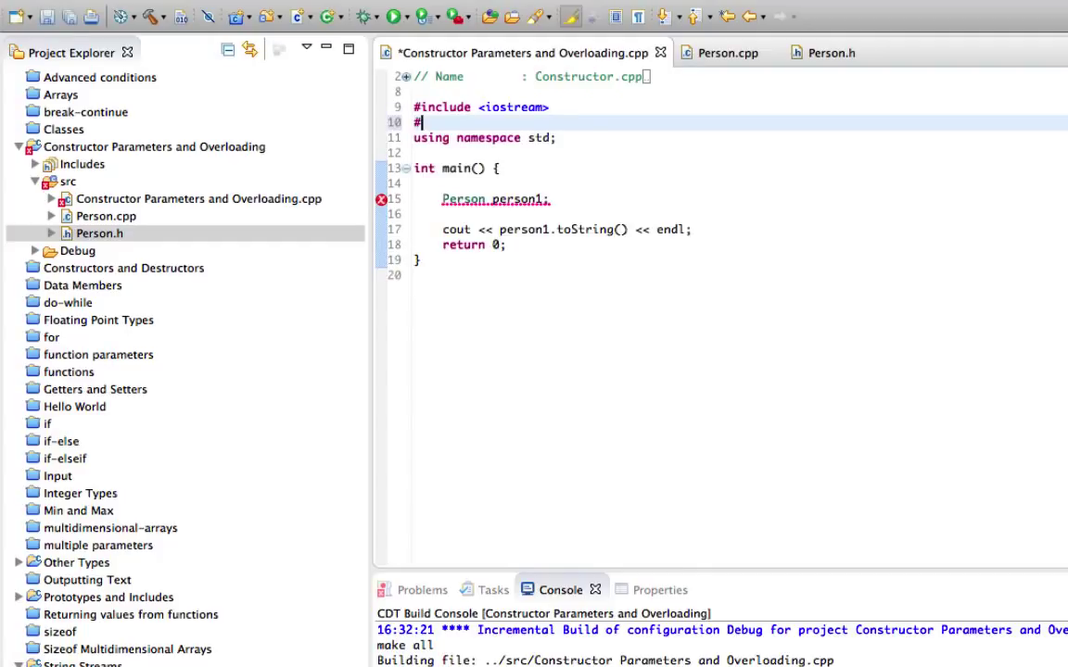
pyautogui.write('include "p')
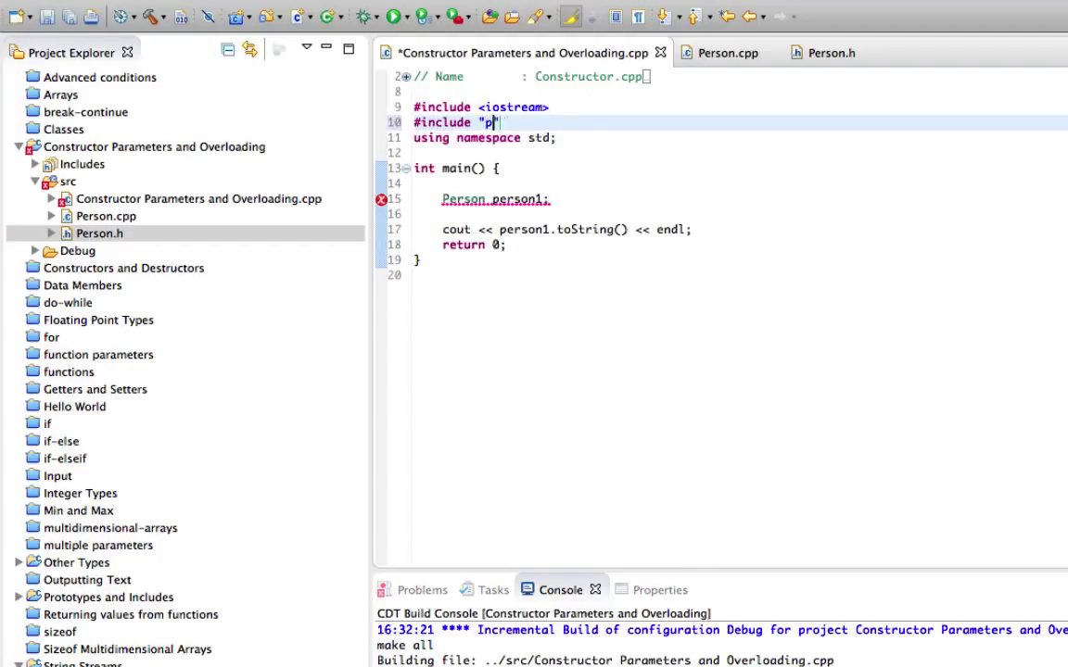
pyautogui.write('erson.h')
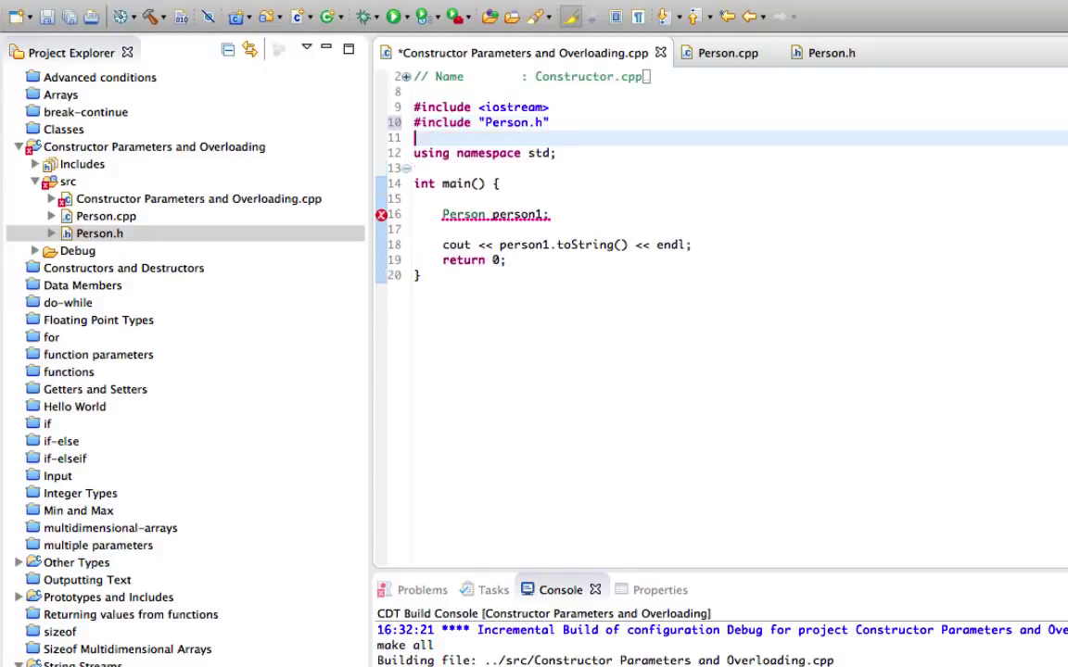
pyautogui.press('ctrl+s')
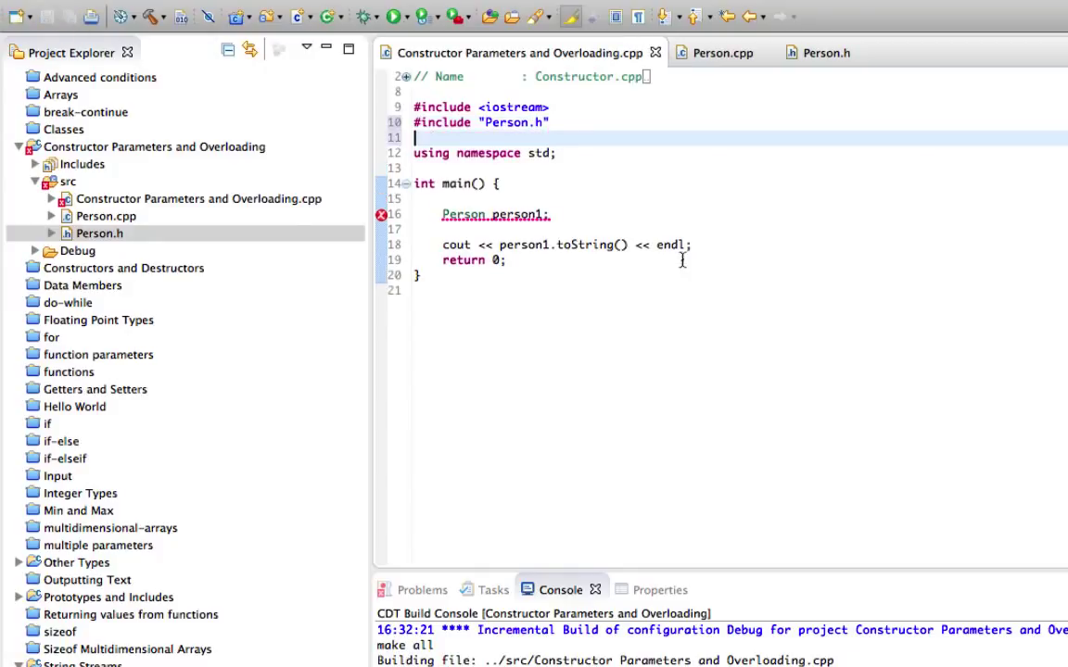
pyautogui.click(472, 183)
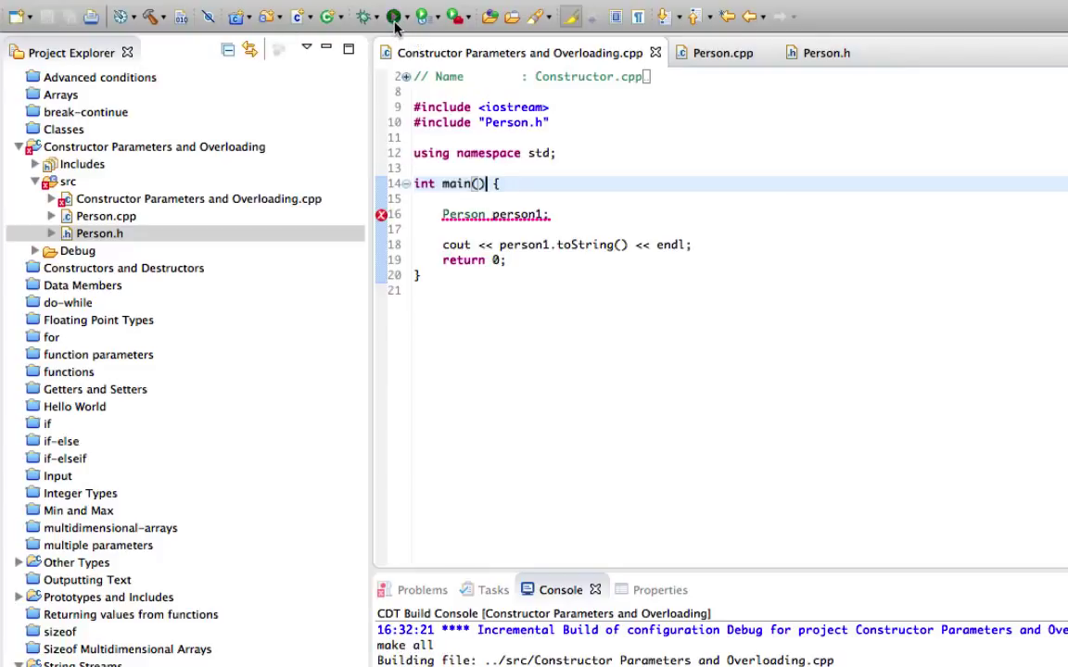
pyautogui.click(393, 17)
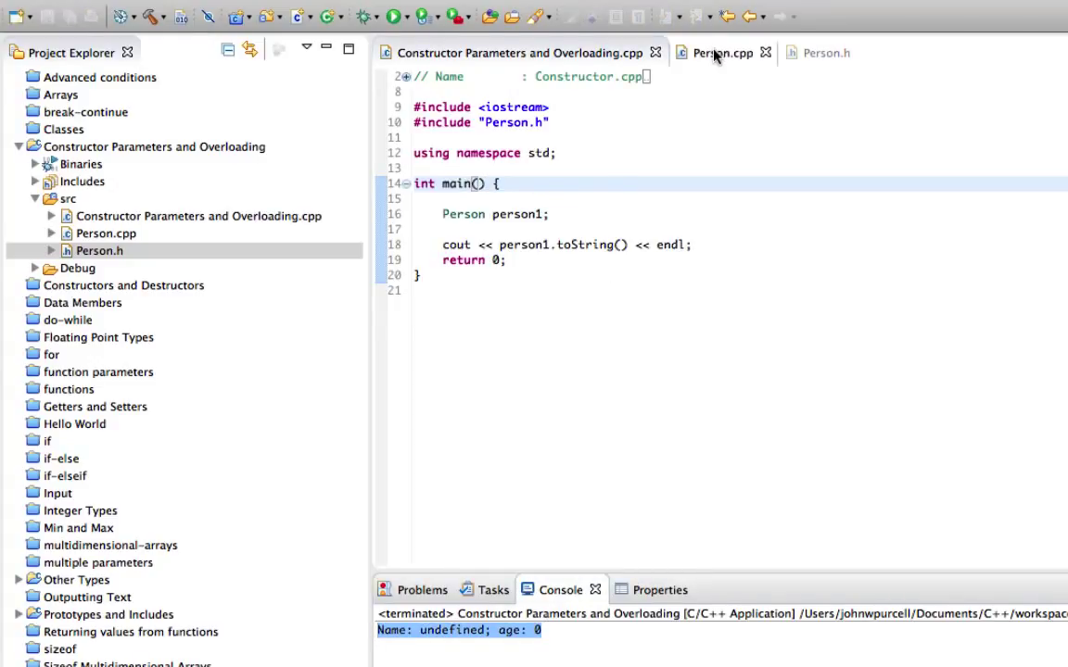
pyautogui.moveTo(723, 52)
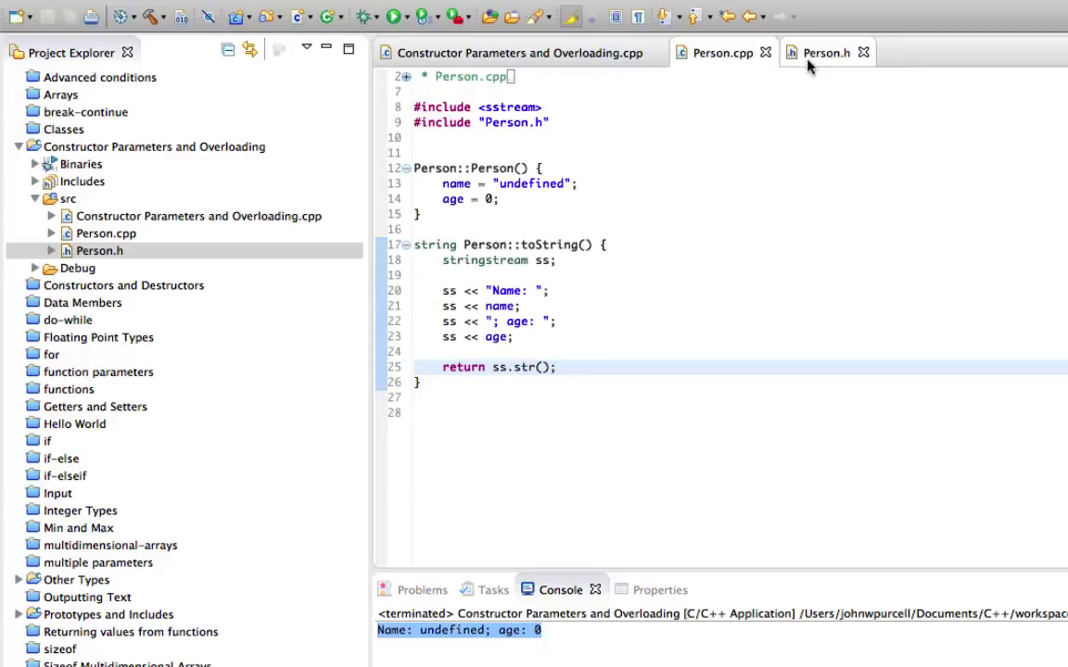
# Step: Review Person.h, the main file and Console output, ending on the Person.h header
pyautogui.click(827, 52)
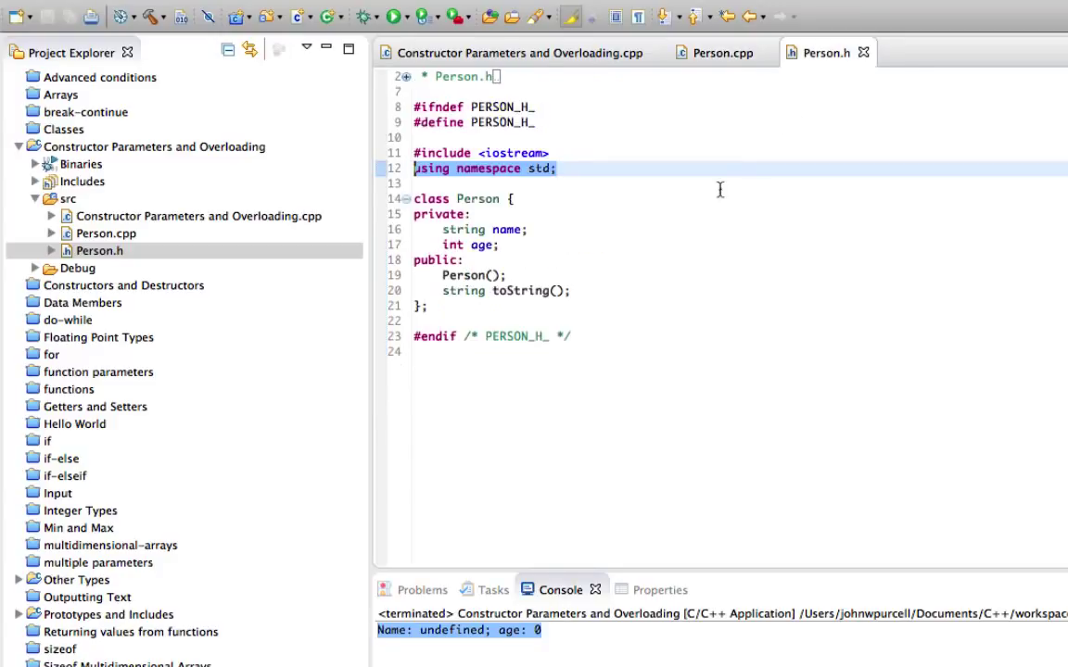
pyautogui.moveTo(715, 134)
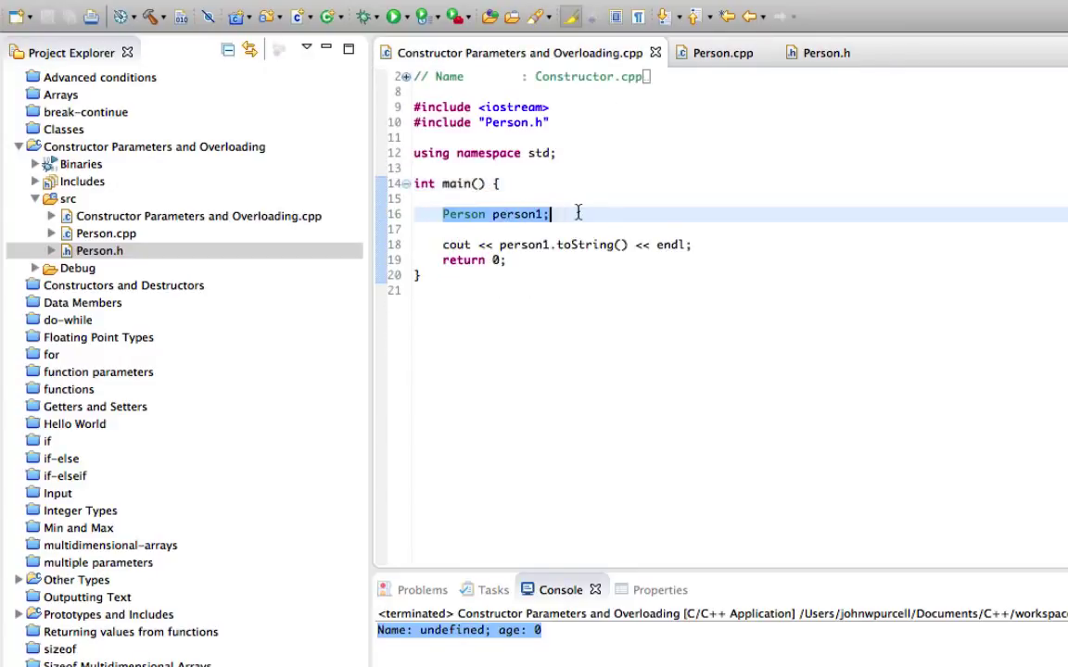
pyautogui.moveTo(654, 212)
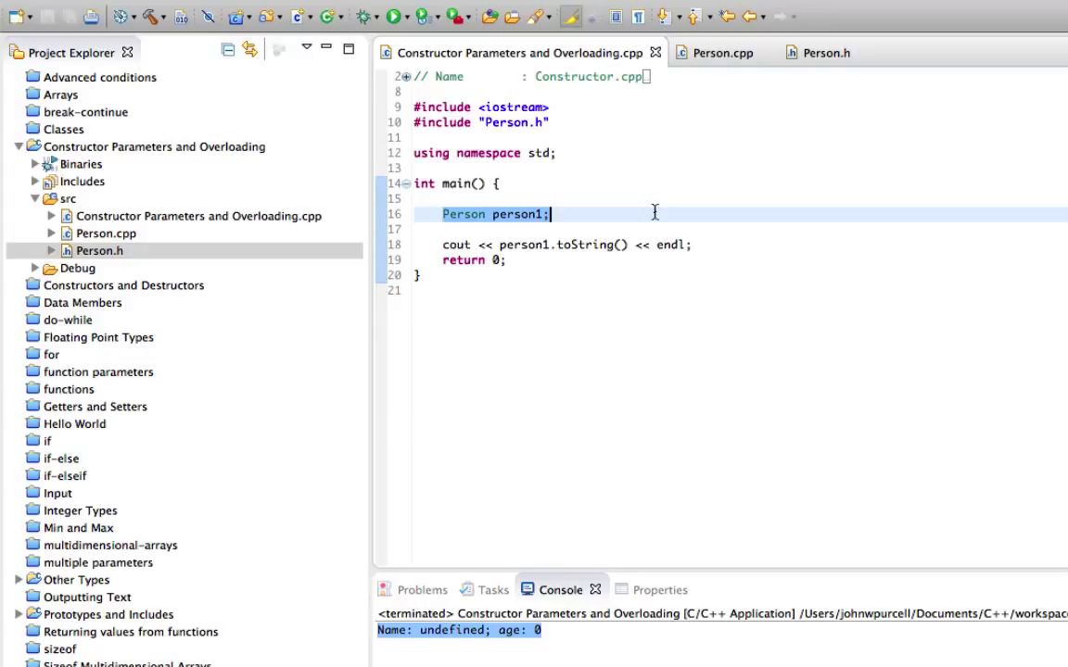
pyautogui.doubleClick(452, 630)
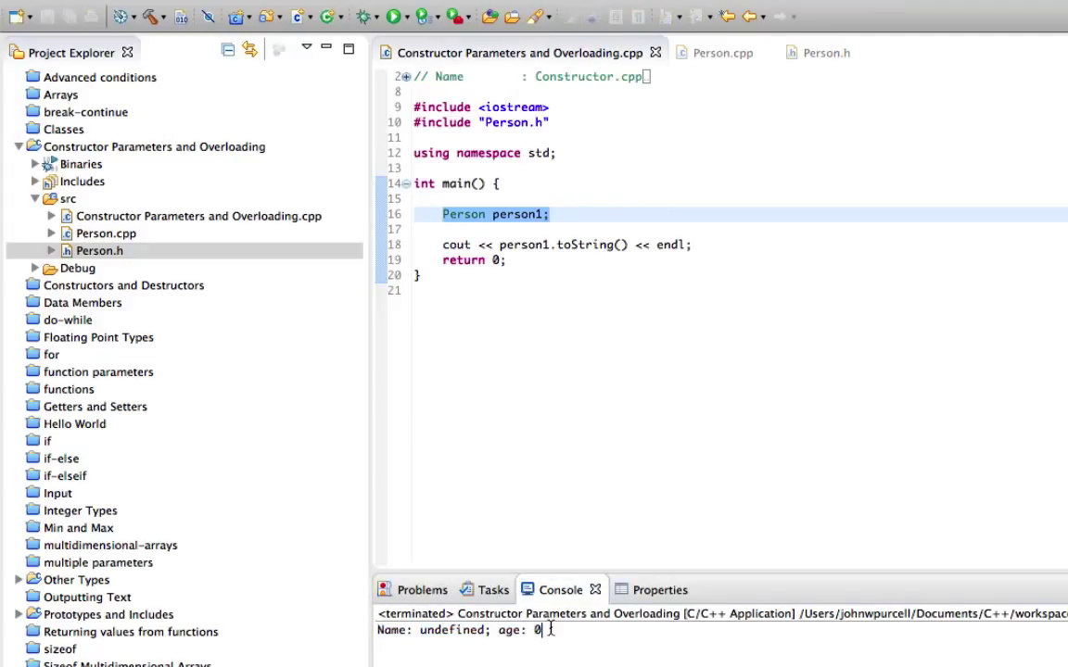
pyautogui.click(554, 215)
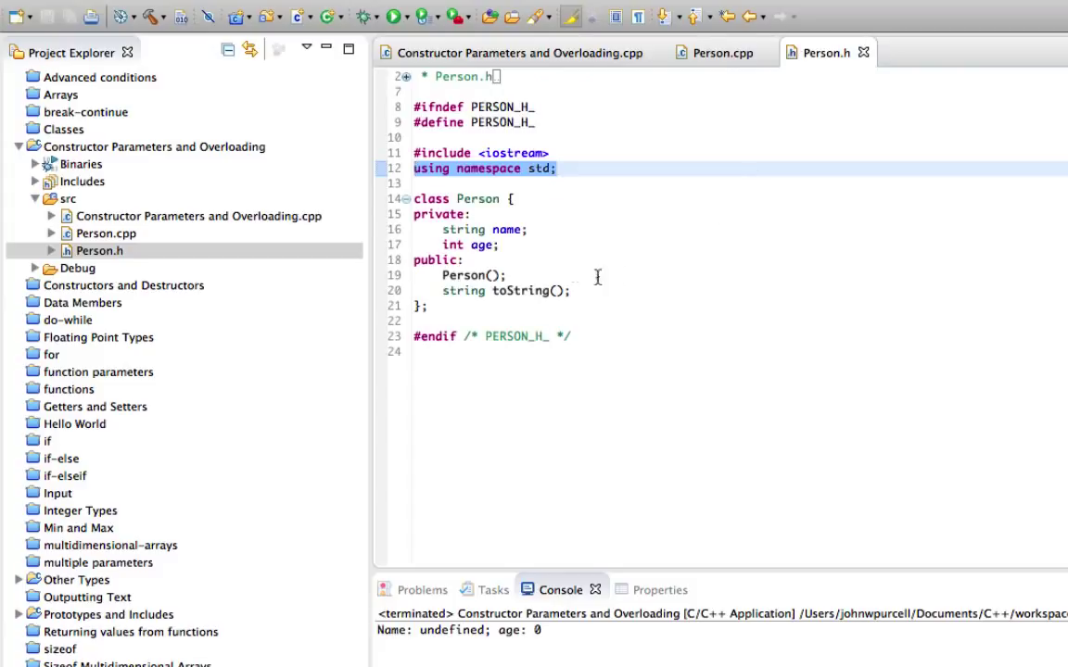
# Step: Declare a second constructor Person(string name) below the default one in Person.h
pyautogui.click(508, 274)
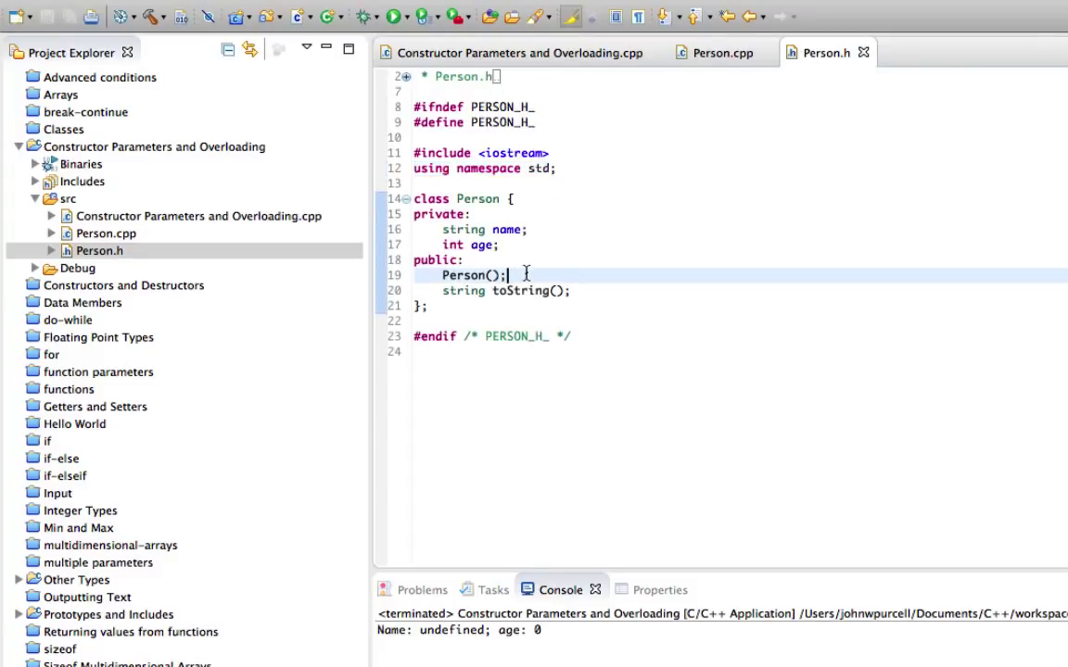
pyautogui.press('Return')
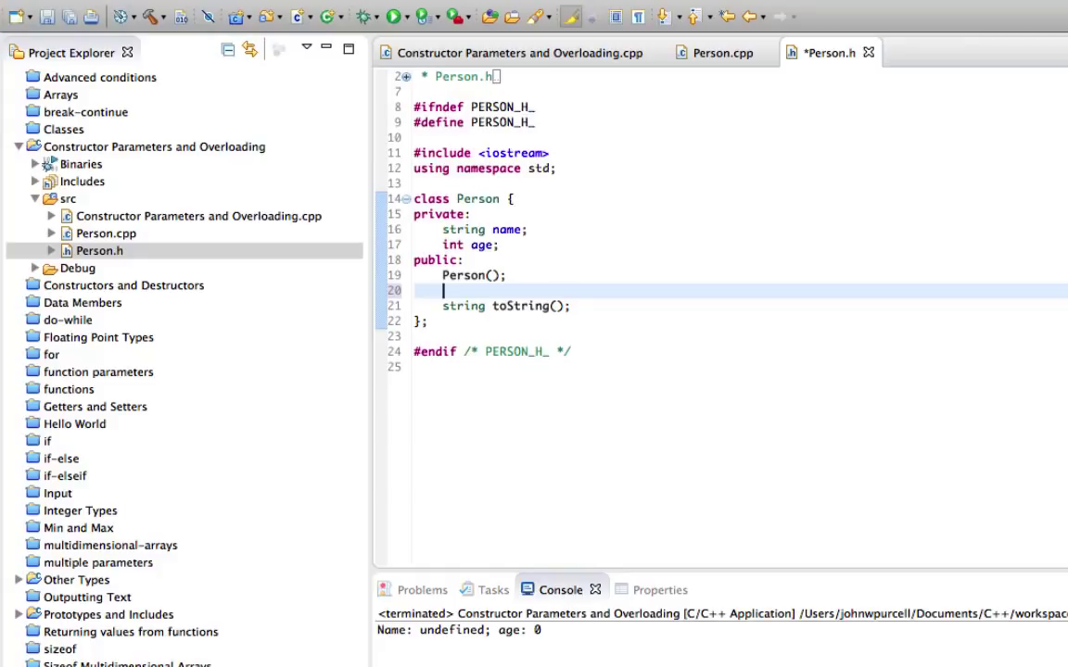
pyautogui.write('Person')
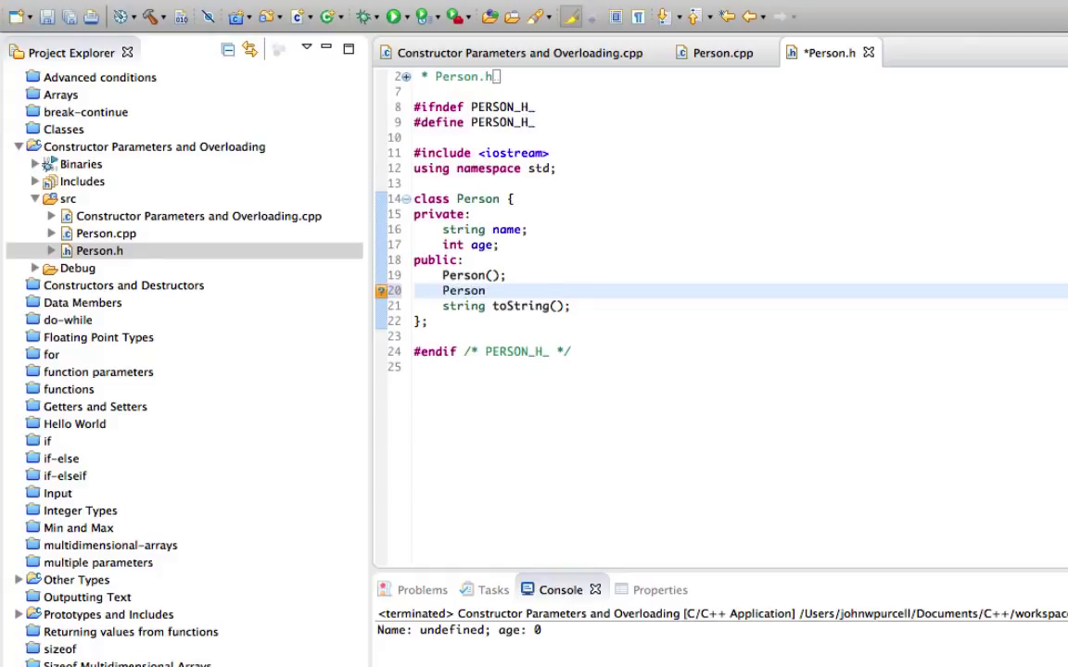
pyautogui.write('();')
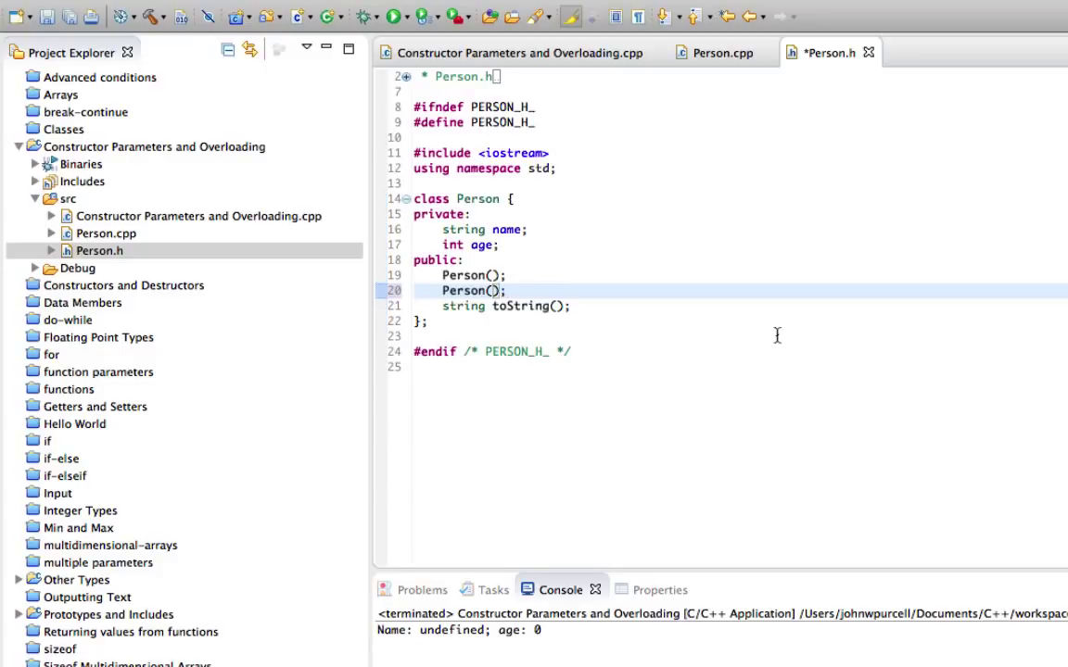
pyautogui.write('string')
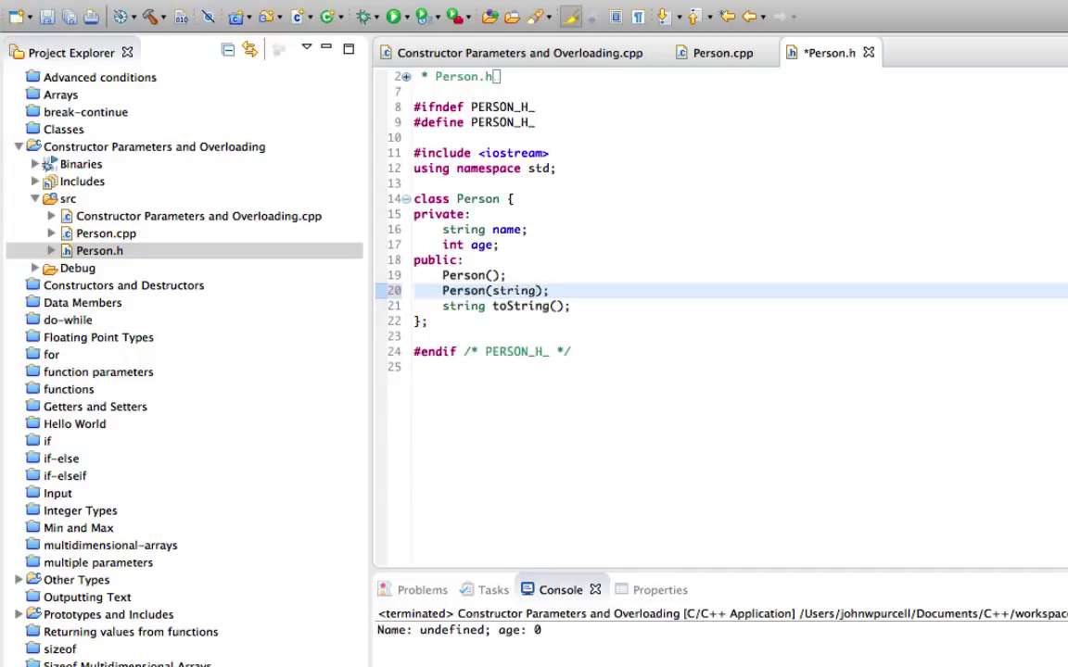
pyautogui.write('name')
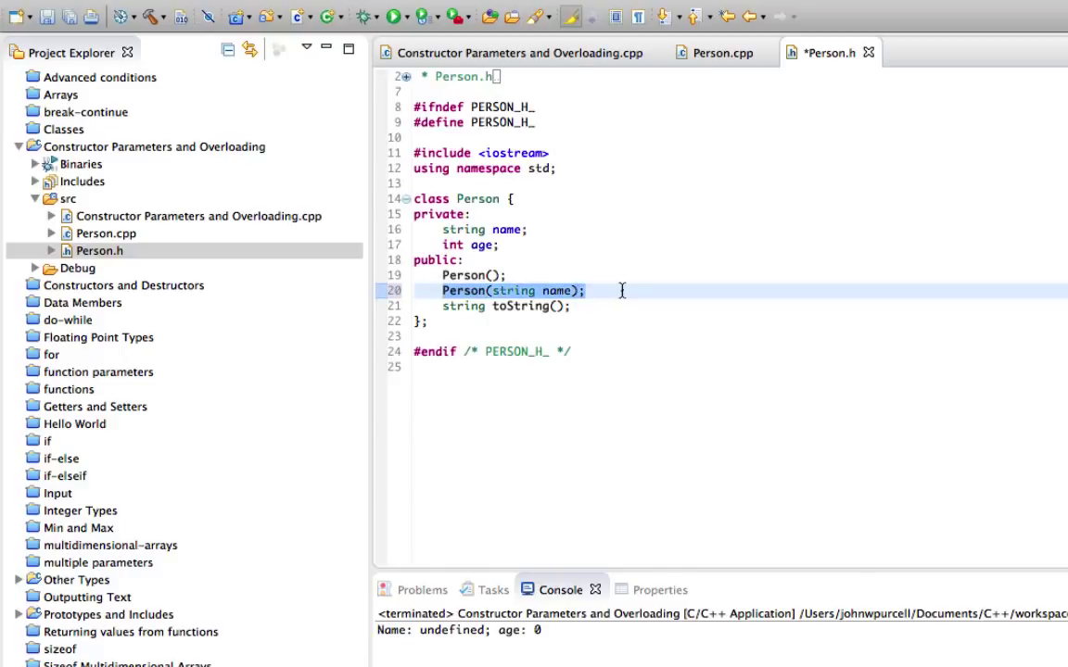
pyautogui.moveTo(556, 289)
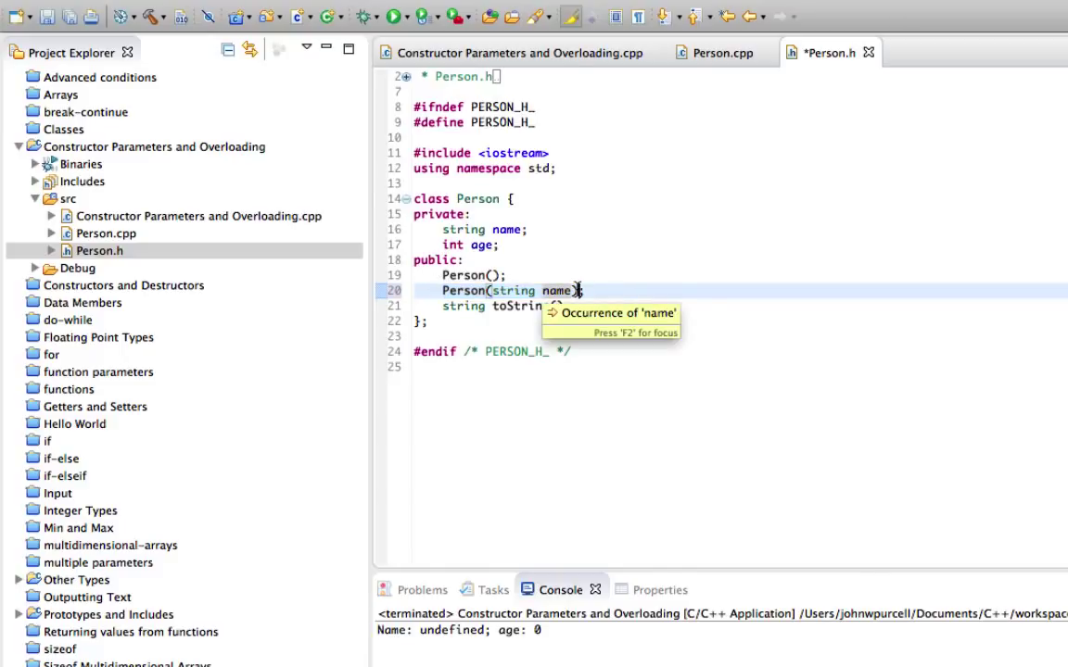
pyautogui.moveTo(801, 373)
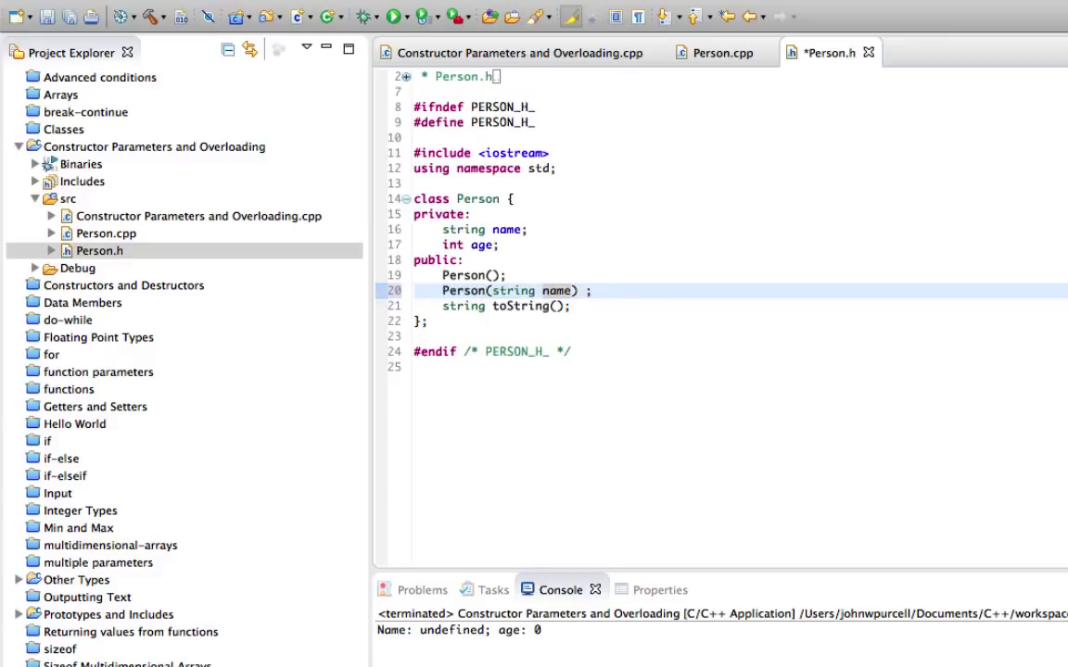
# Step: Give the new constructor an inline body assigning name, and save the header
pyautogui.write('{}')
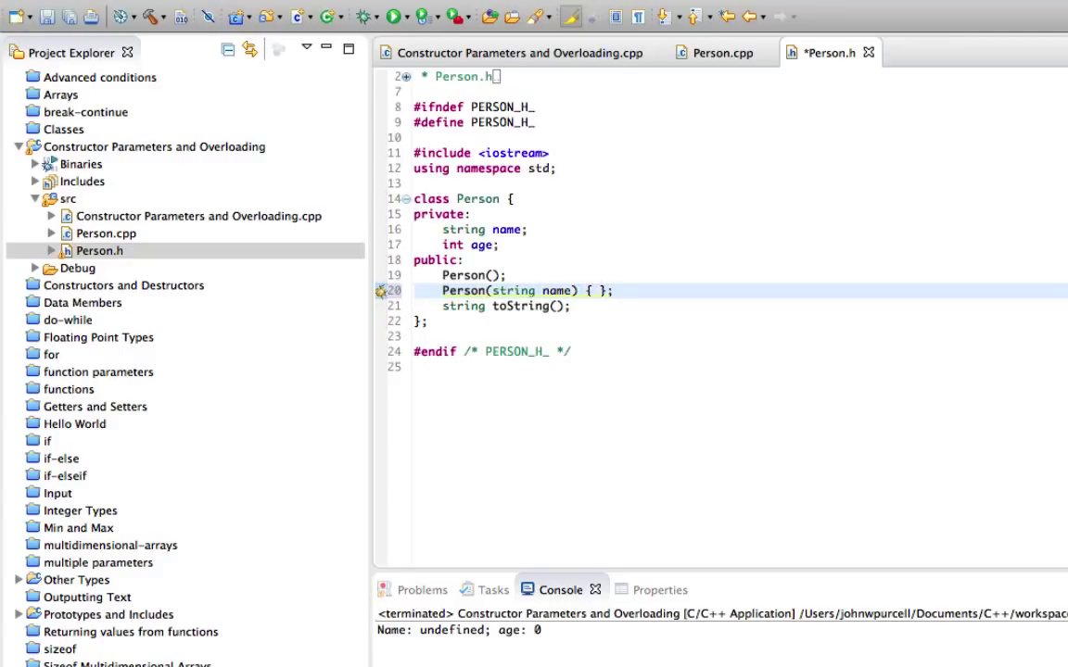
pyautogui.moveTo(552, 290)
pyautogui.write('ewN')
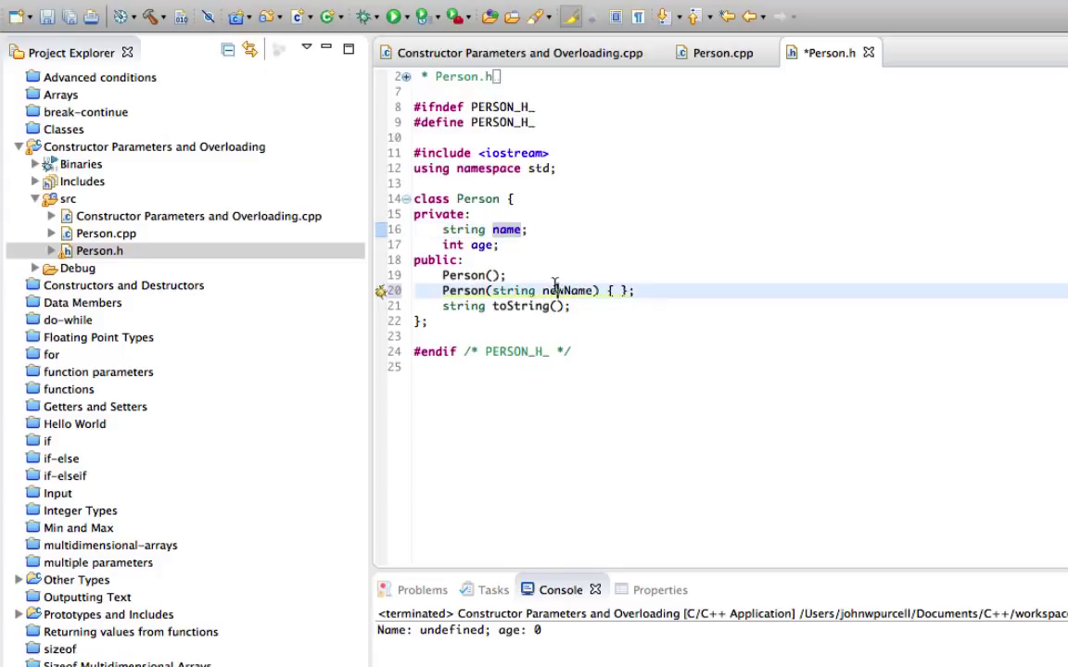
pyautogui.write('n')
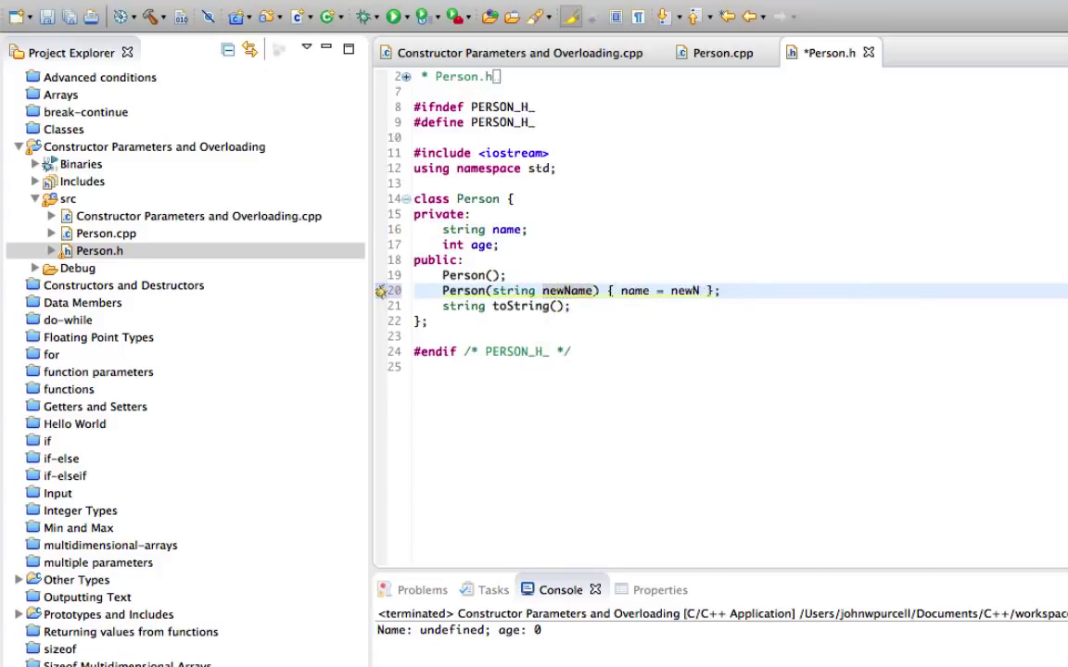
pyautogui.write('ame')
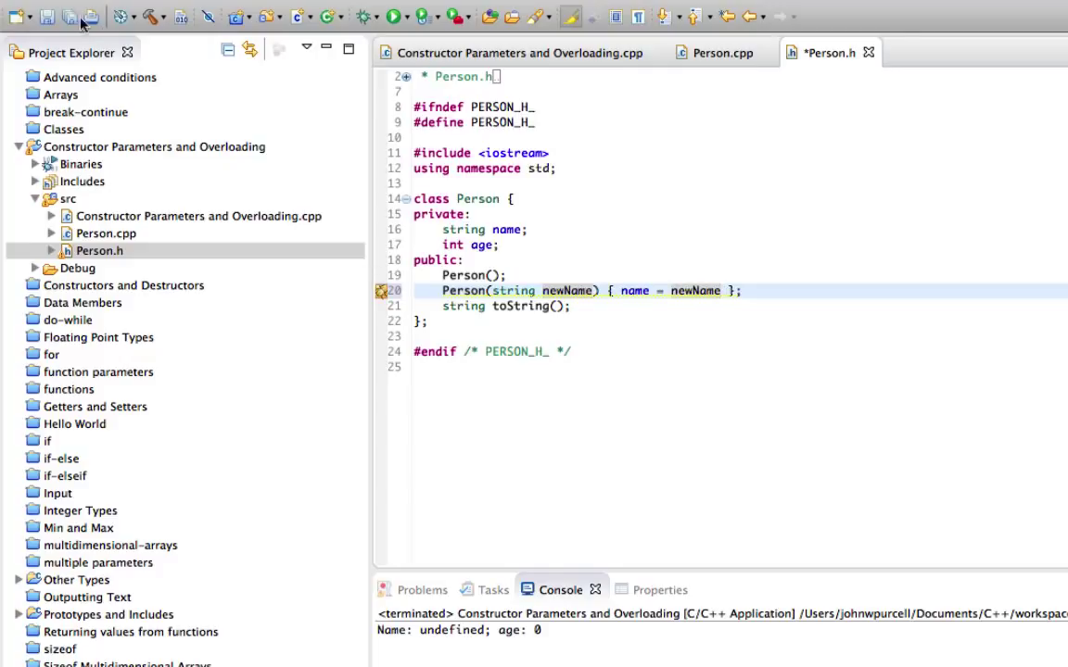
pyautogui.click(44, 17)
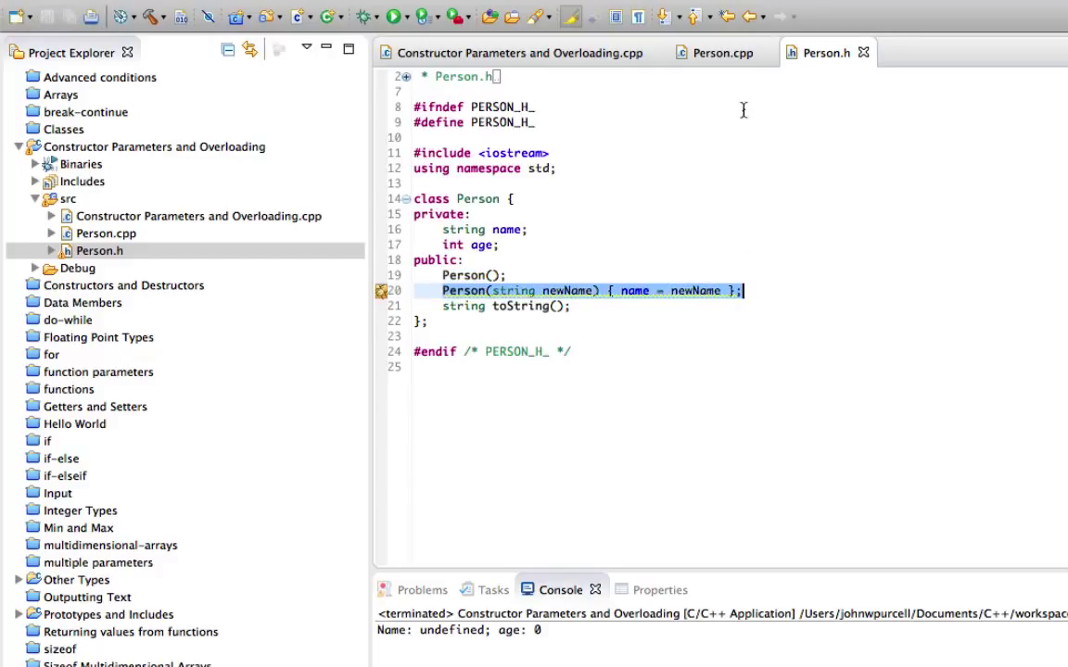
# Step: After checking Person.cpp, finish the inline body as name = newName; age = 0
pyautogui.click(721, 52)
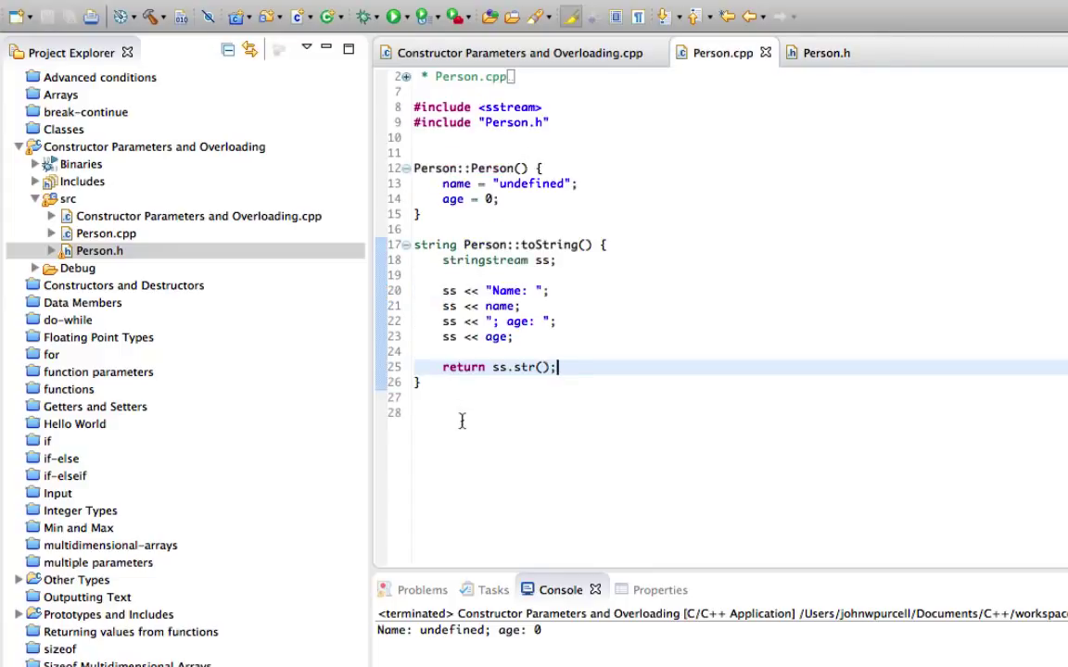
pyautogui.click(824, 52)
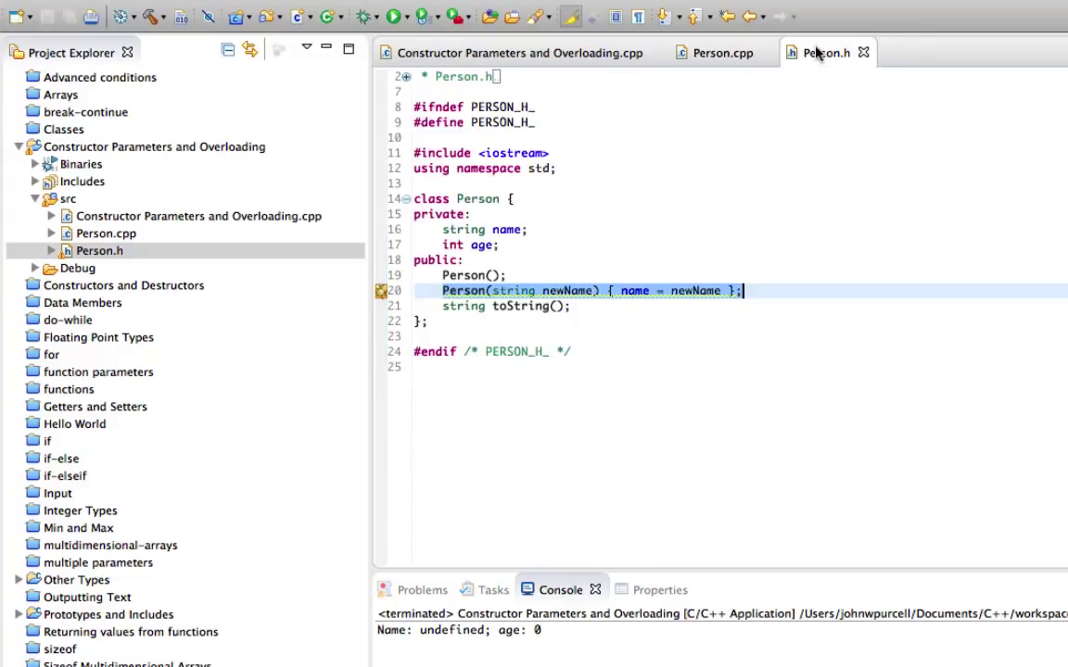
pyautogui.click(573, 306)
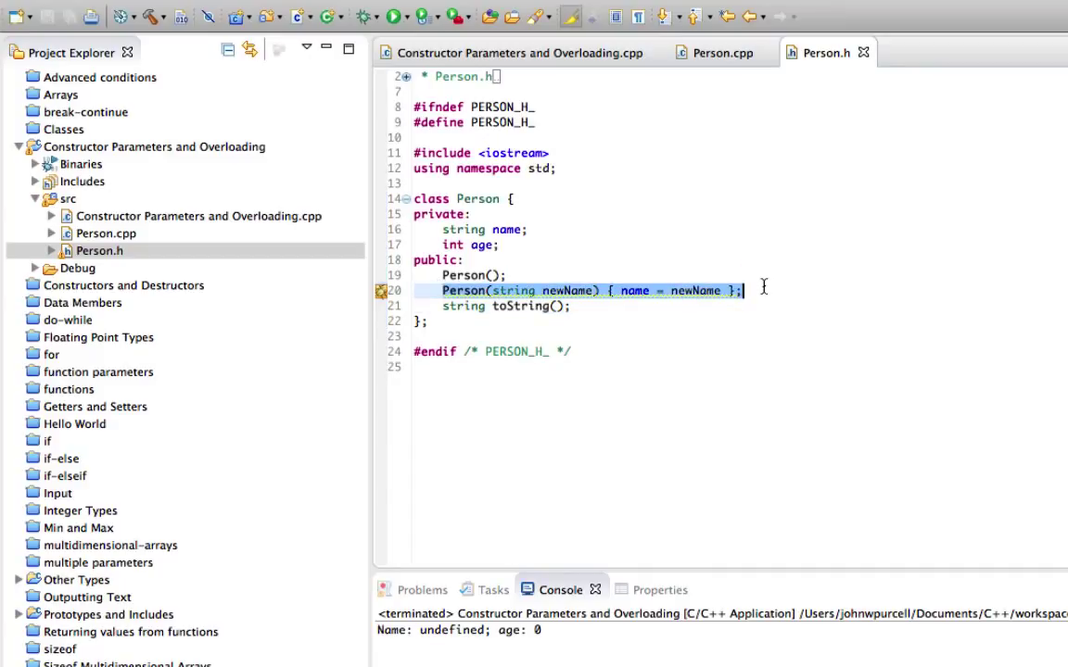
pyautogui.click(558, 290)
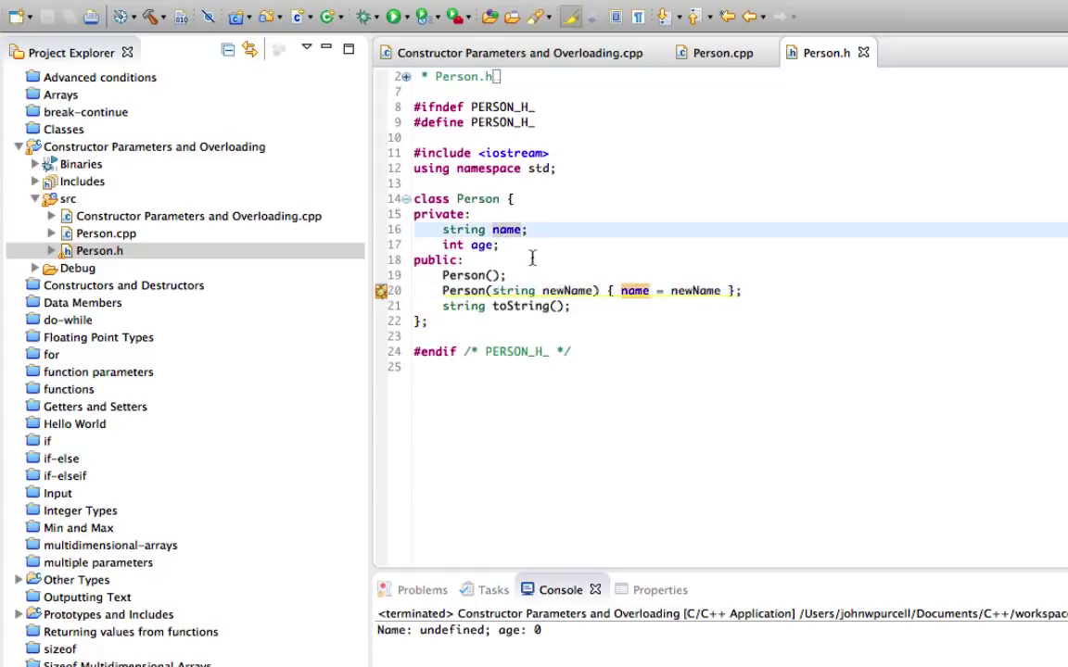
pyautogui.click(471, 289)
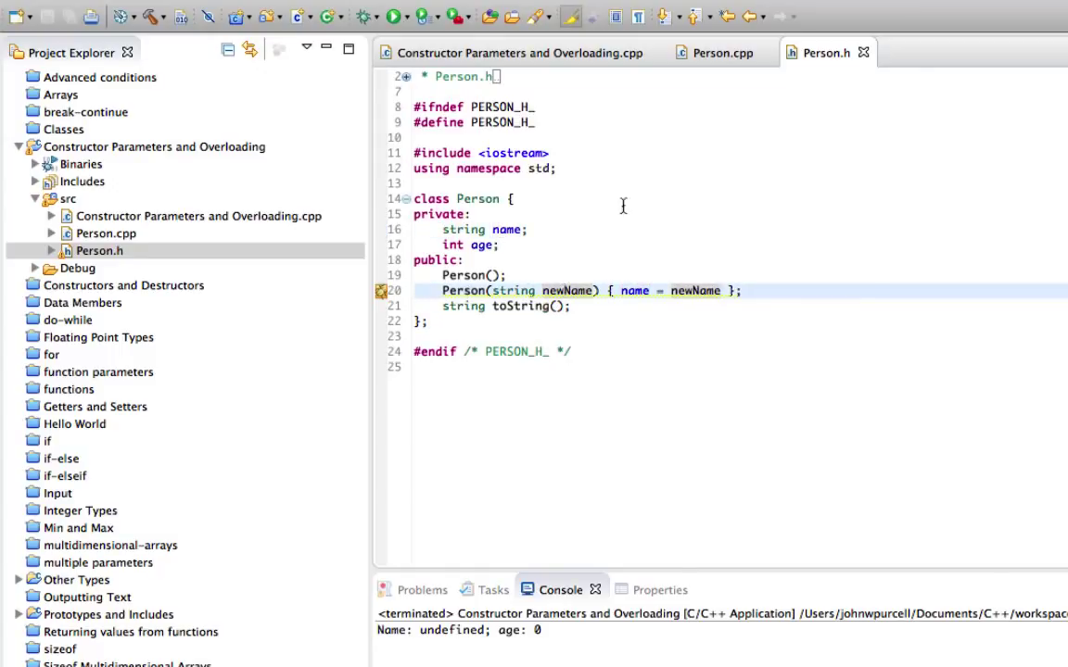
pyautogui.moveTo(573, 52)
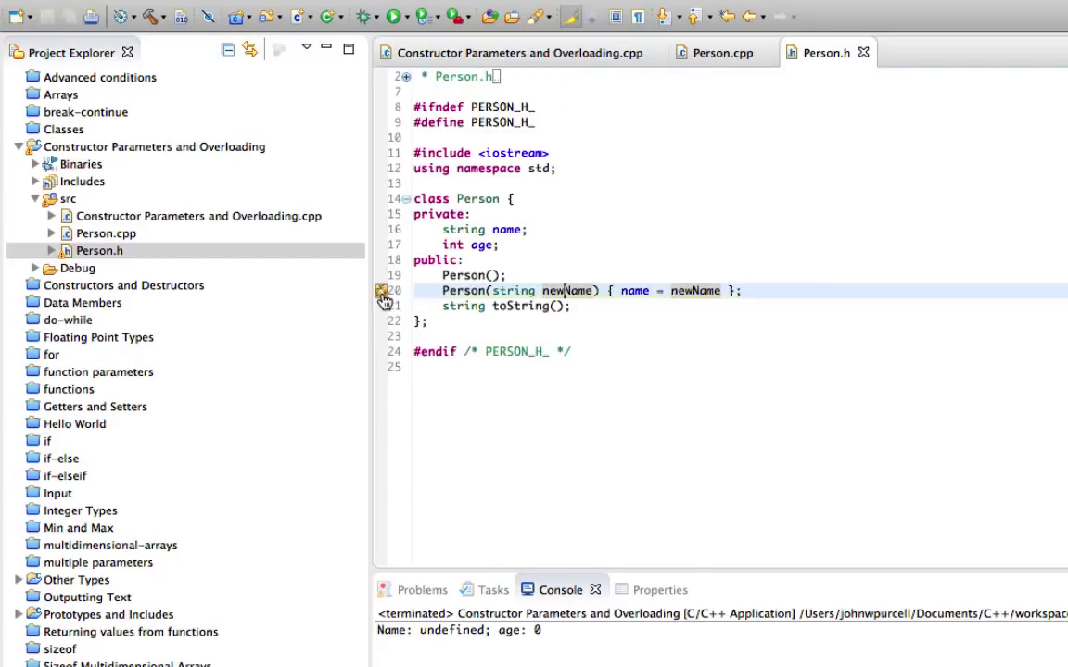
pyautogui.moveTo(382, 297)
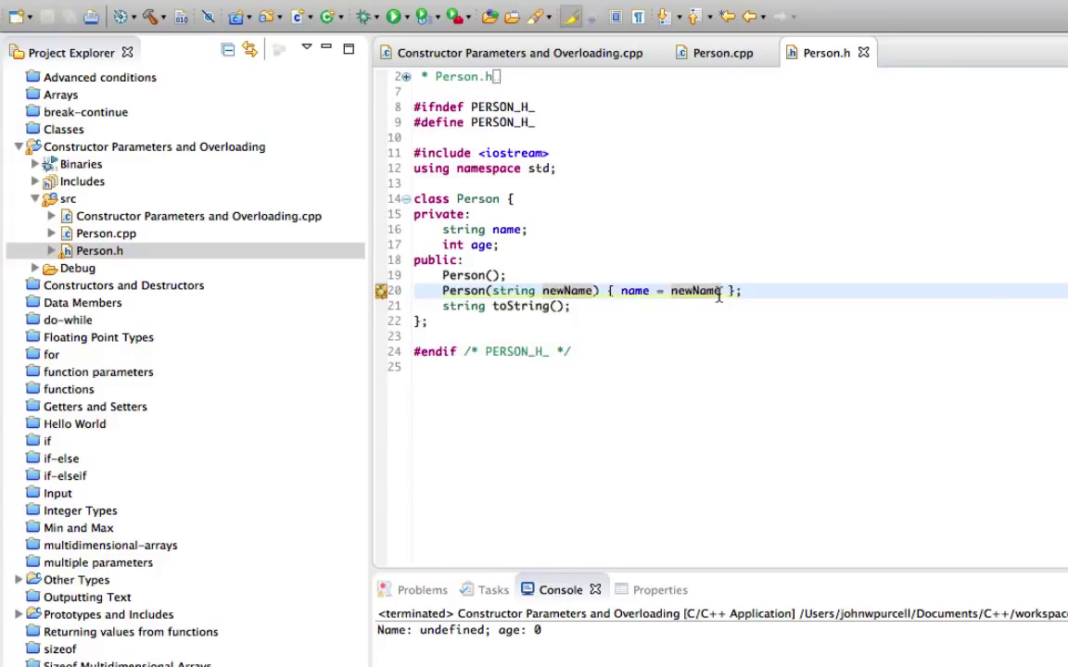
pyautogui.write('; age')
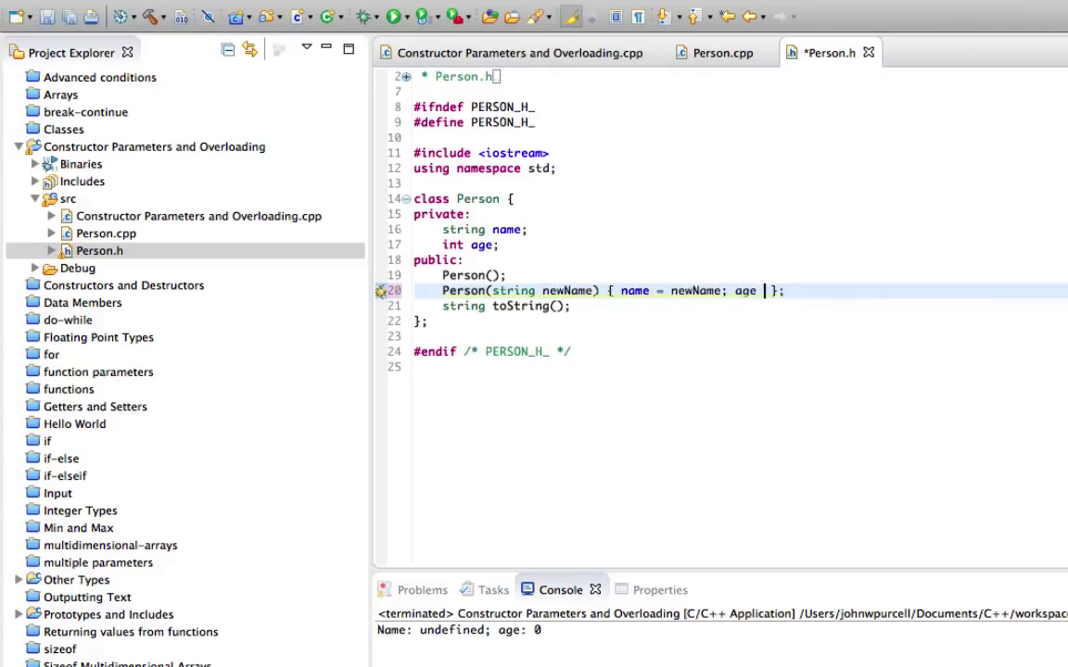
pyautogui.write('= 0;')
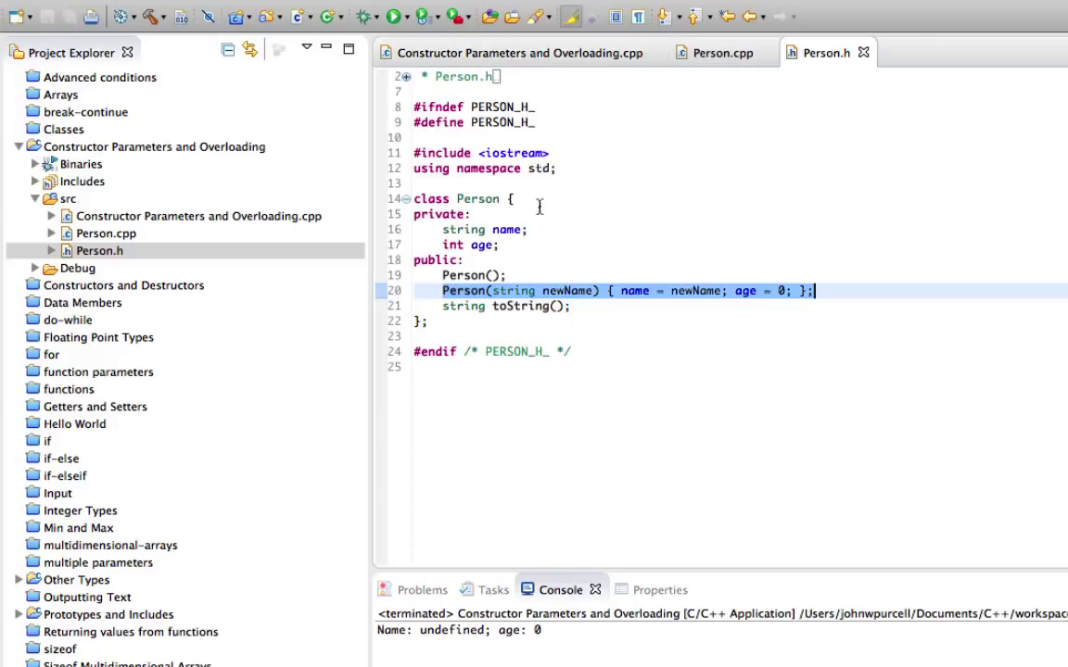
# Step: Declare Person person2("Bob"); in main after person1, using the string constructor
pyautogui.click(509, 52)
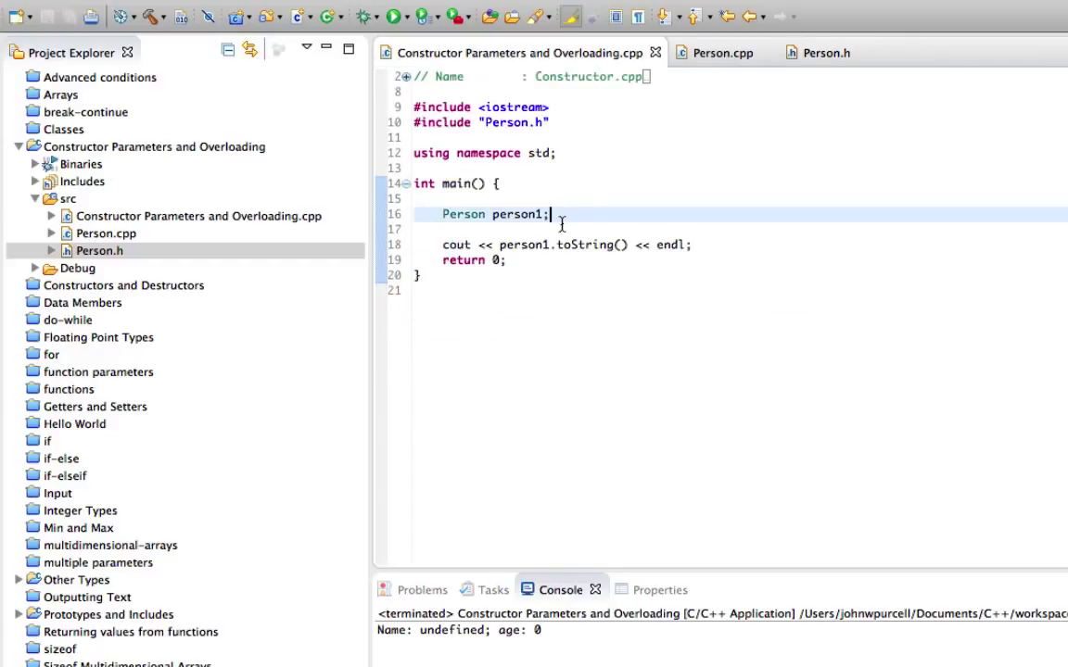
pyautogui.write('Person')
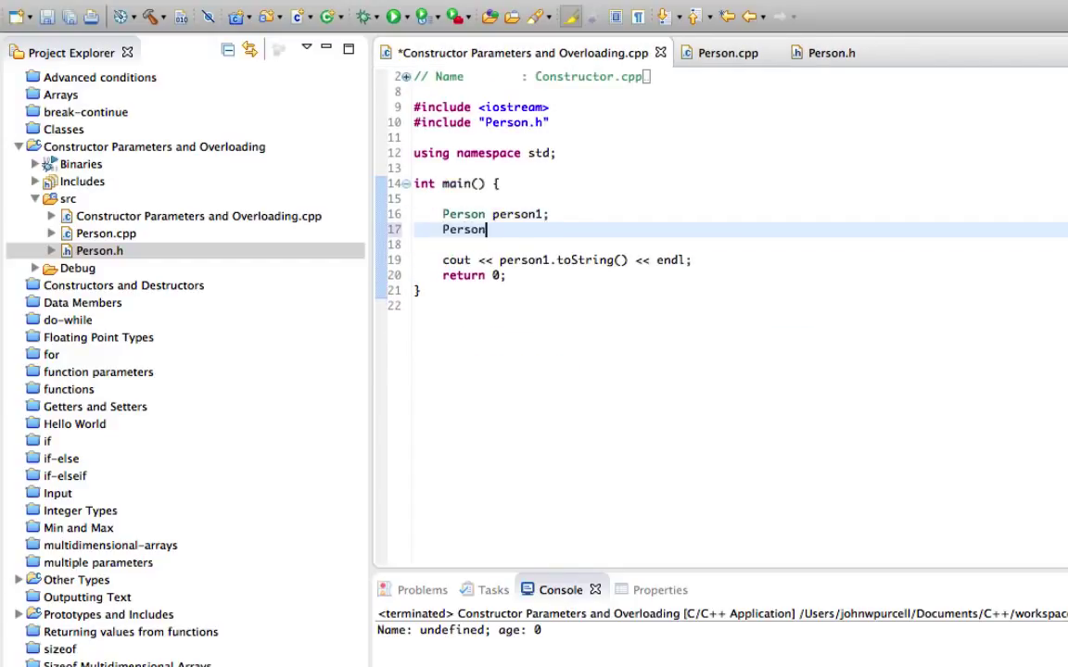
pyautogui.write('person2;')
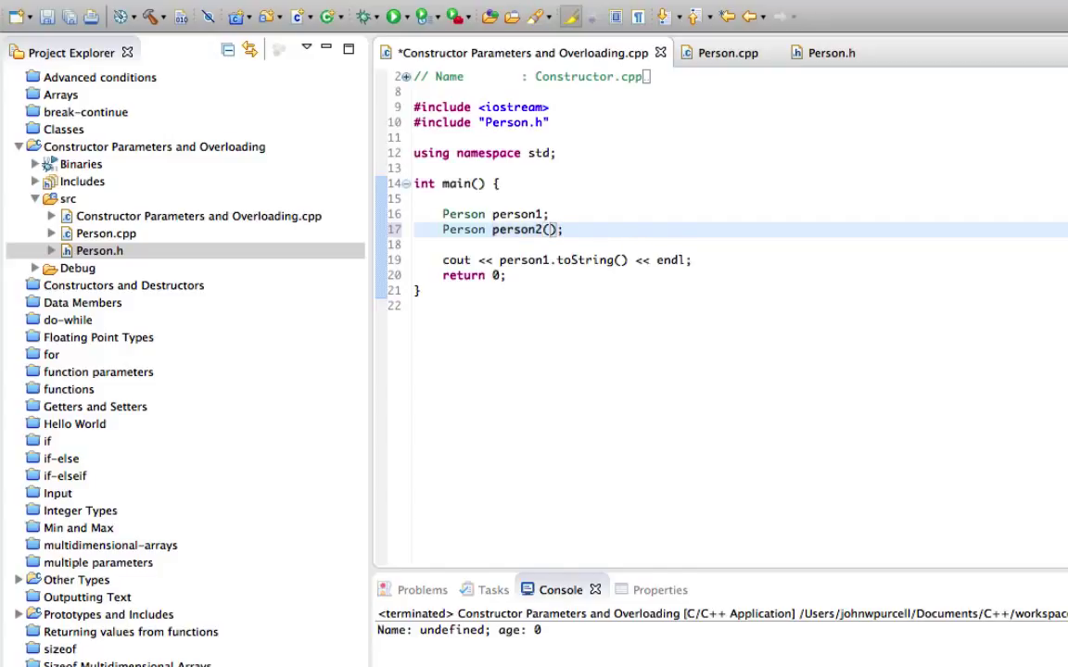
pyautogui.write('""')
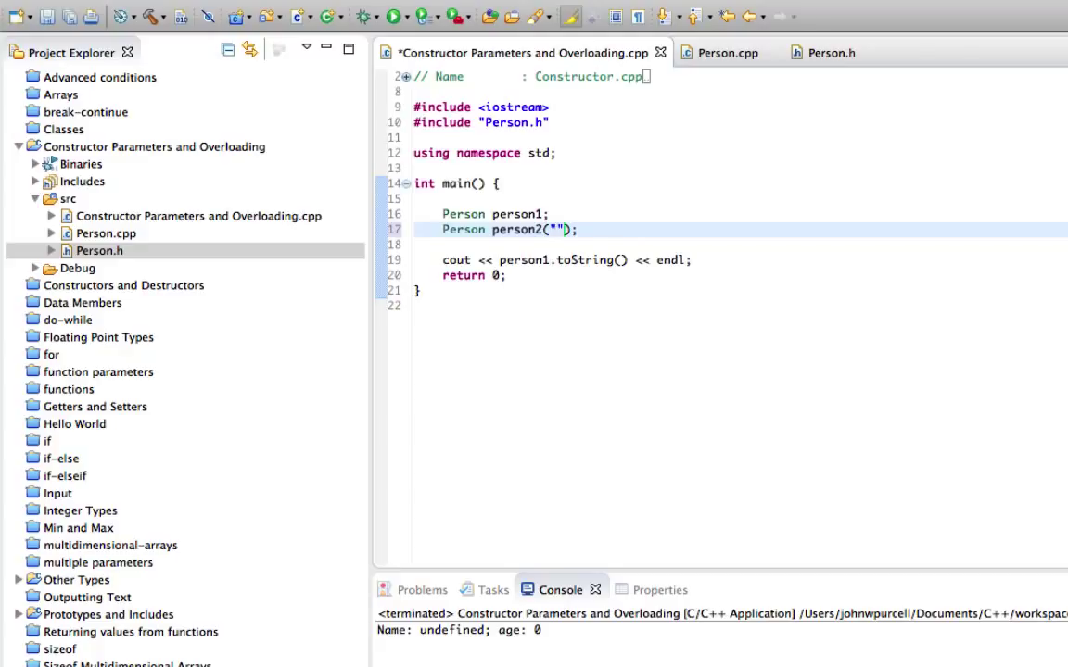
pyautogui.write('Bob')
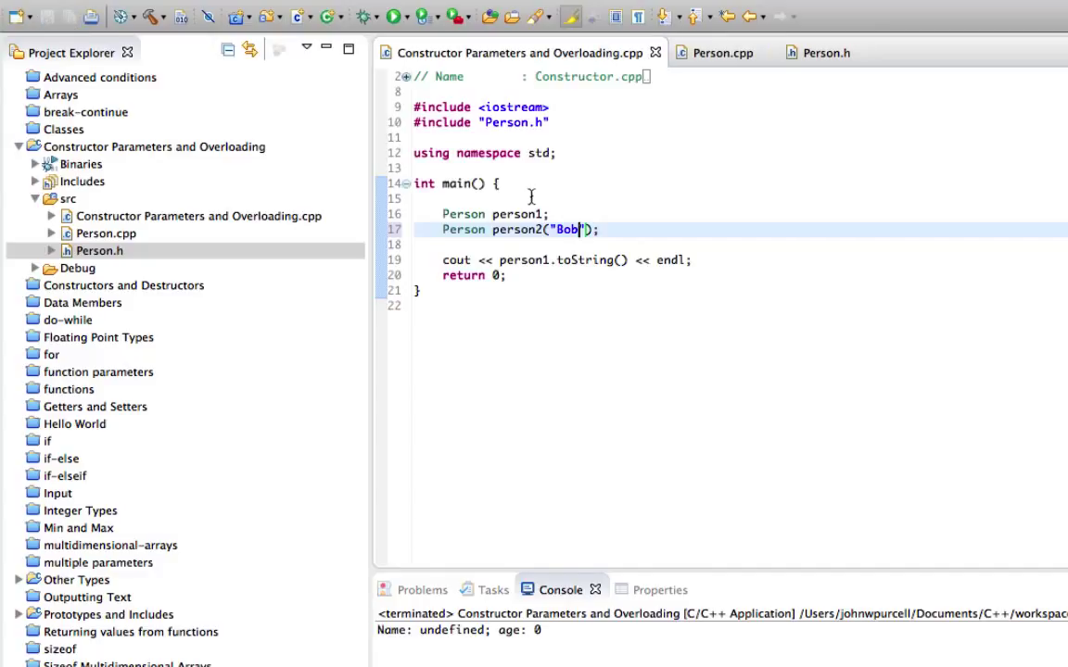
pyautogui.doubleClick(566, 230)
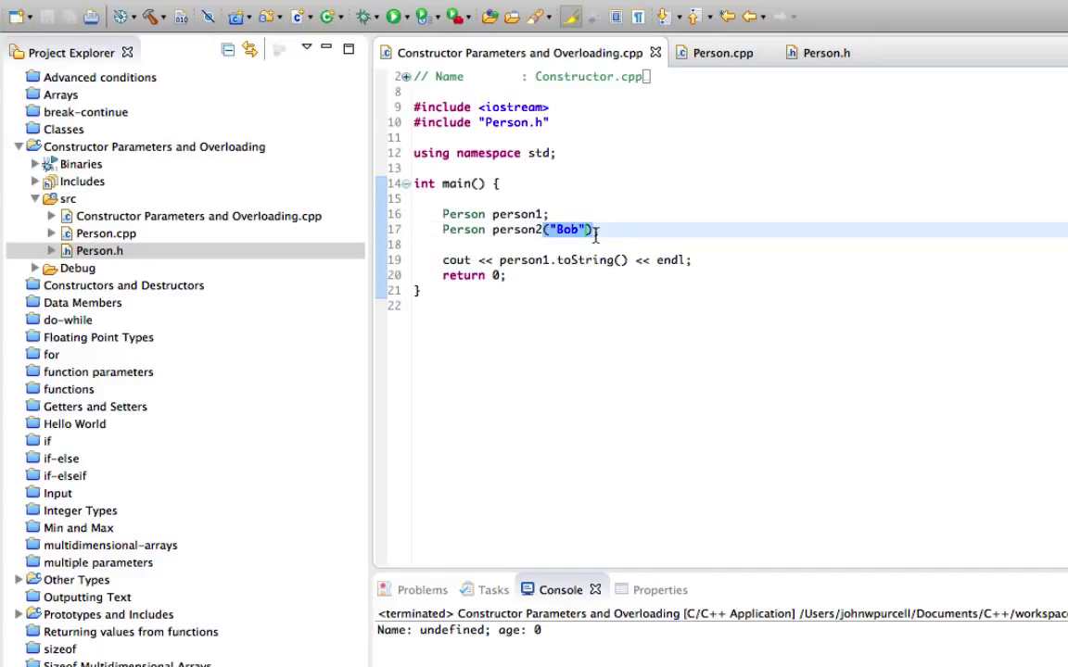
pyautogui.click(824, 52)
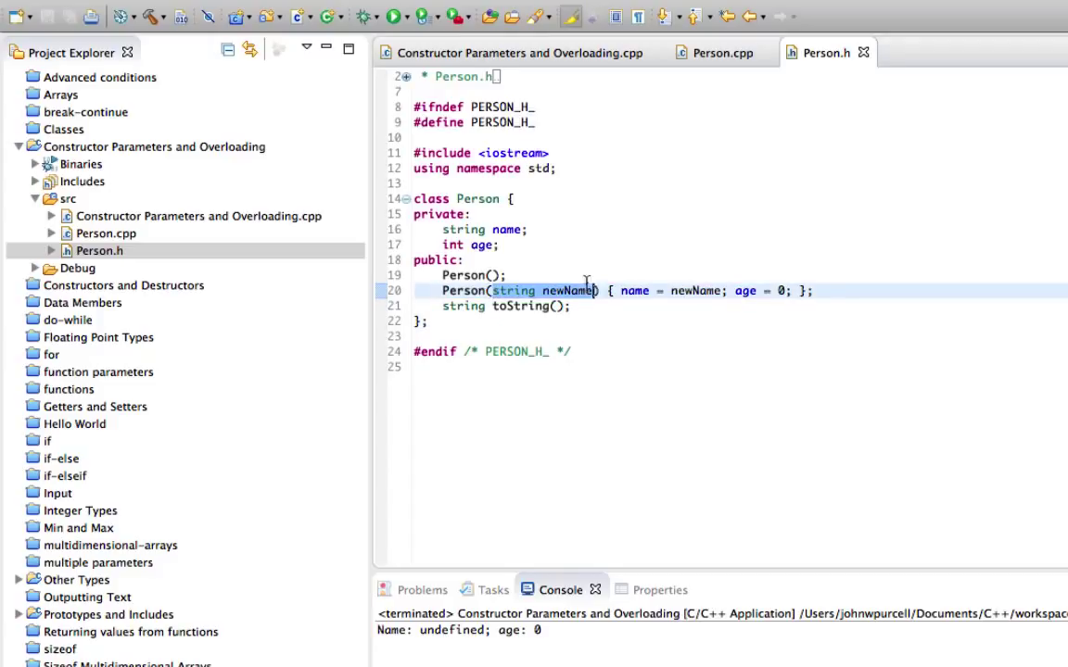
pyautogui.moveTo(686, 96)
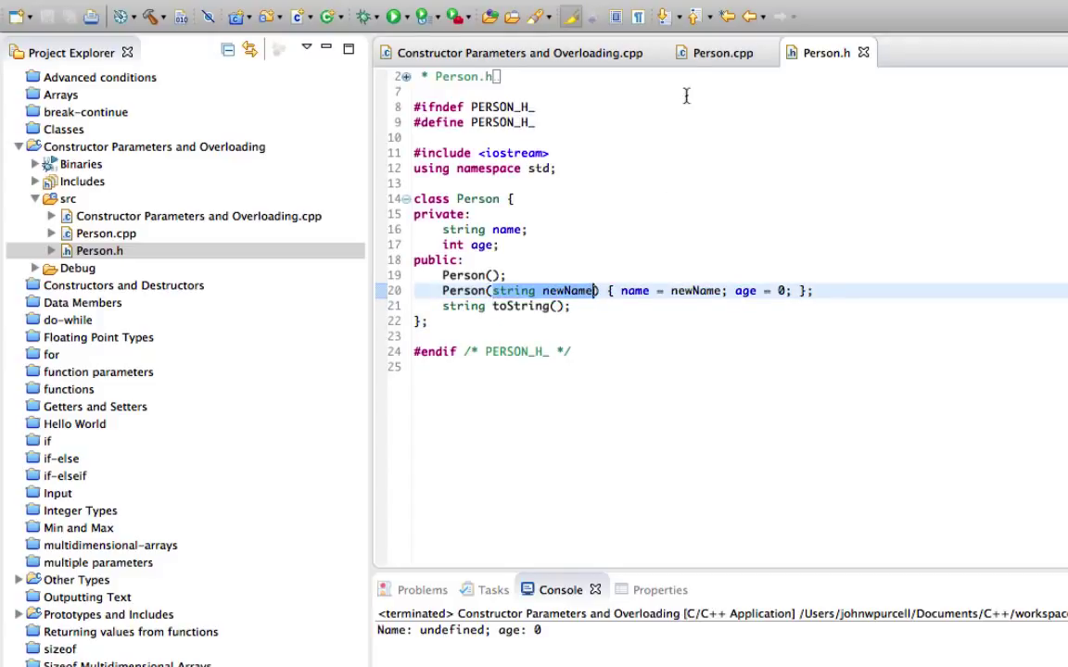
# Step: Compare person1 and person2("Bob") against the default and Person(string newName) constructors, leaving code unchanged
pyautogui.click(515, 52)
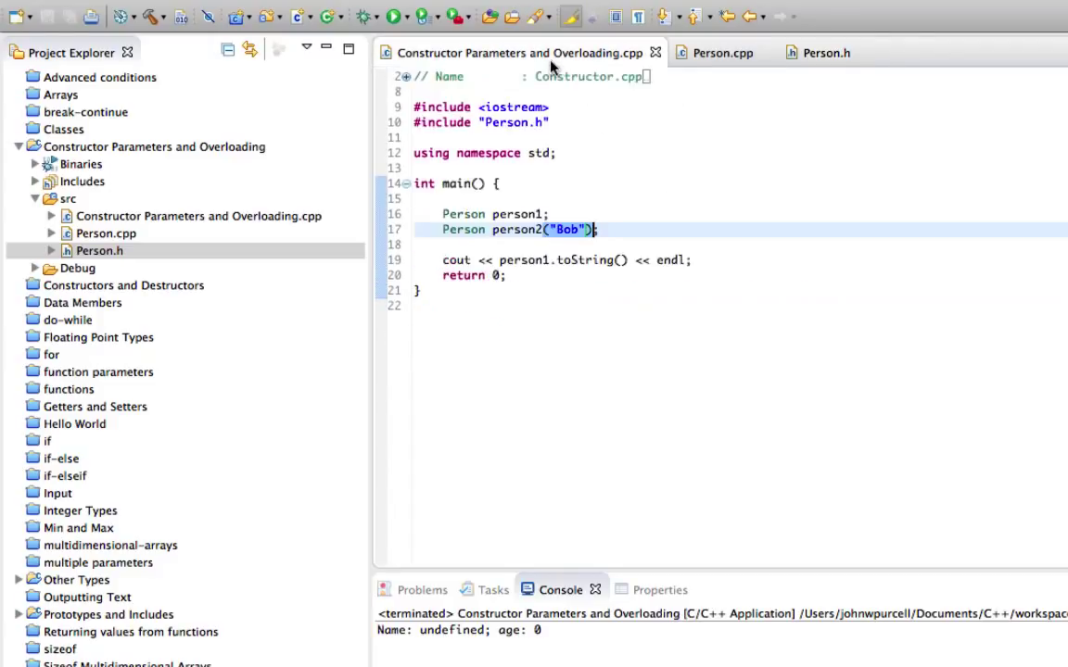
pyautogui.click(441, 213)
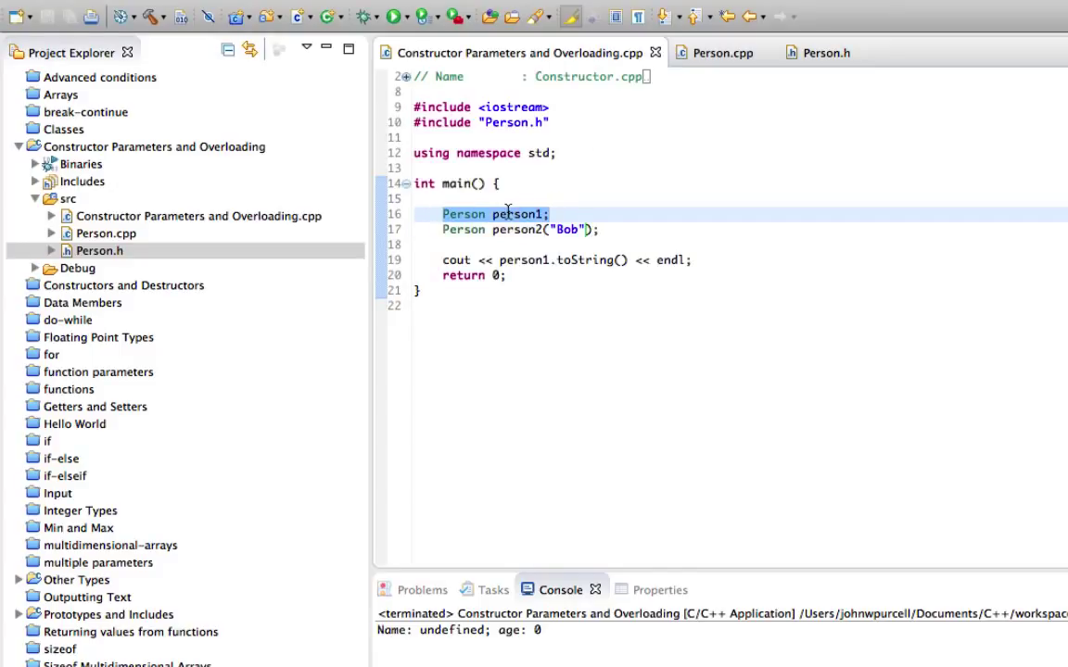
pyautogui.click(556, 215)
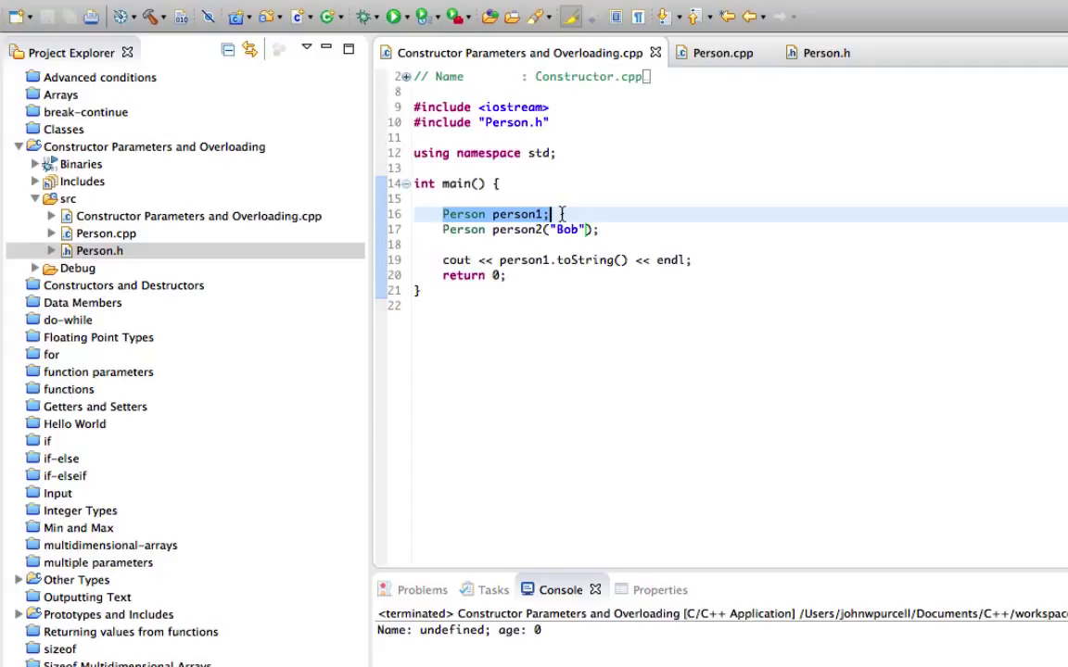
pyautogui.moveTo(519, 215)
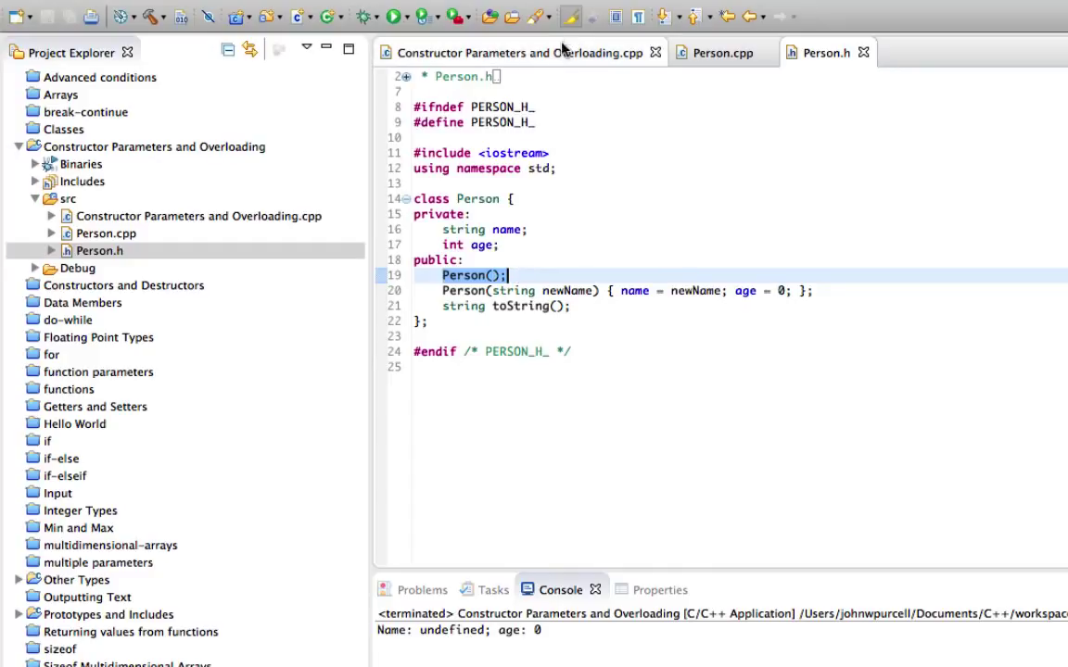
pyautogui.click(510, 52)
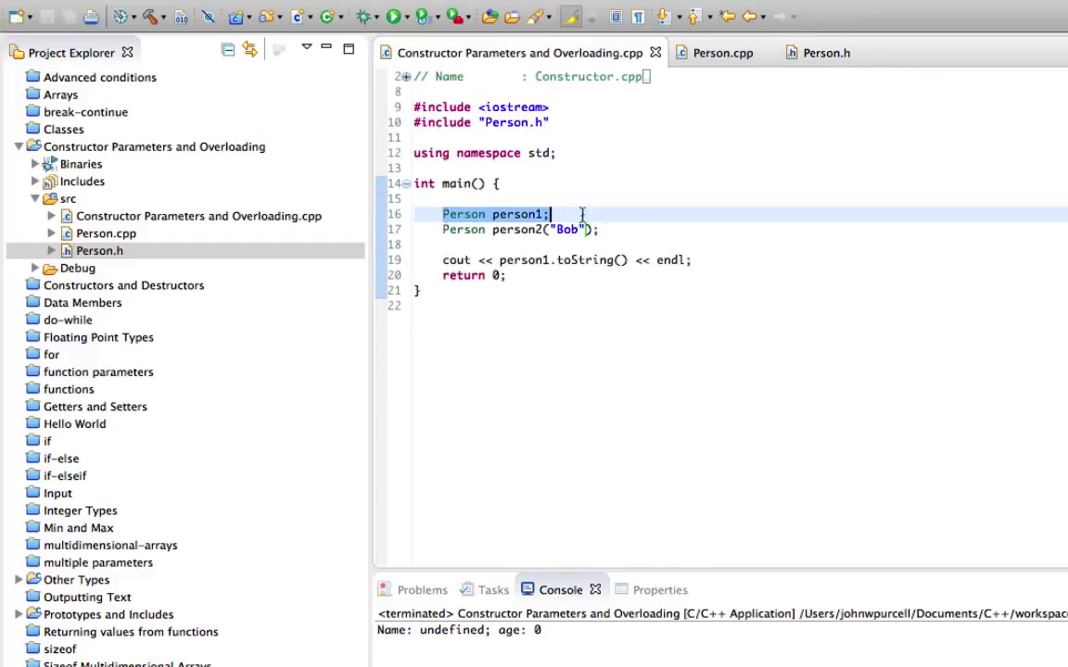
pyautogui.click(603, 229)
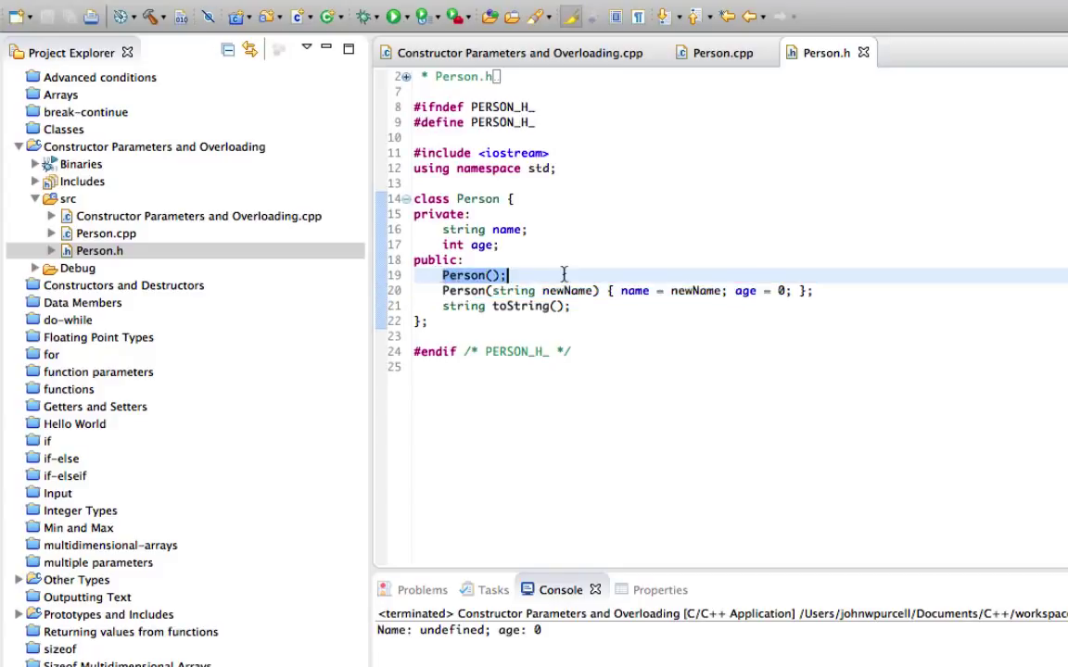
pyautogui.moveTo(708, 192)
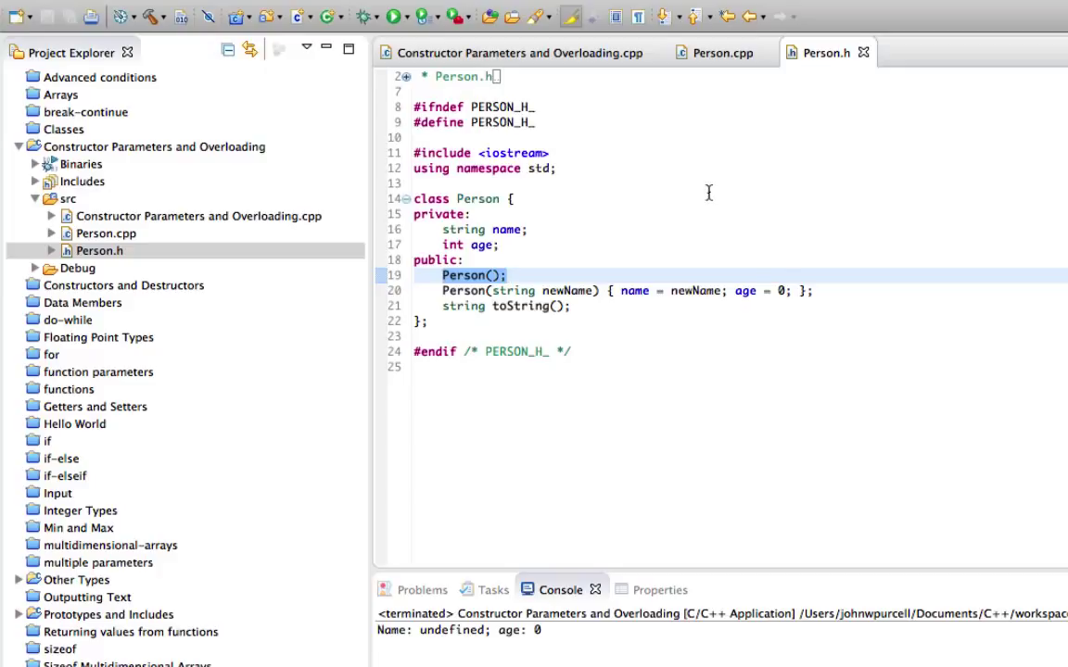
pyautogui.click(512, 51)
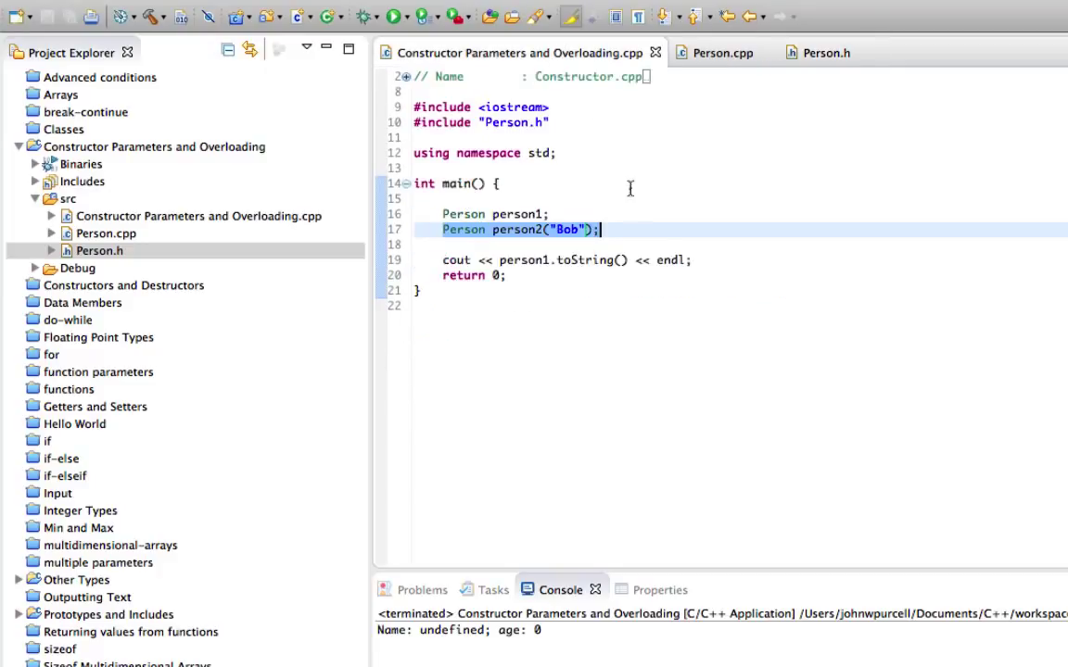
pyautogui.moveTo(565, 230)
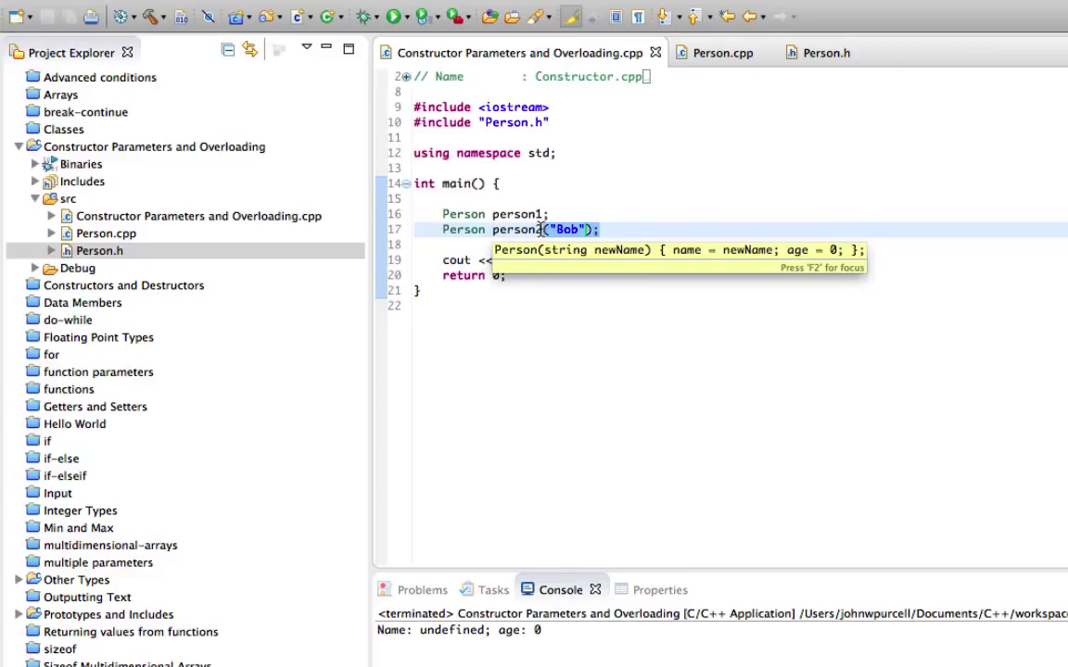
pyautogui.click(545, 215)
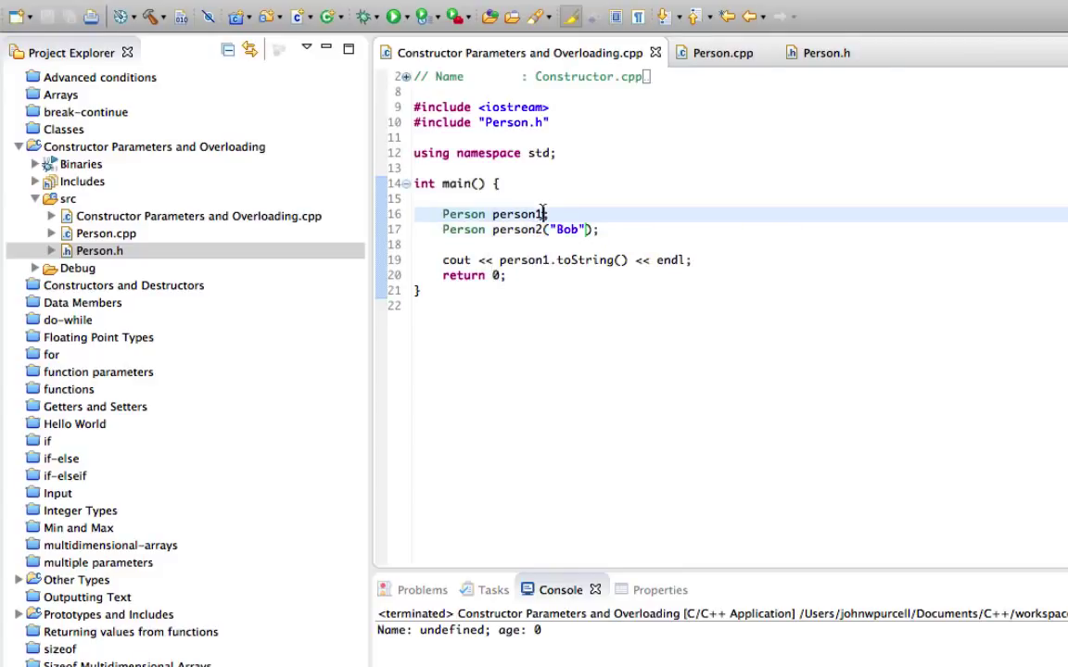
# Step: Run the project in background; console shows Name: undefined; age: 0 and Name: Bob; age: 0
pyautogui.click(443, 259)
pyautogui.write('cout << person2.toString() << endl;')
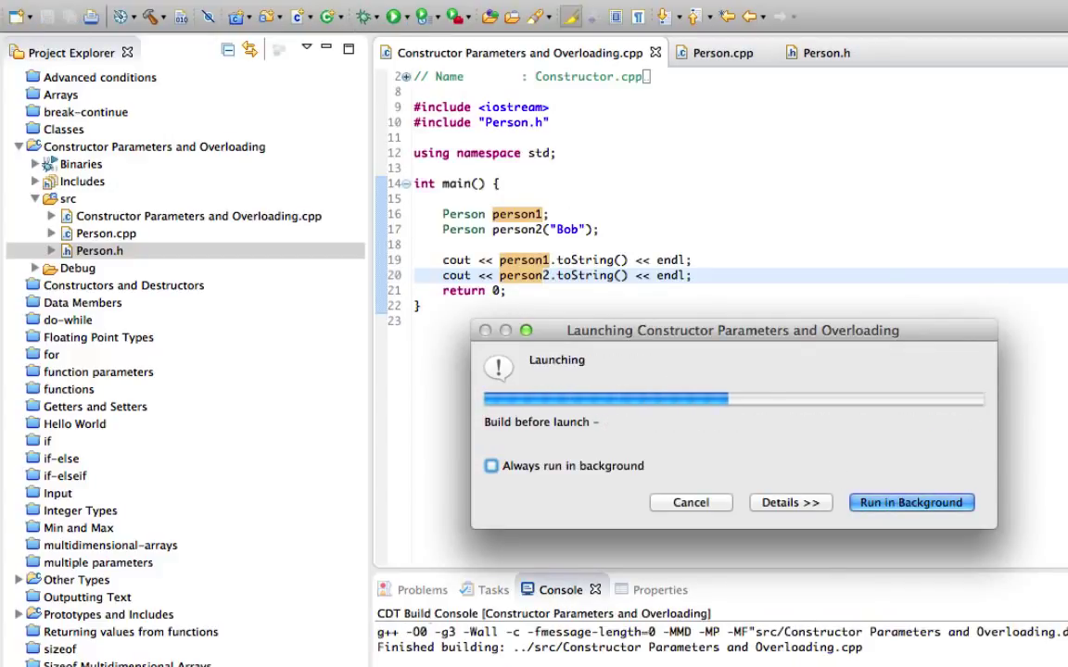
pyautogui.click(912, 502)
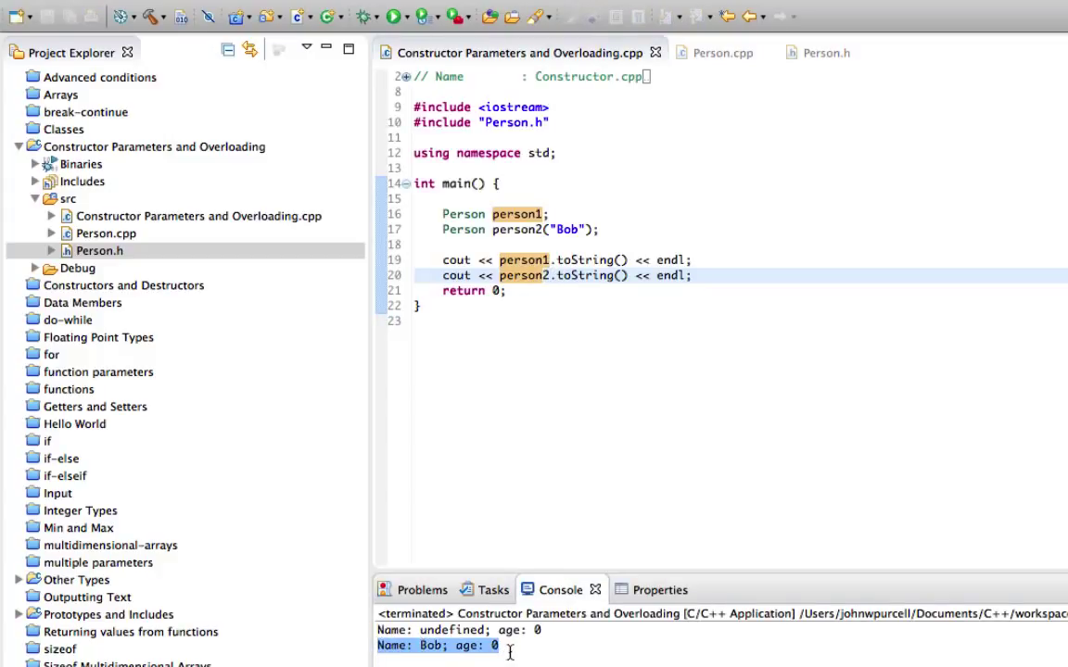
pyautogui.moveTo(625, 408)
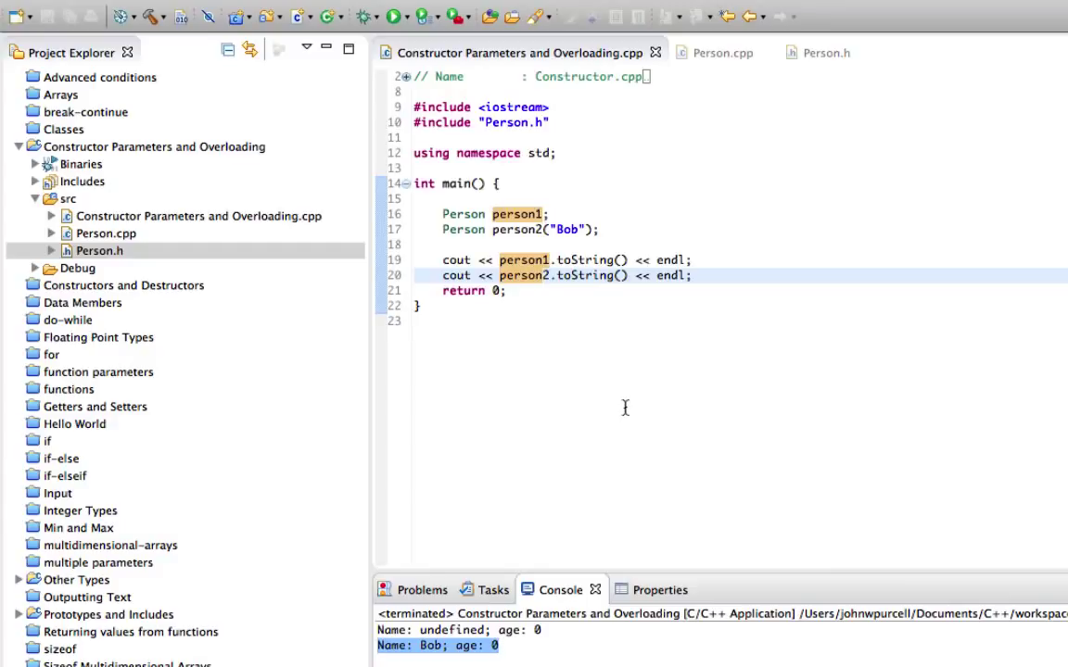
pyautogui.moveTo(747, 215)
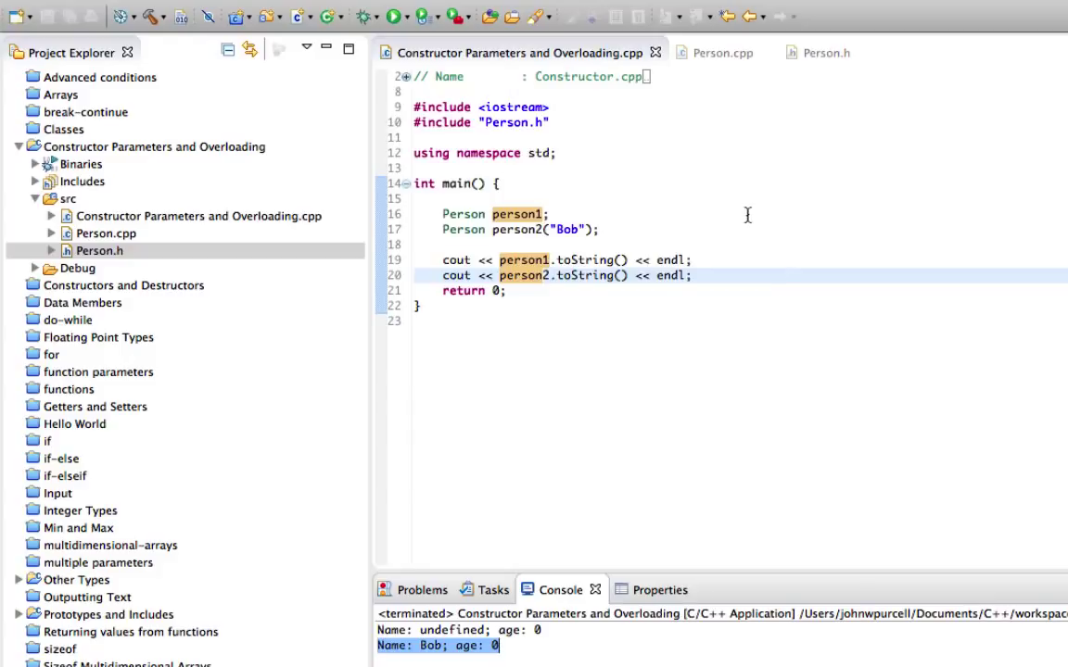
# Step: Review Person.cpp then Person.h, pointing at the default and name-only constructor declarations
pyautogui.click(722, 52)
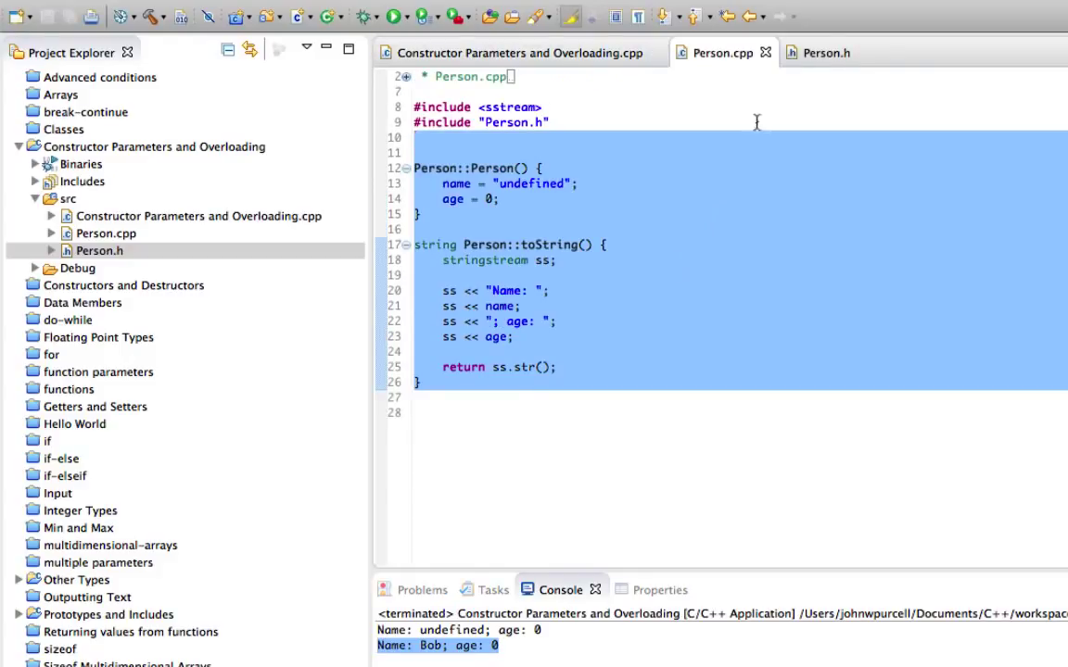
pyautogui.click(825, 52)
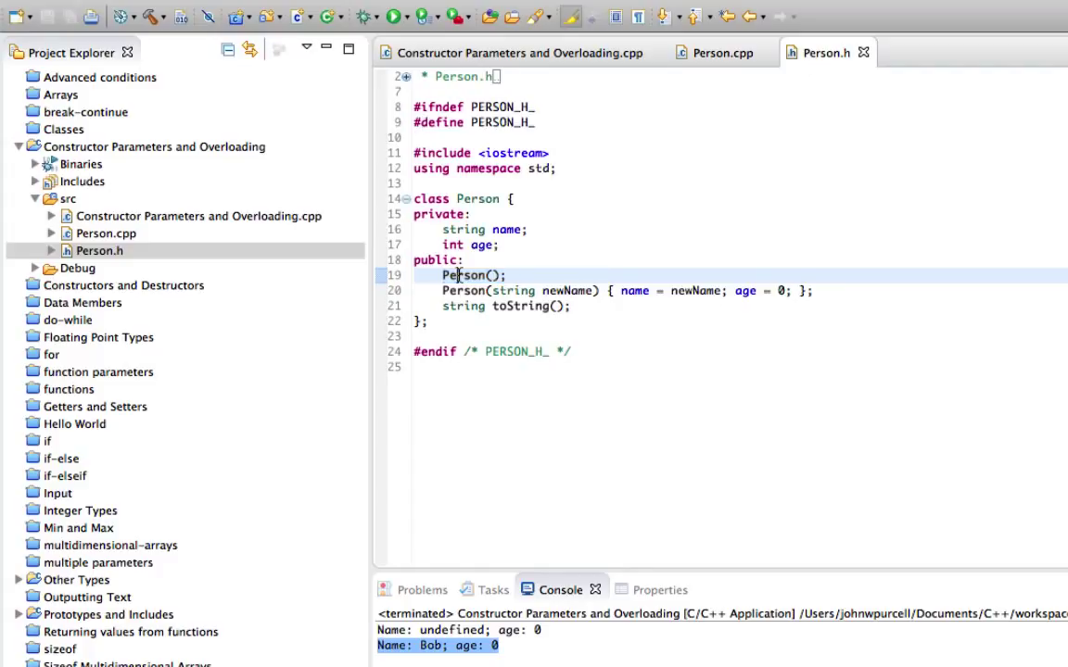
pyautogui.moveTo(467, 274)
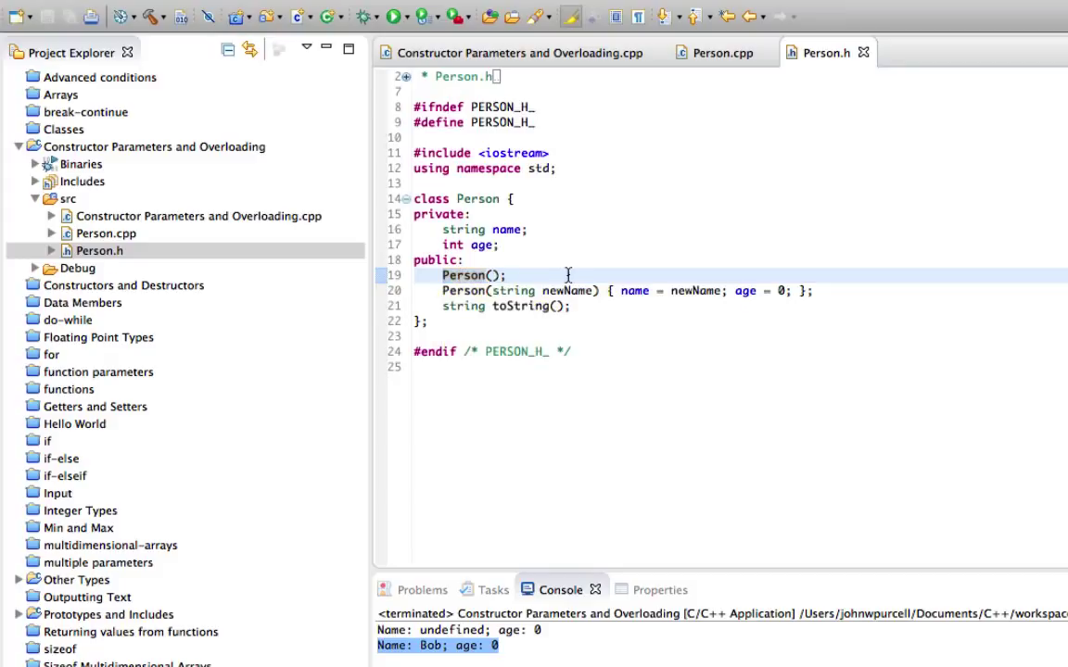
pyautogui.click(508, 274)
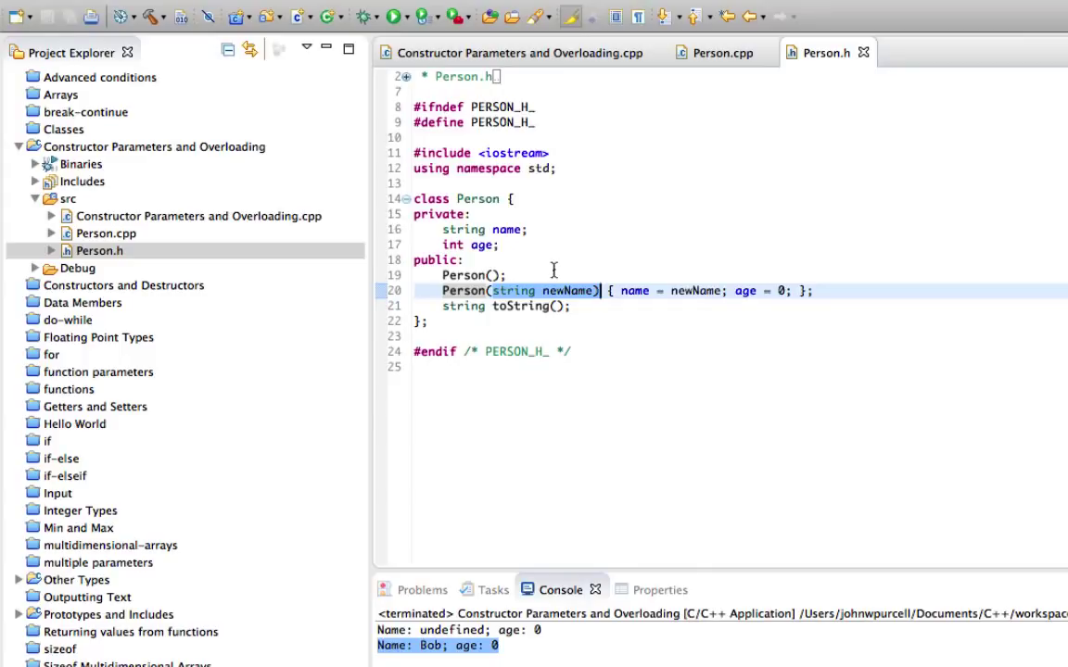
pyautogui.moveTo(931, 326)
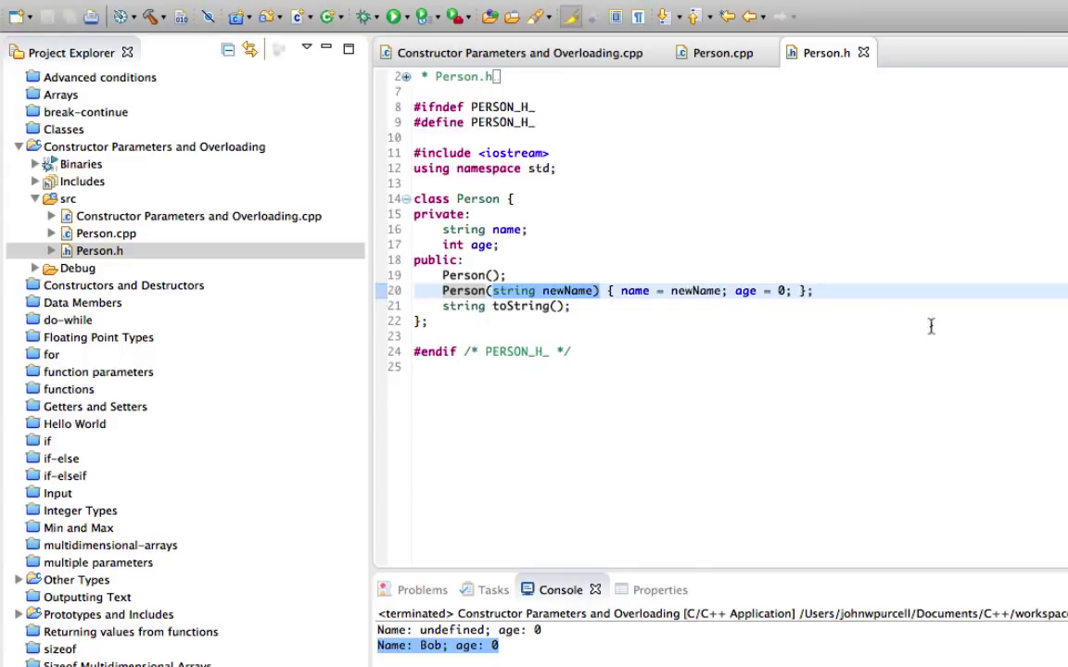
# Step: Declare a third constructor Person(string newName, int age); in Person.h and save
pyautogui.write('Person(st')
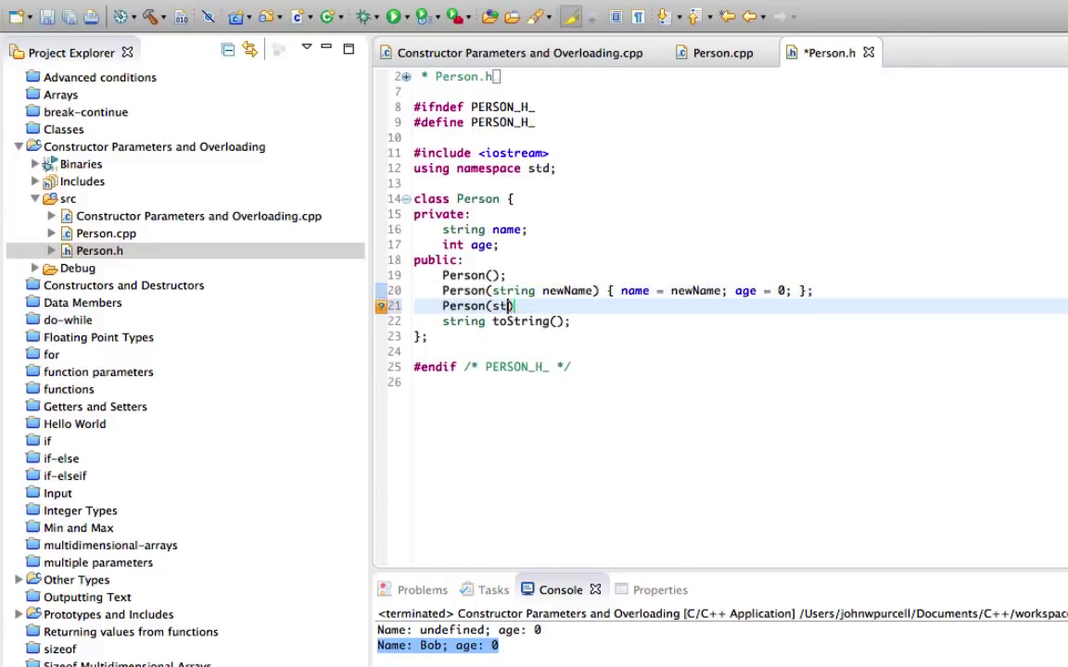
pyautogui.write('ring n)')
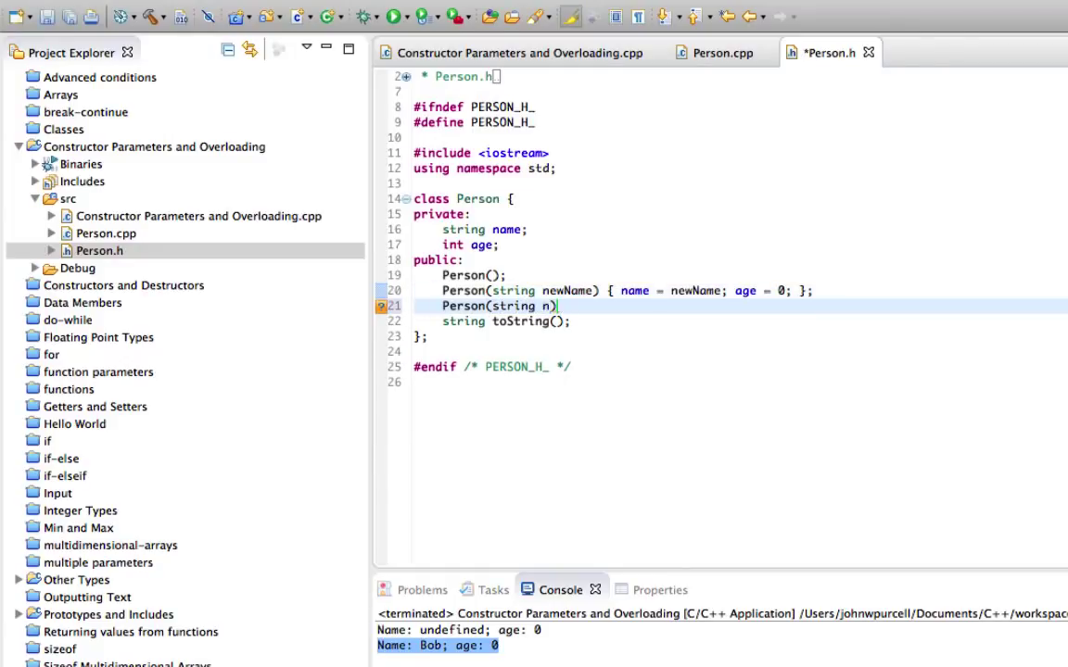
pyautogui.write('ewName, int age')
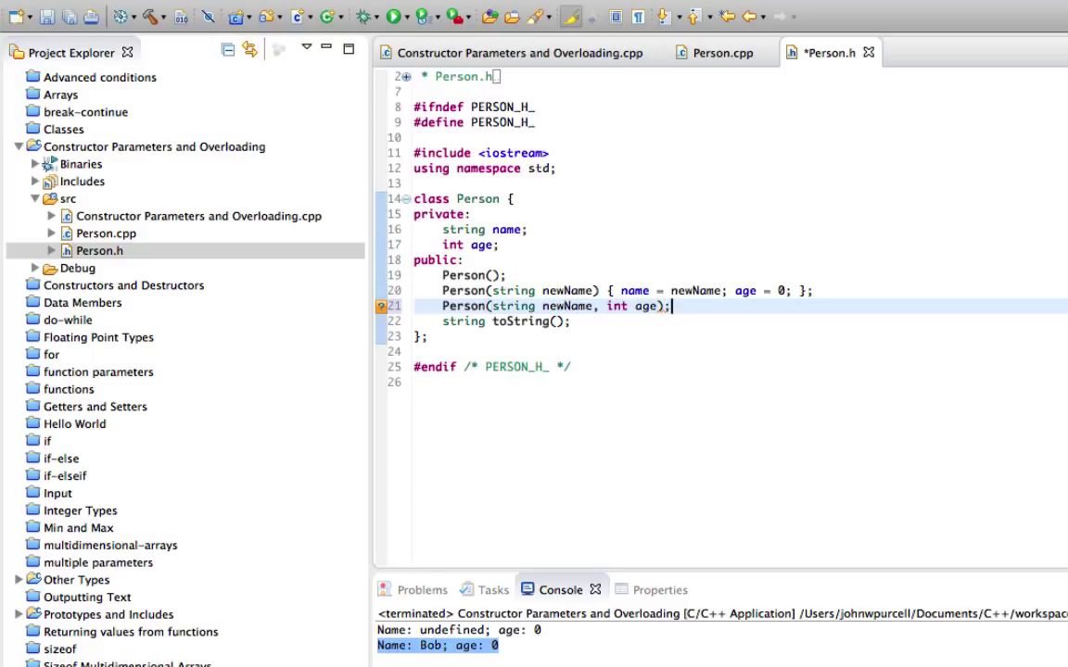
pyautogui.click(602, 289)
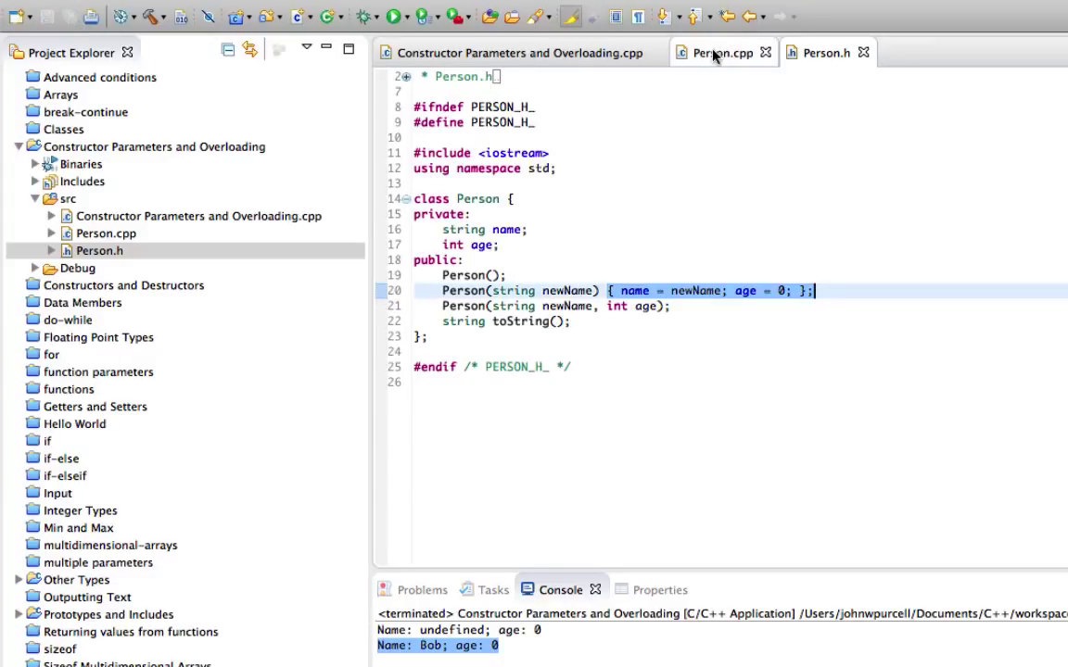
pyautogui.moveTo(719, 52)
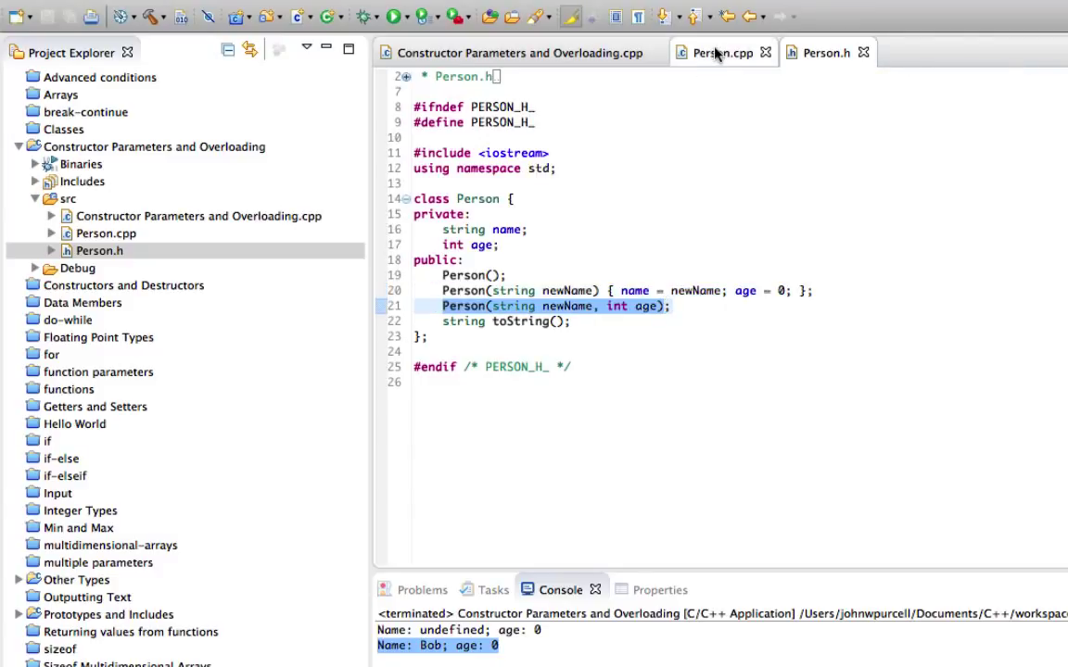
# Step: In Person.cpp start Person:: and pick the name-and-age constructor signature from content assist
pyautogui.click(721, 52)
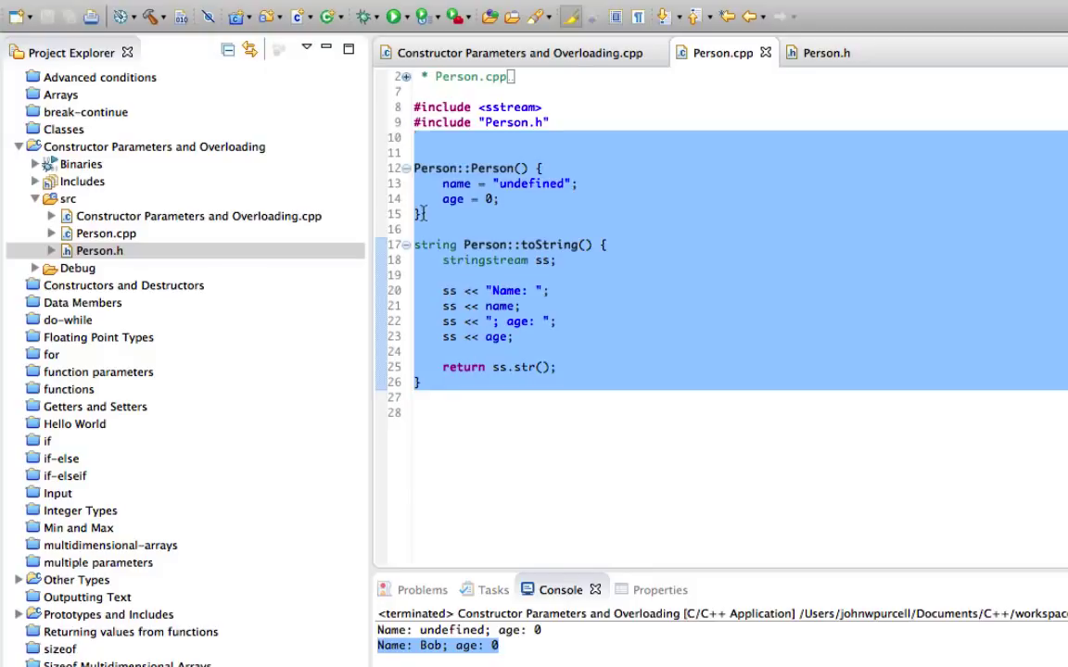
pyautogui.write('Per')
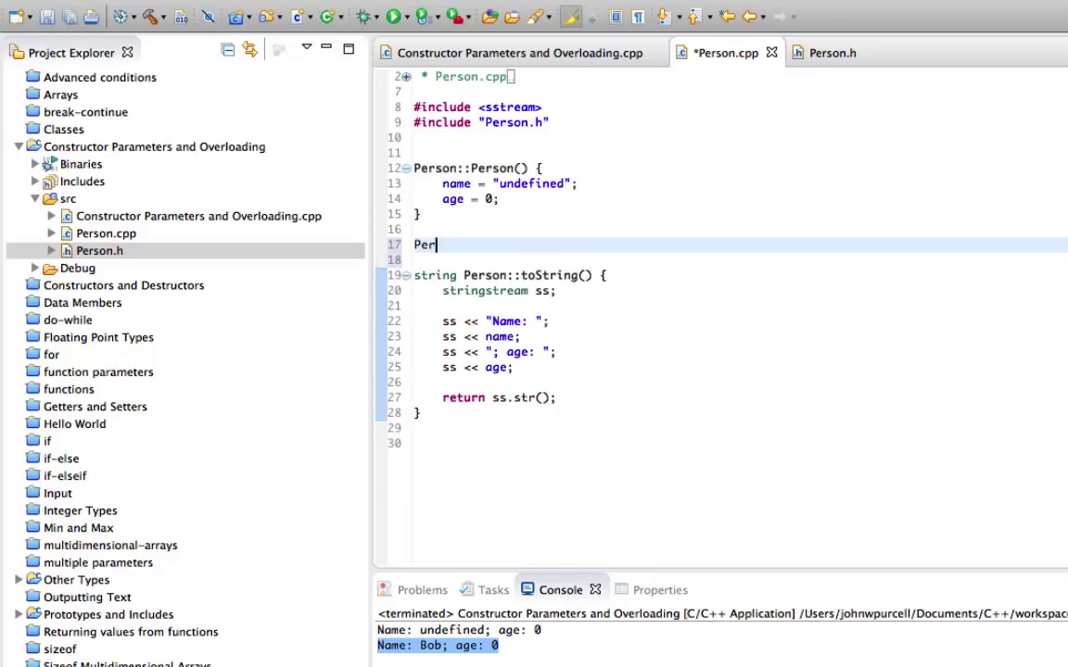
pyautogui.write('son::Pe')
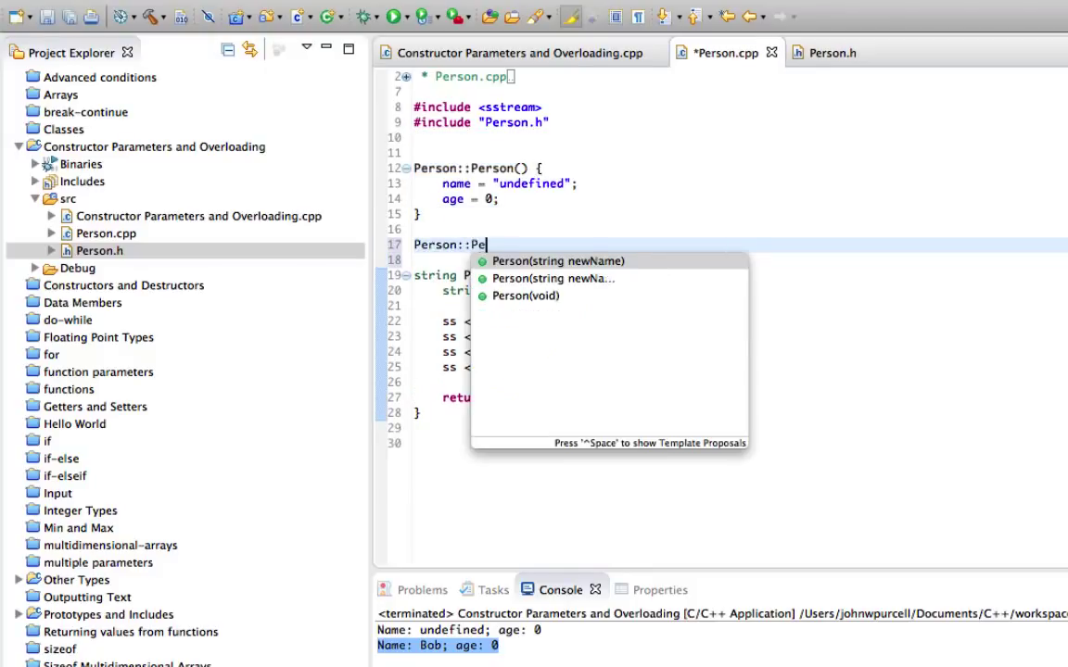
pyautogui.press('BackSpace')
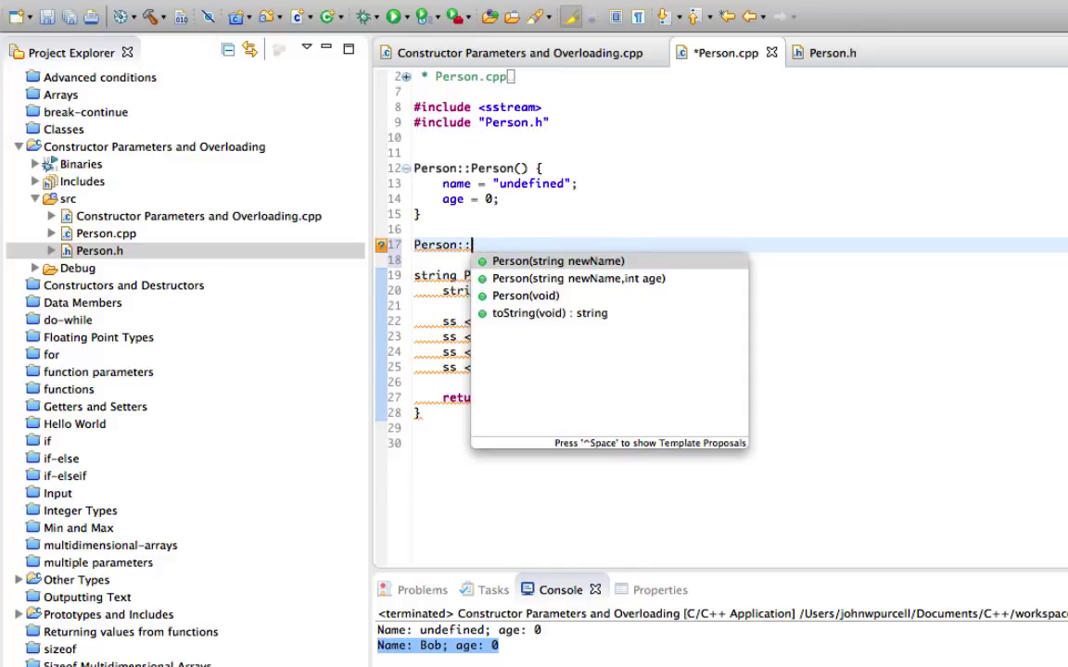
pyautogui.click(578, 278)
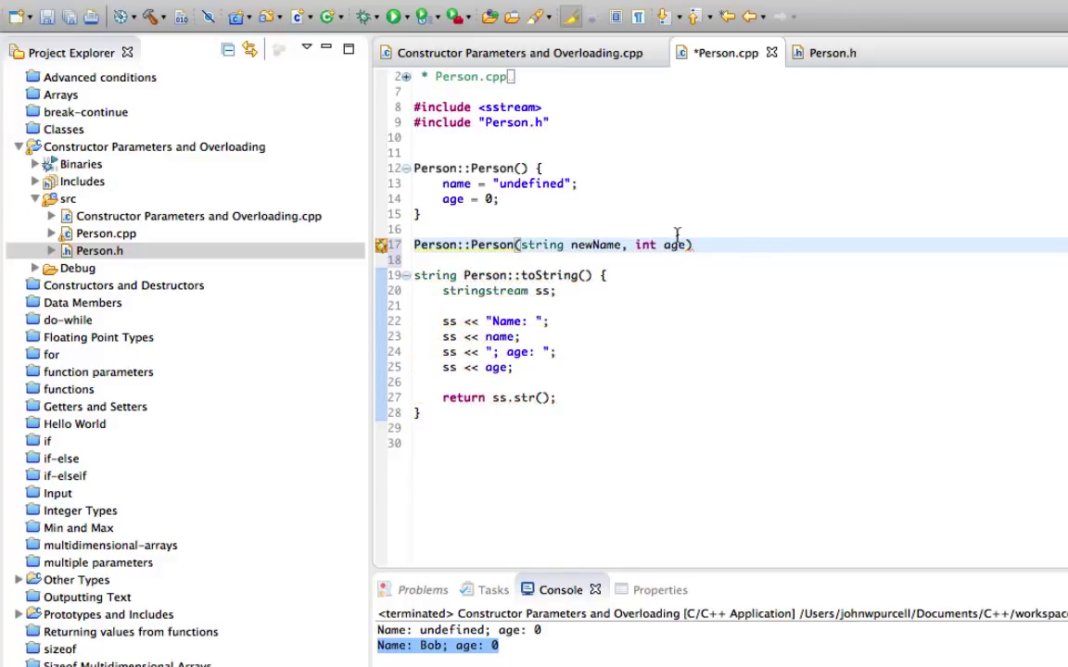
# Step: Write the body assigning name = newName and age = newAge, and save Person.cpp
pyautogui.write('{')
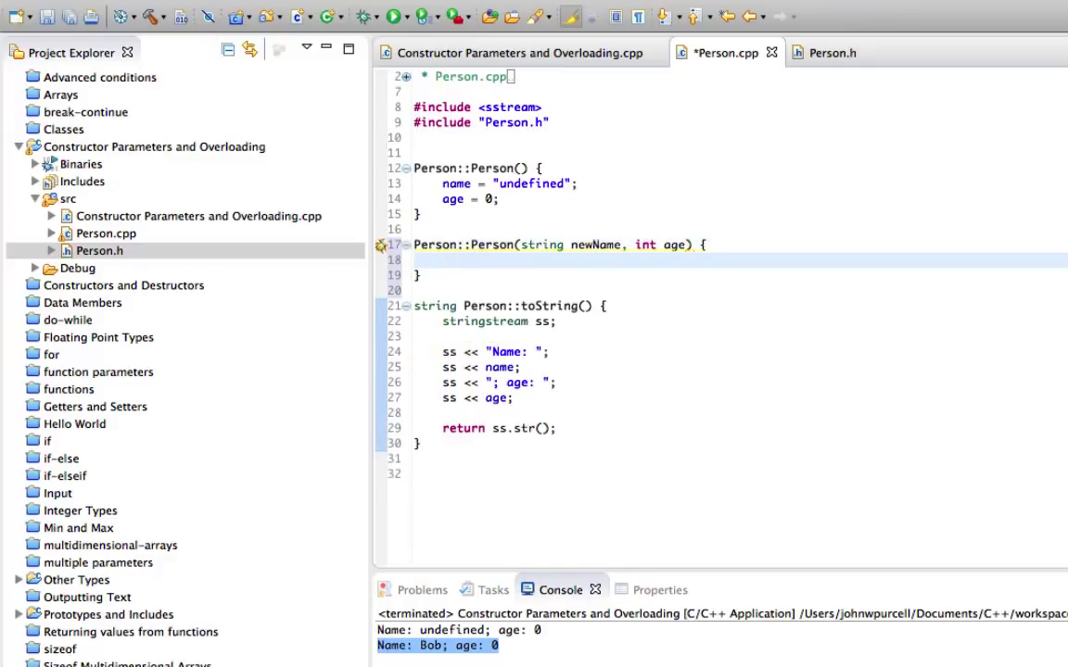
pyautogui.write('name = newName;')
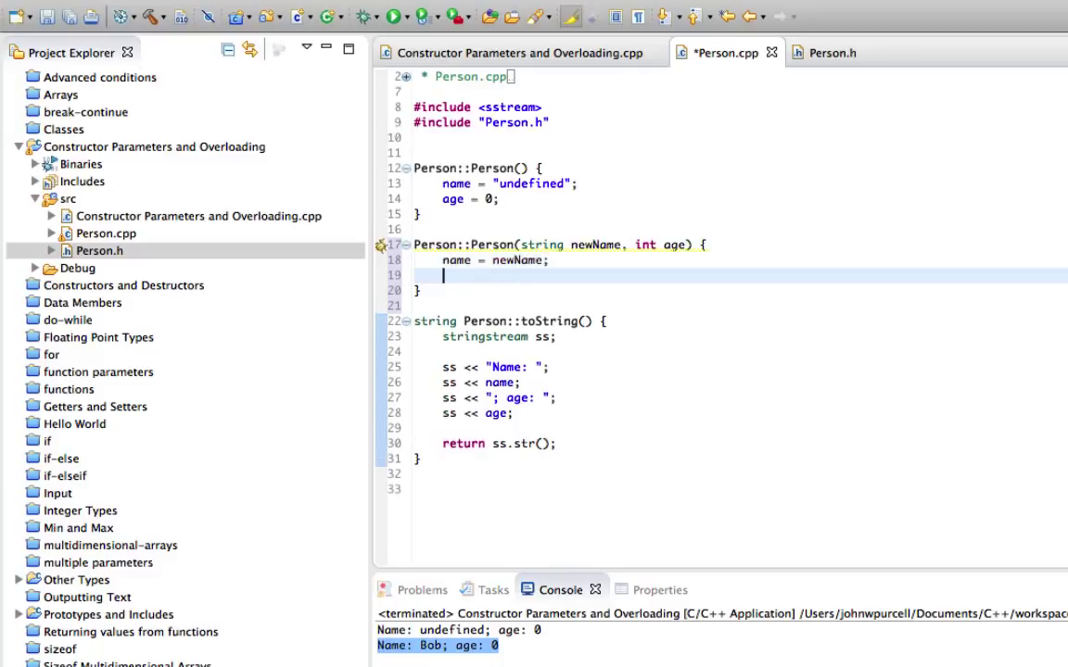
pyautogui.write('age =')
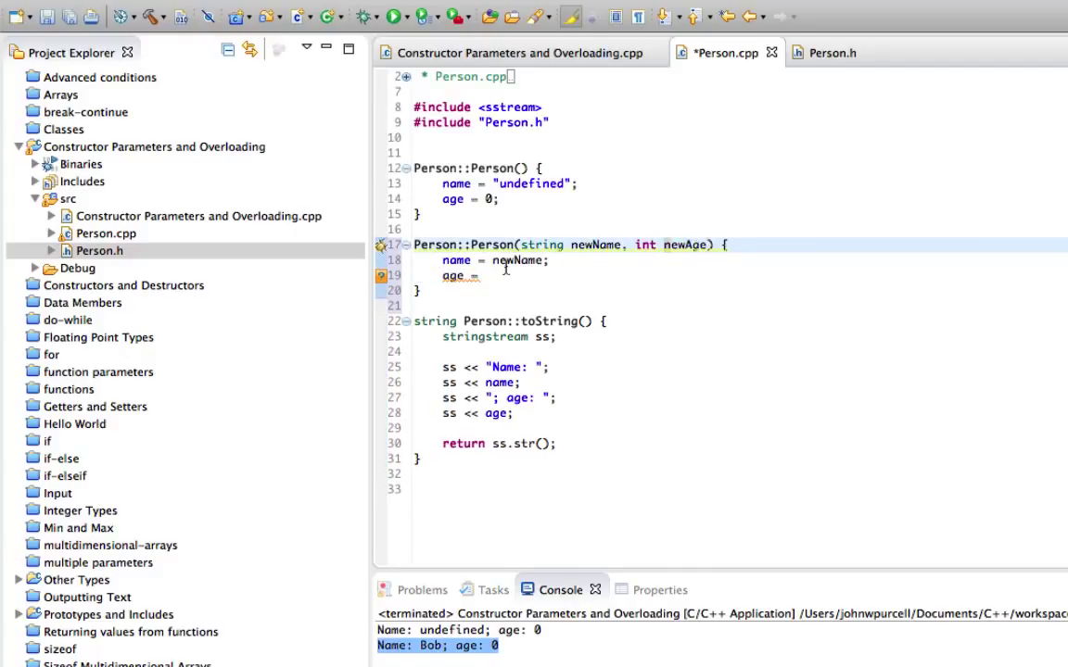
pyautogui.write('newA')
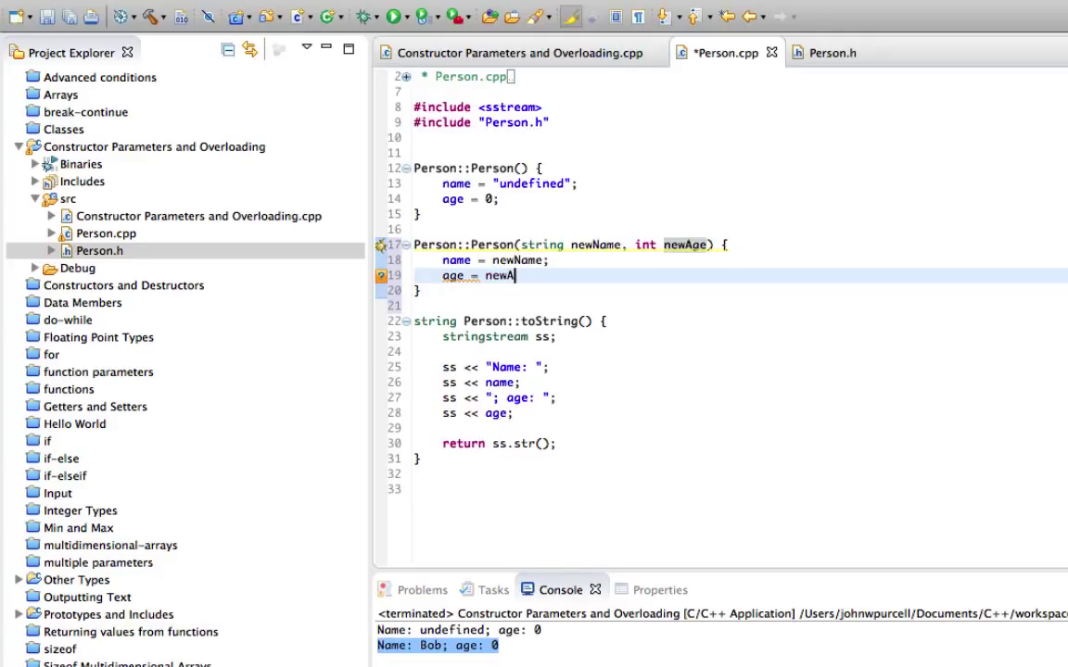
pyautogui.write('ge;')
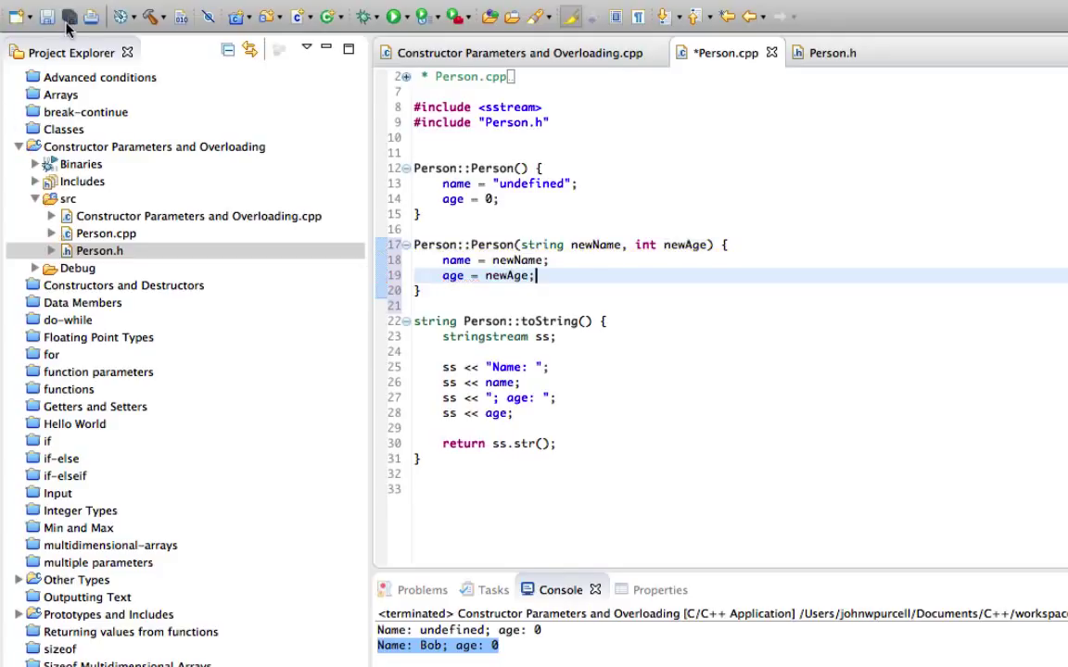
pyautogui.click(48, 17)
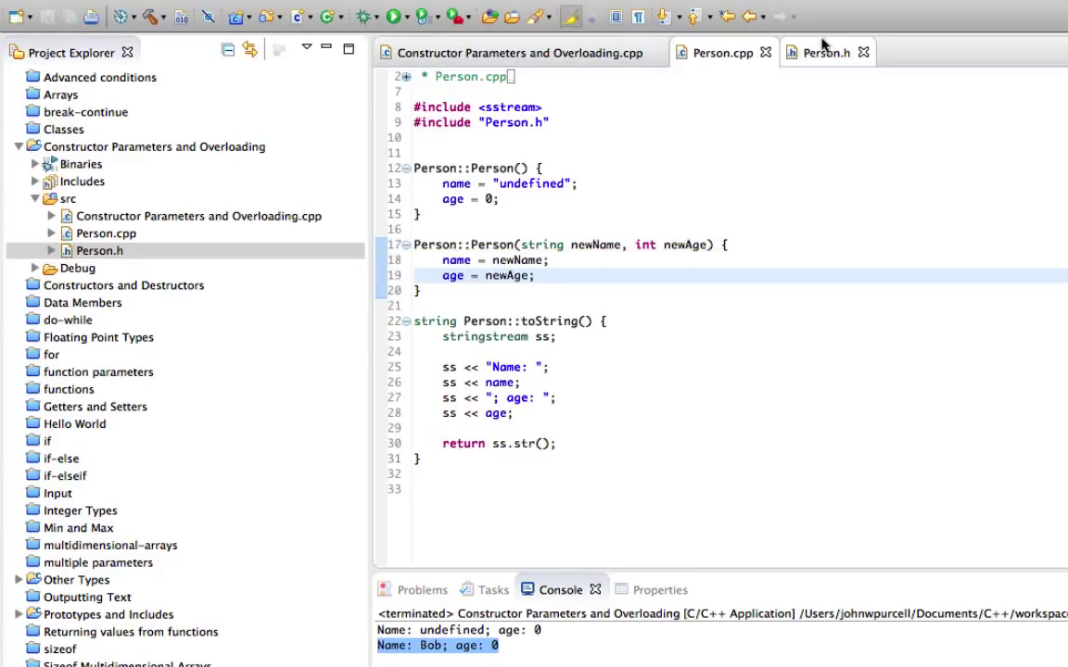
# Step: Rename the third constructor's parameter to newAge in Person.h, save, and return to the main file
pyautogui.click(827, 52)
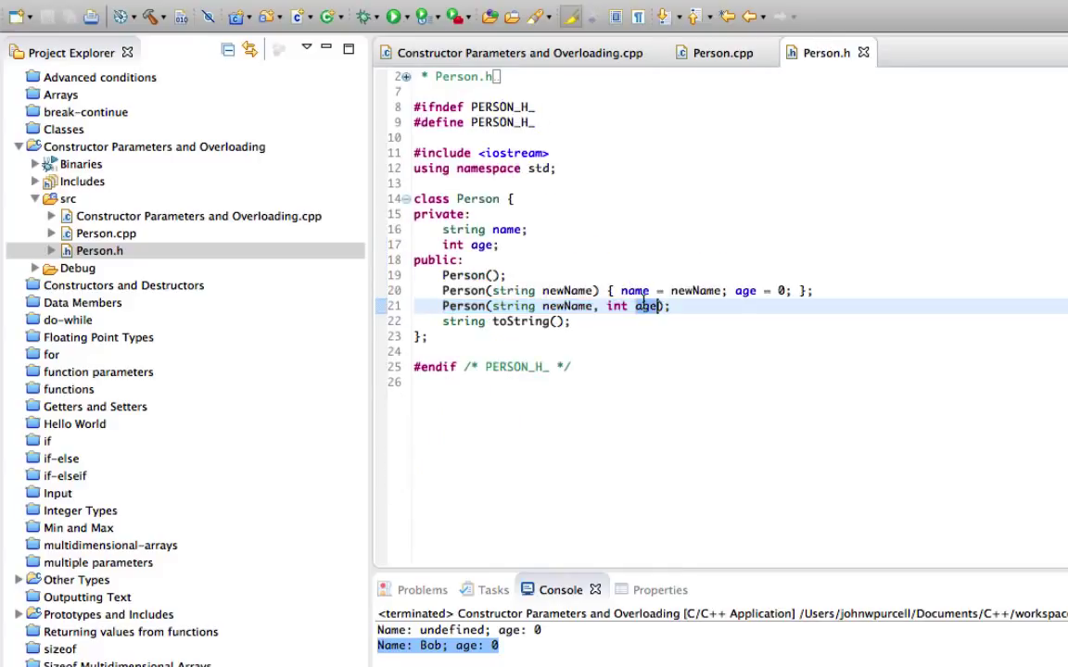
pyautogui.write('newAge')
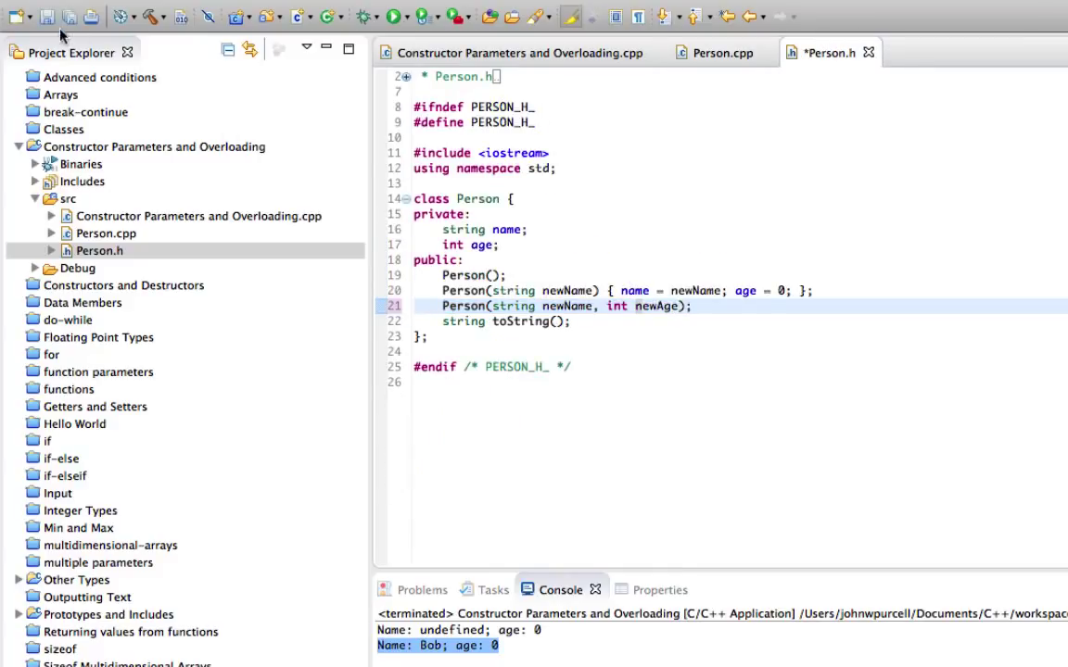
pyautogui.click(45, 17)
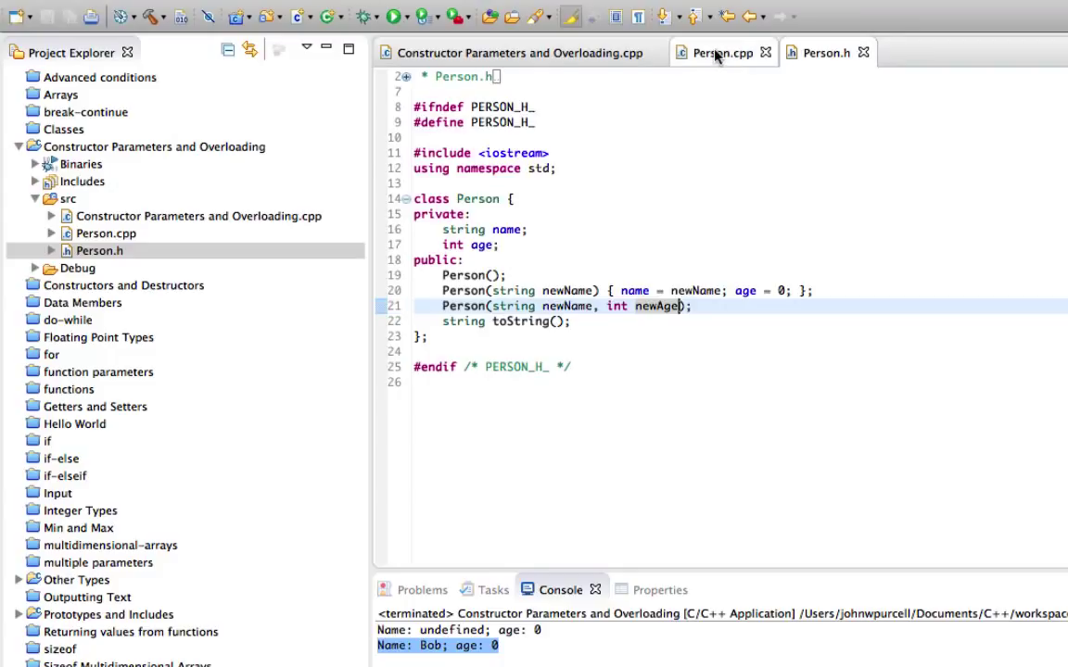
pyautogui.click(723, 52)
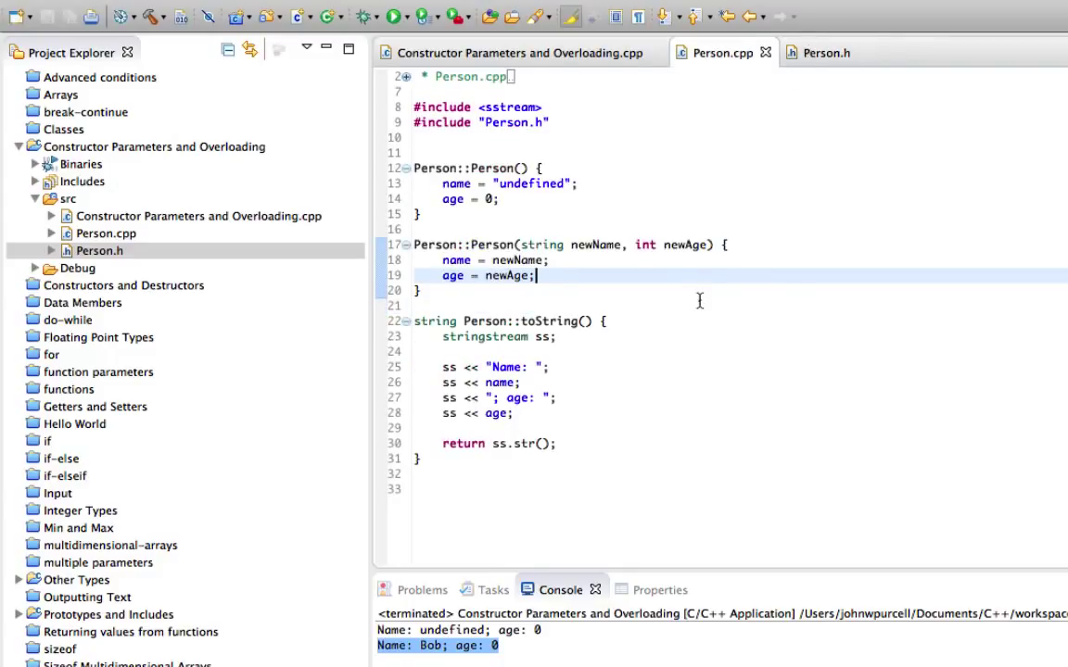
pyautogui.click(515, 52)
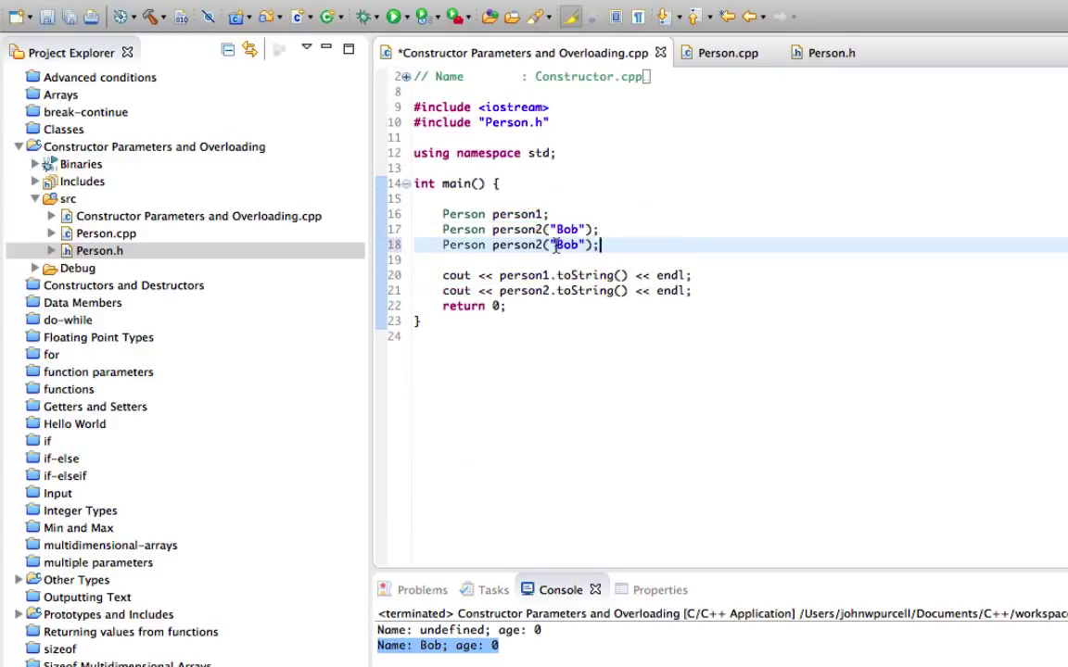
# Step: Construct person3 with "Sue", 35 and add cout << person3.toString() << endl; before return
pyautogui.write('Sue')
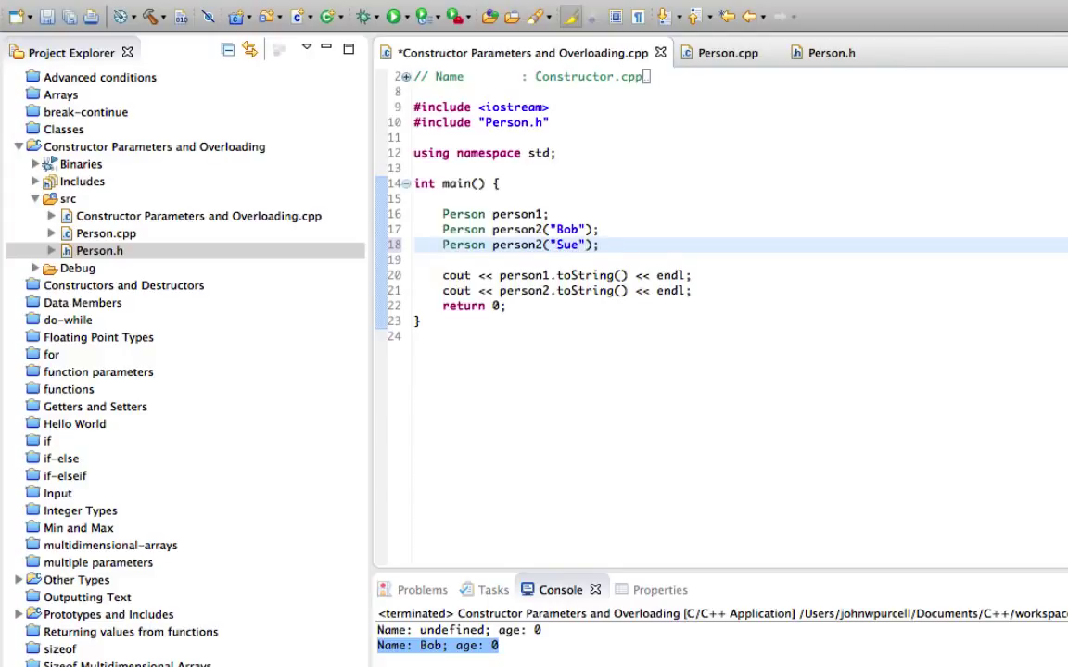
pyautogui.write(', 3')
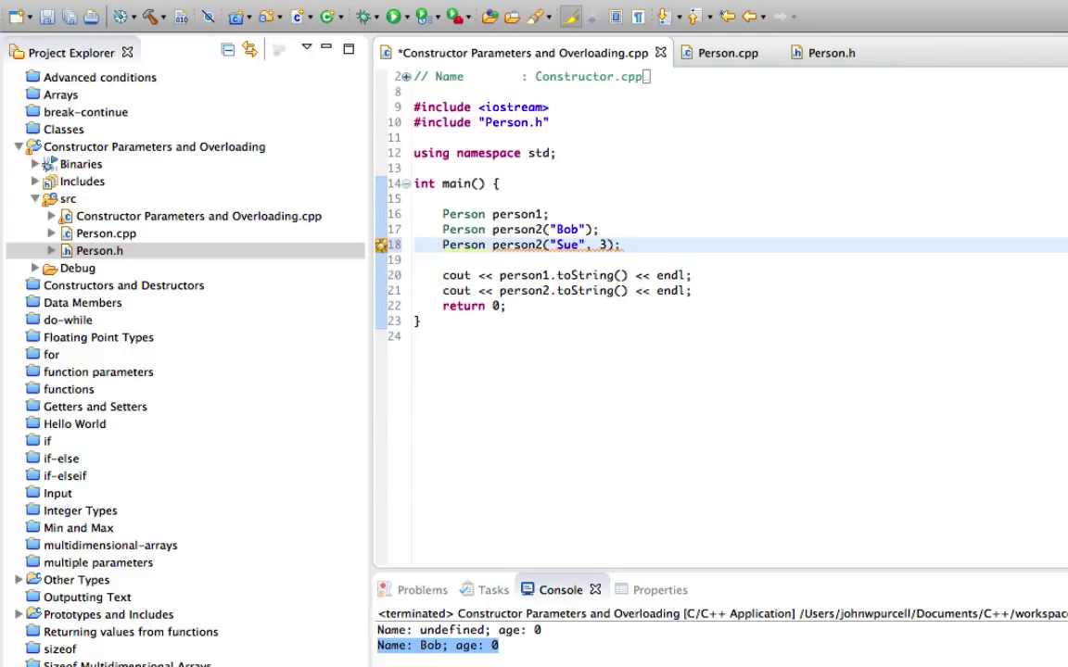
pyautogui.write('5')
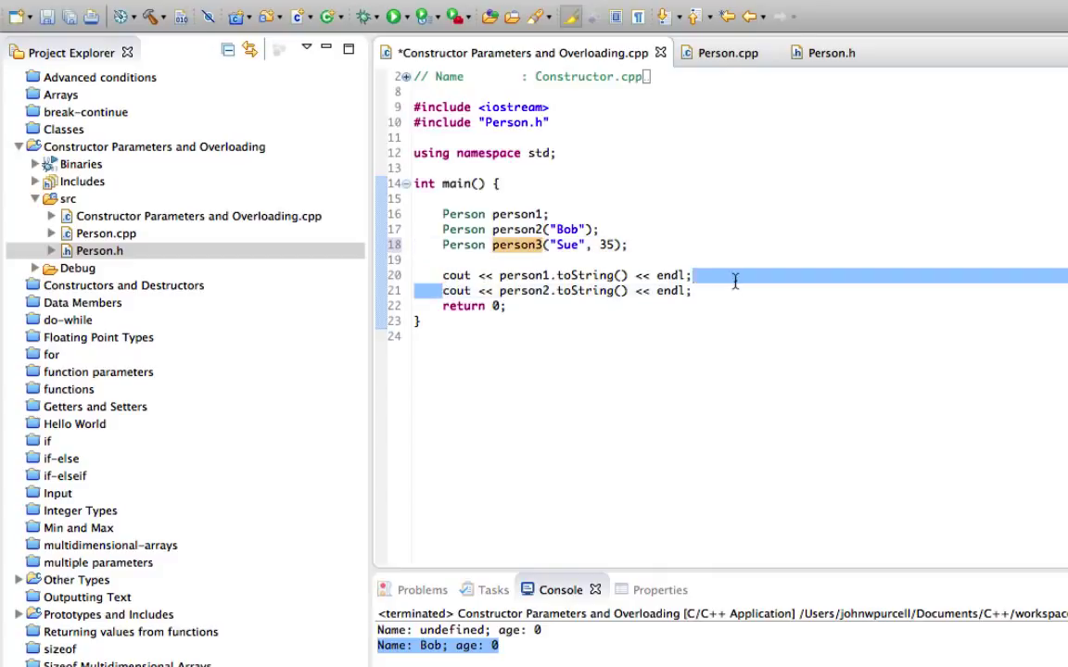
pyautogui.press('Return')
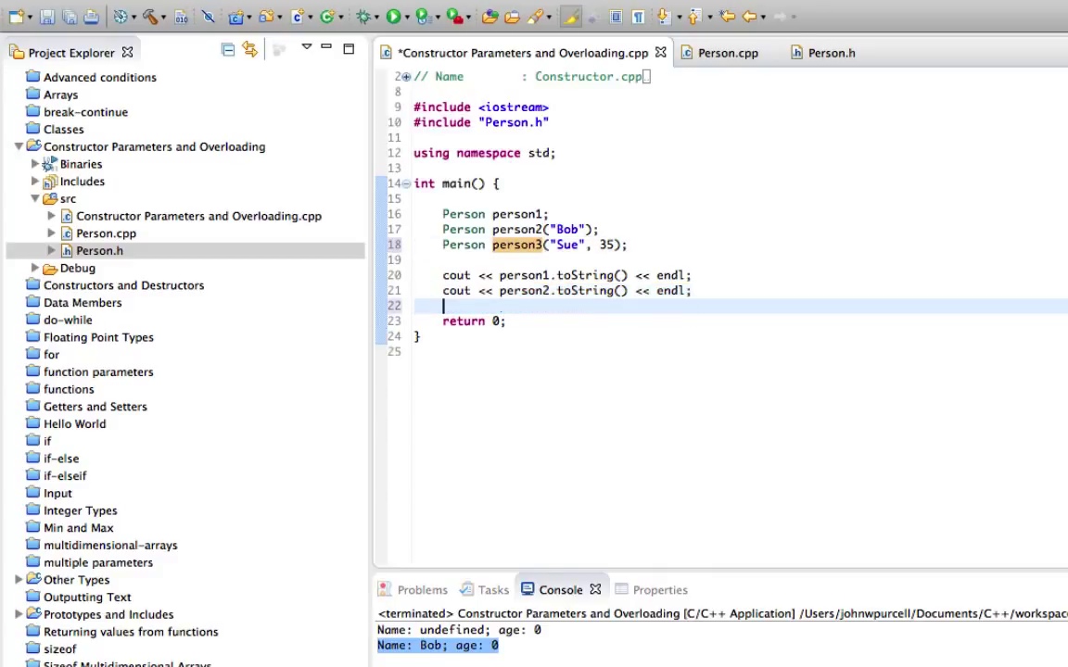
pyautogui.write('cout << person3.toString() << endl;')
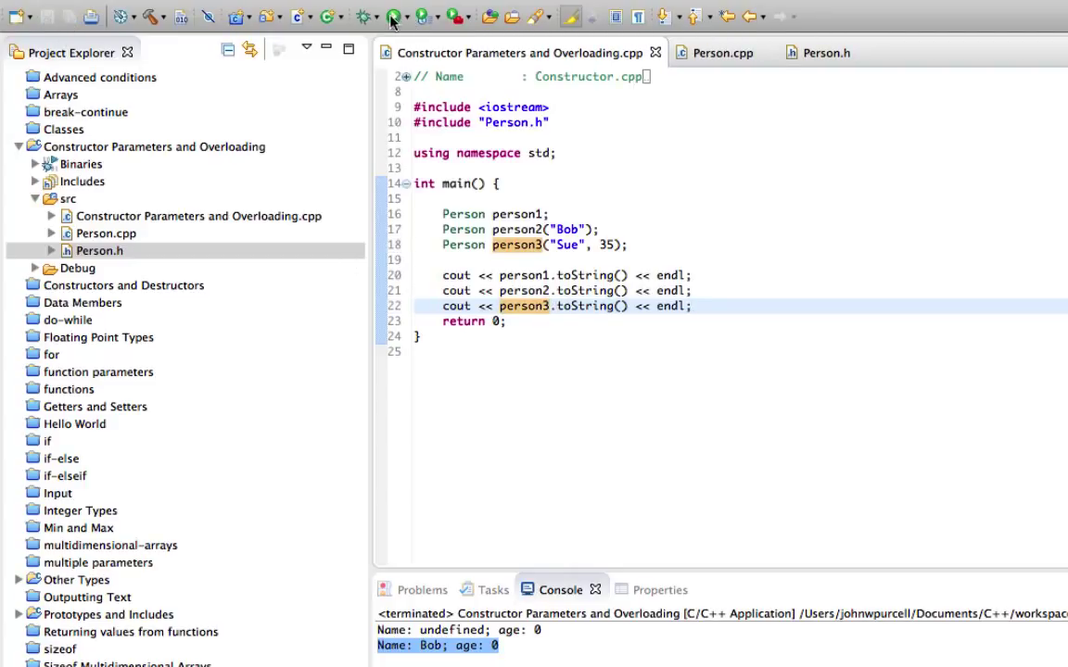
# Step: Rerun the program; console now adds Name: Sue; age: 35 as the third line
pyautogui.click(393, 16)
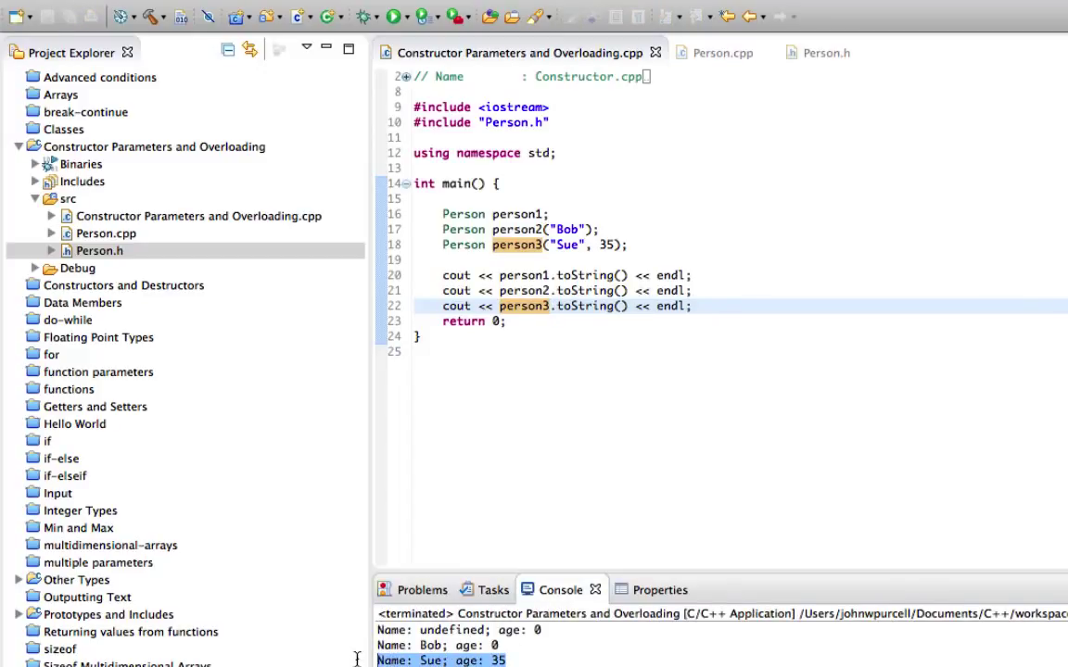
pyautogui.moveTo(585, 306)
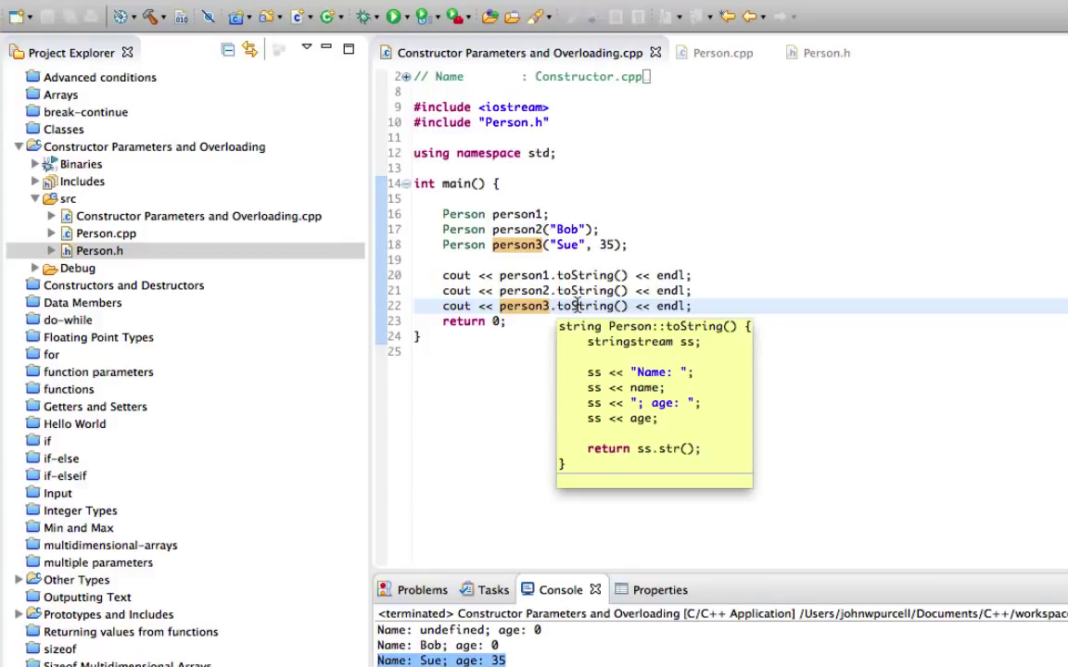
pyautogui.moveTo(578, 245)
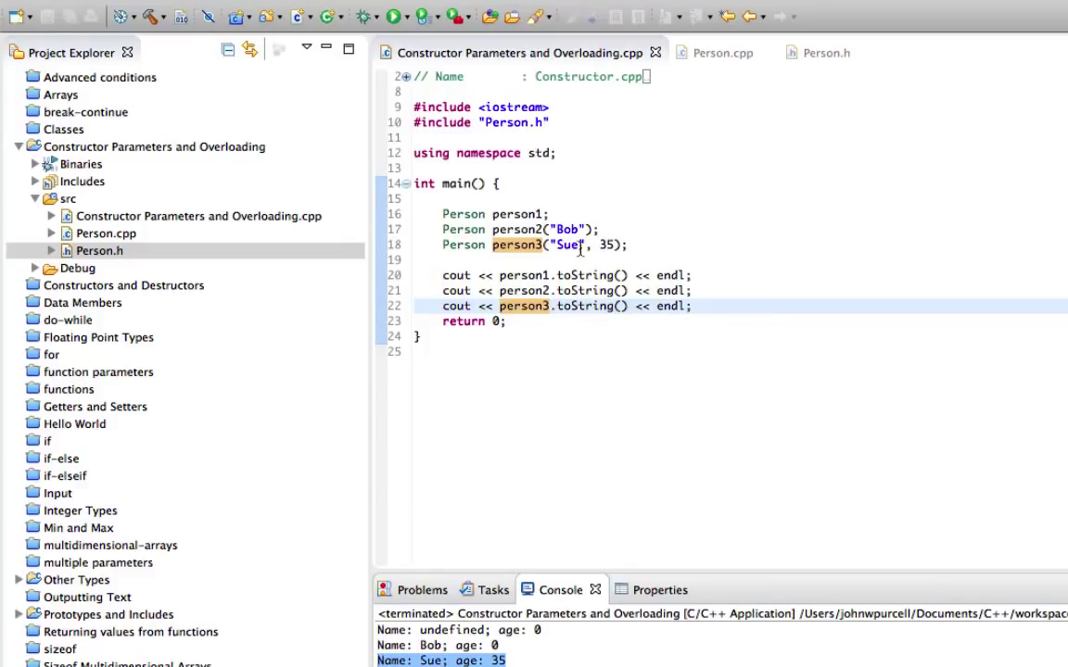
pyautogui.moveTo(463, 215)
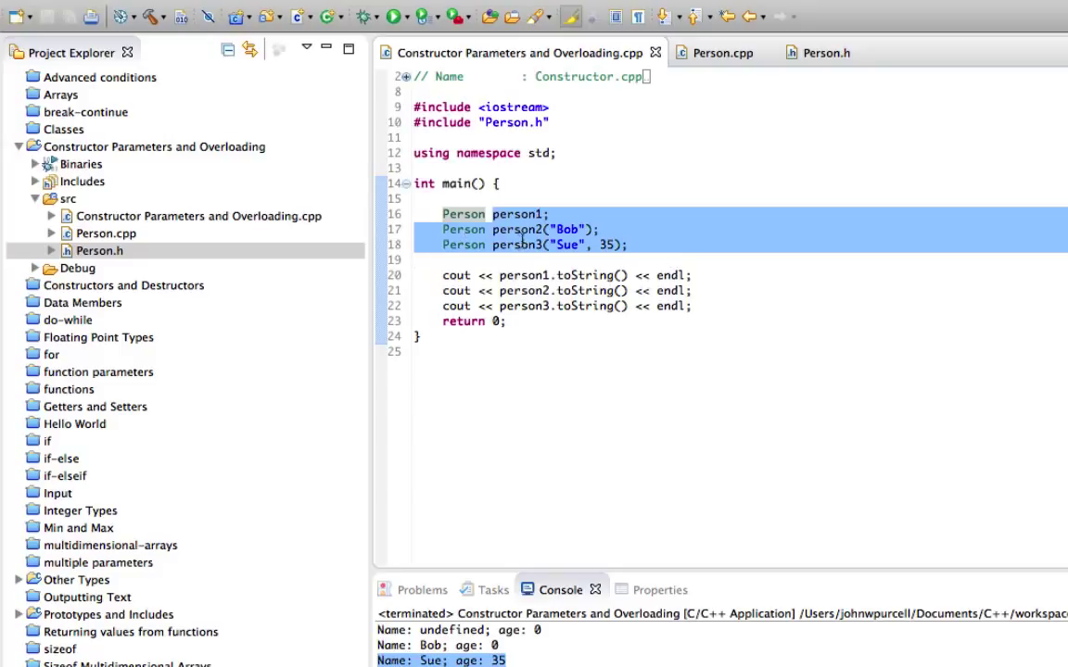
pyautogui.moveTo(608, 230)
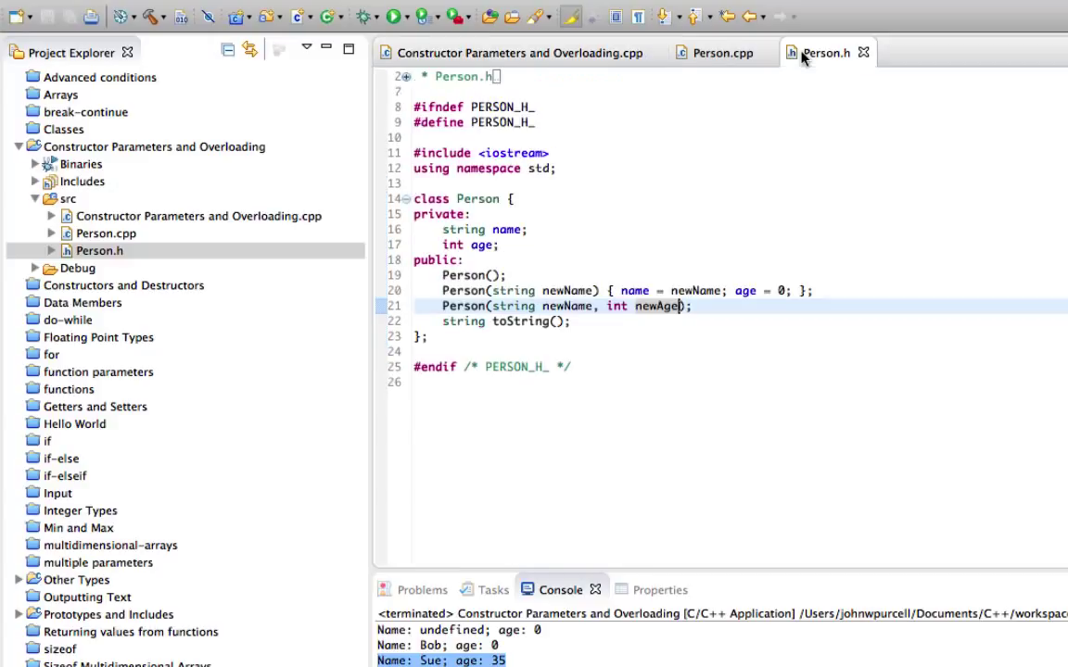
pyautogui.moveTo(441, 230); pyautogui.dragTo(504, 244)
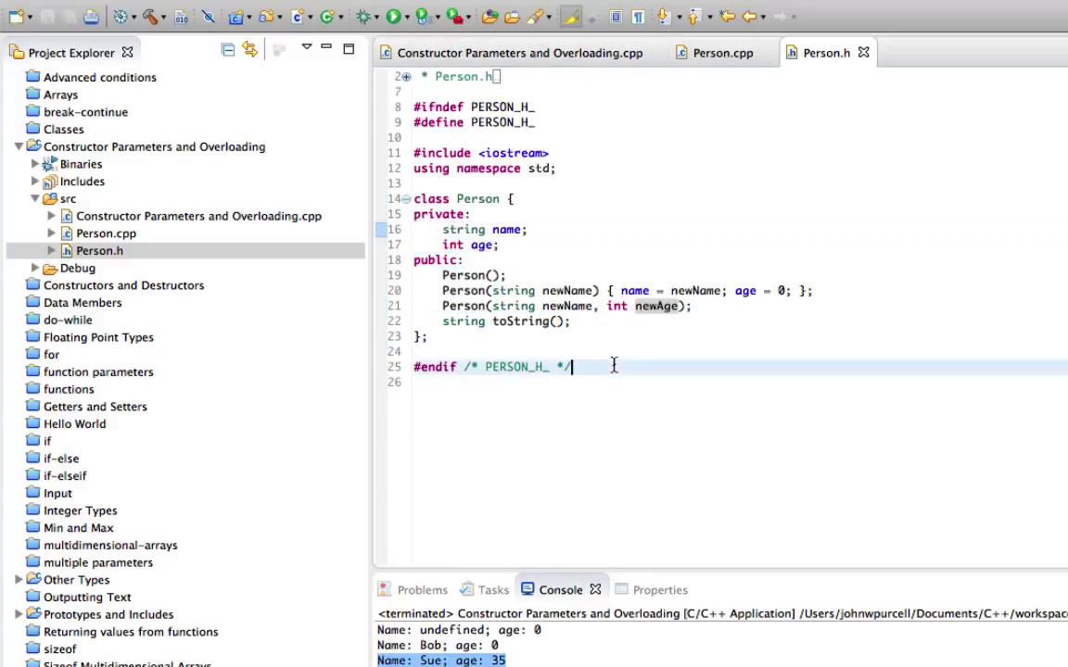
pyautogui.click(509, 52)
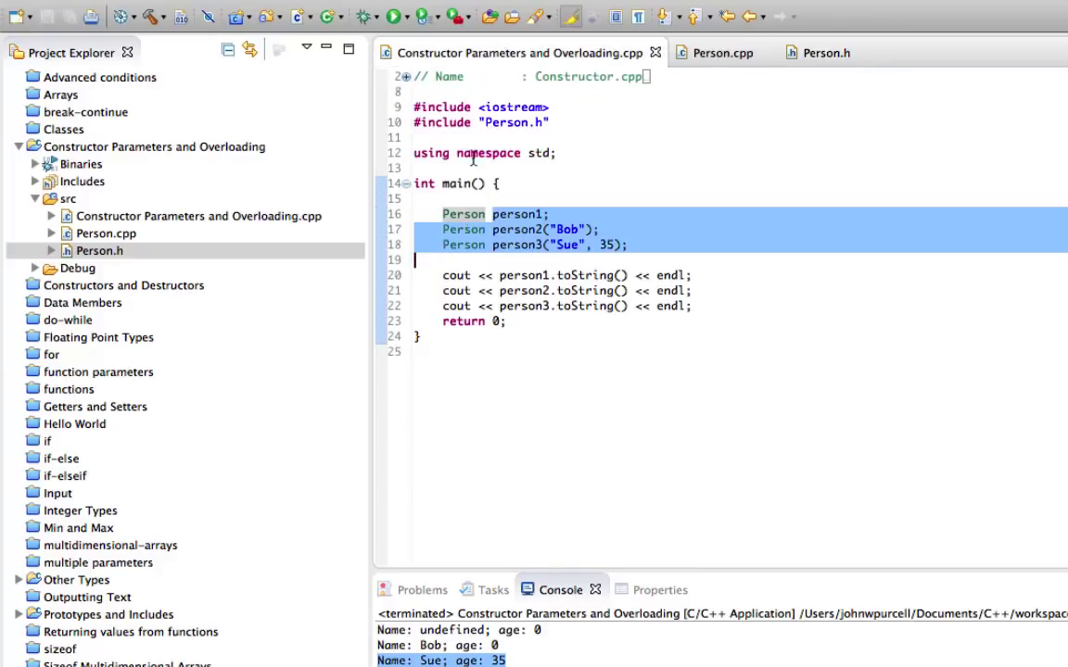
pyautogui.moveTo(665, 252)
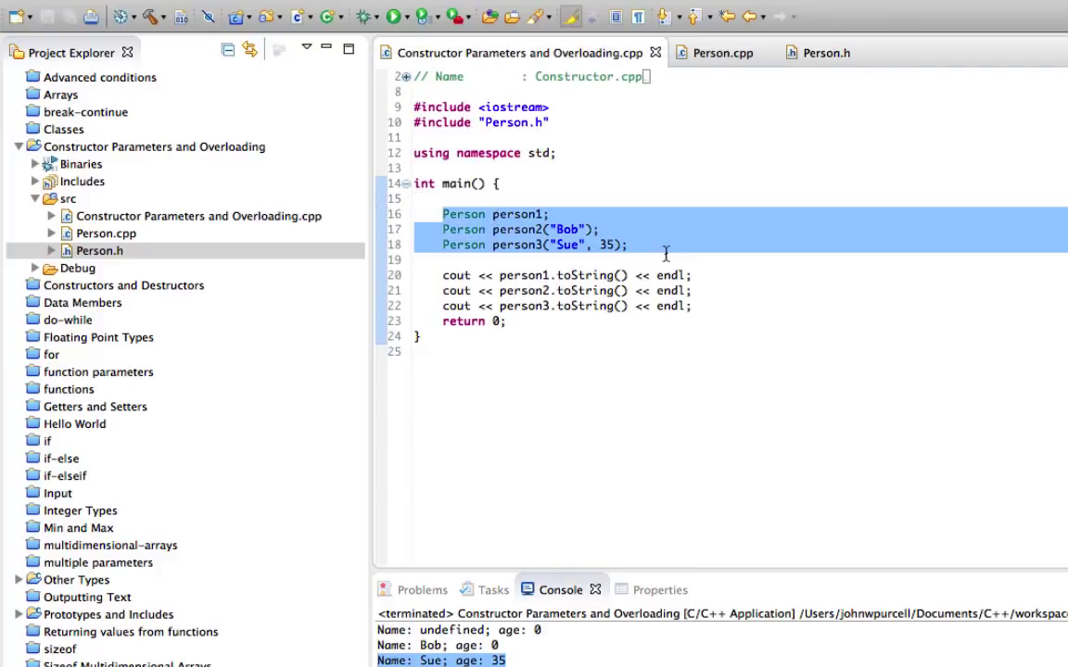
pyautogui.click(415, 259)
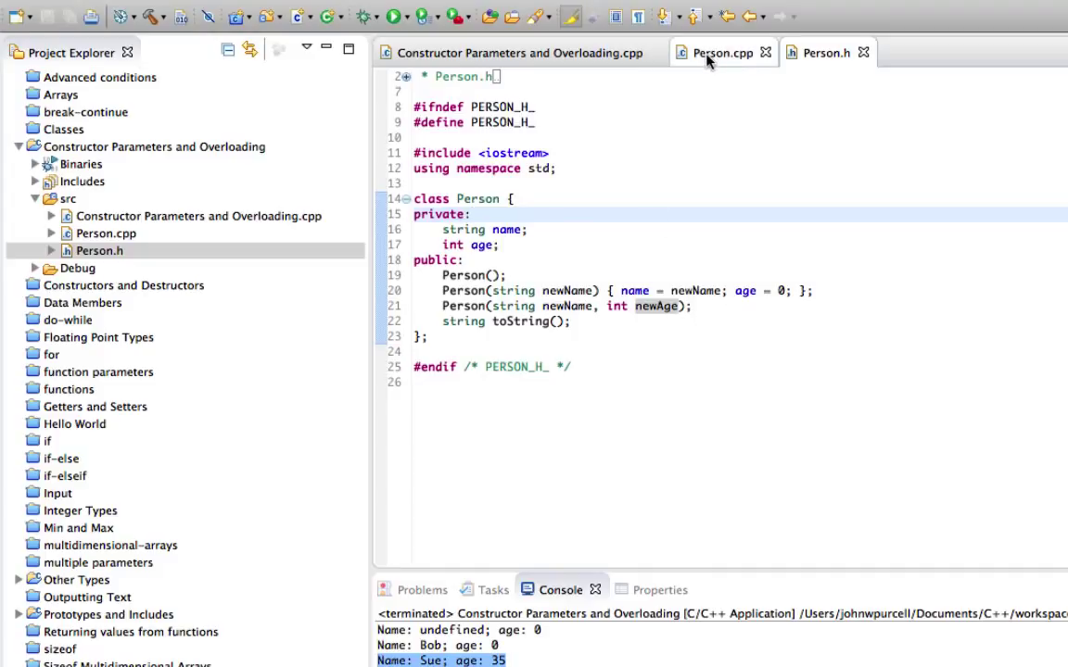
pyautogui.click(723, 52)
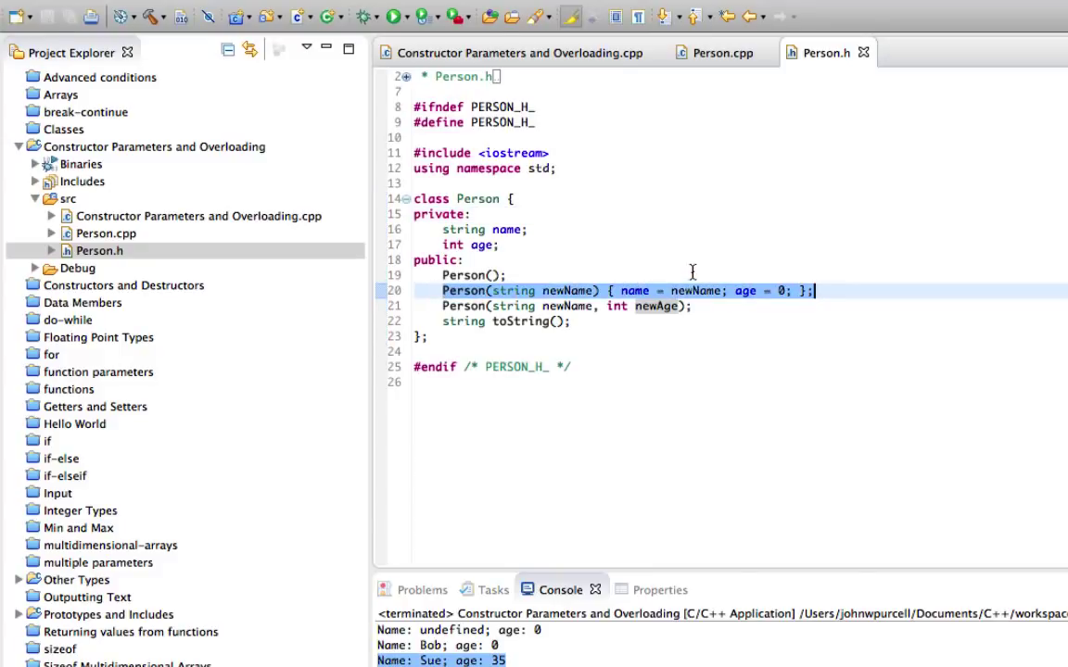
pyautogui.click(602, 306)
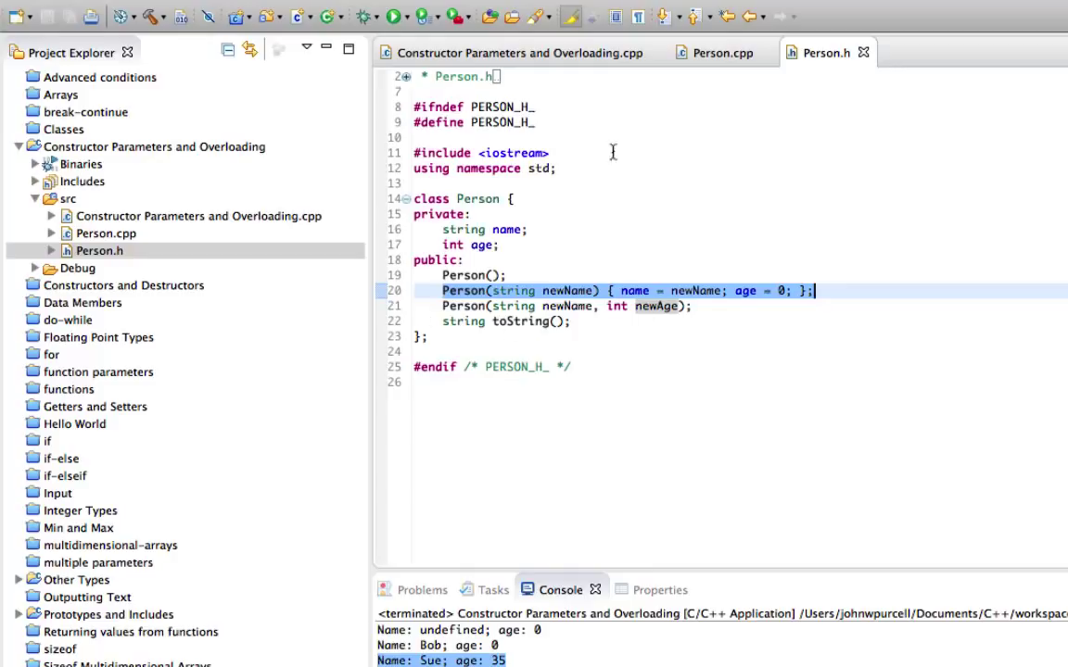
pyautogui.moveTo(637, 408)
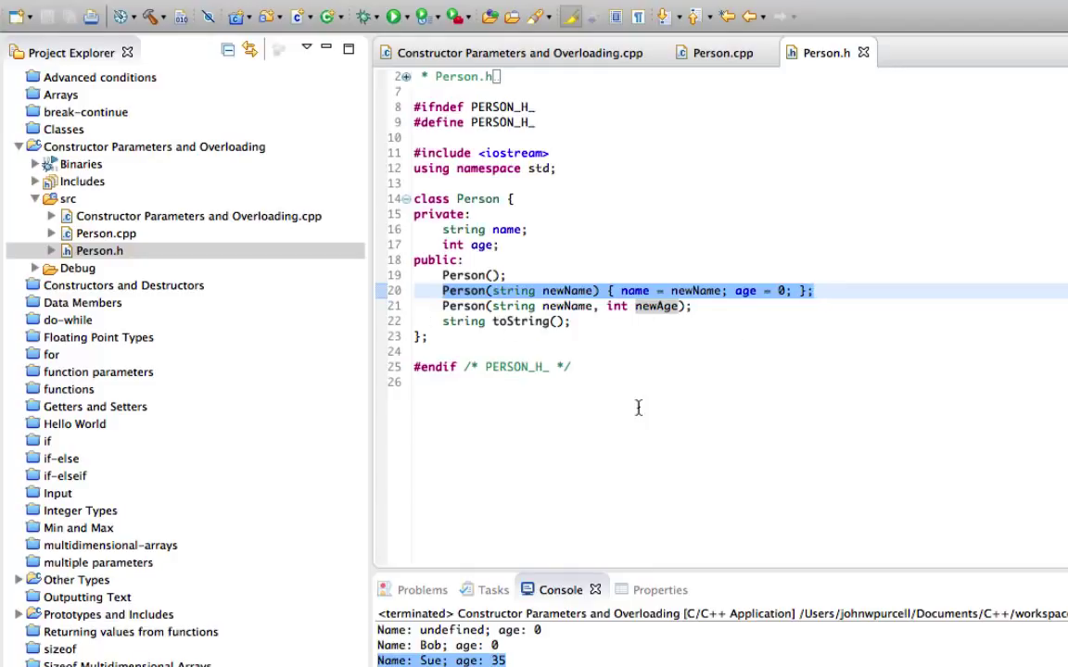
pyautogui.click(445, 350)
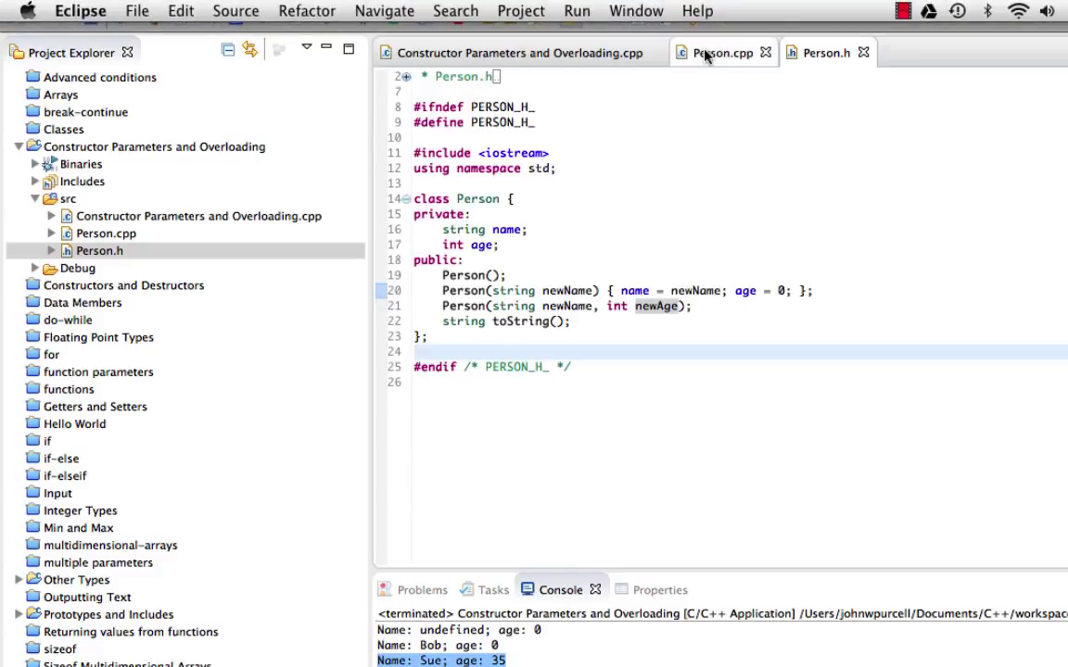
pyautogui.click(823, 52)
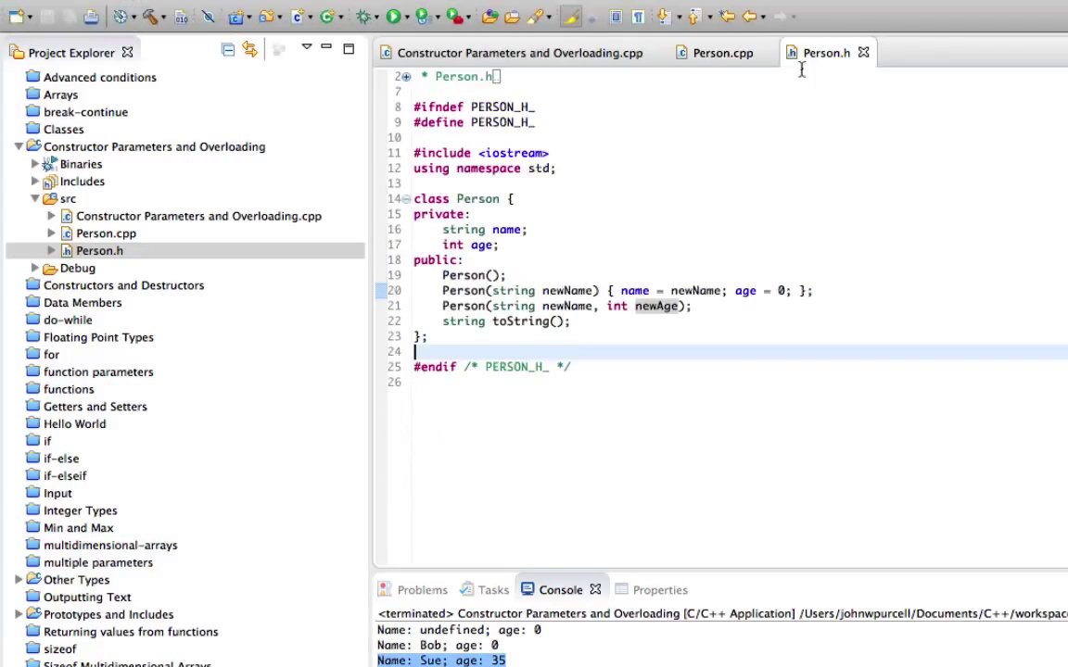
pyautogui.moveTo(608, 459)
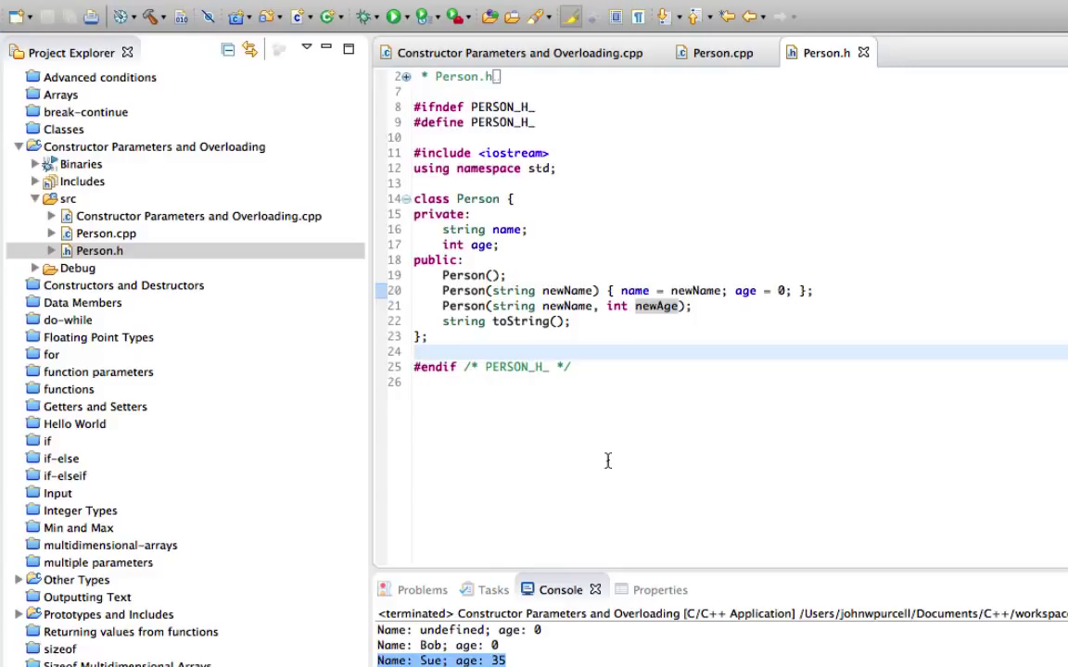
pyautogui.click(722, 52)
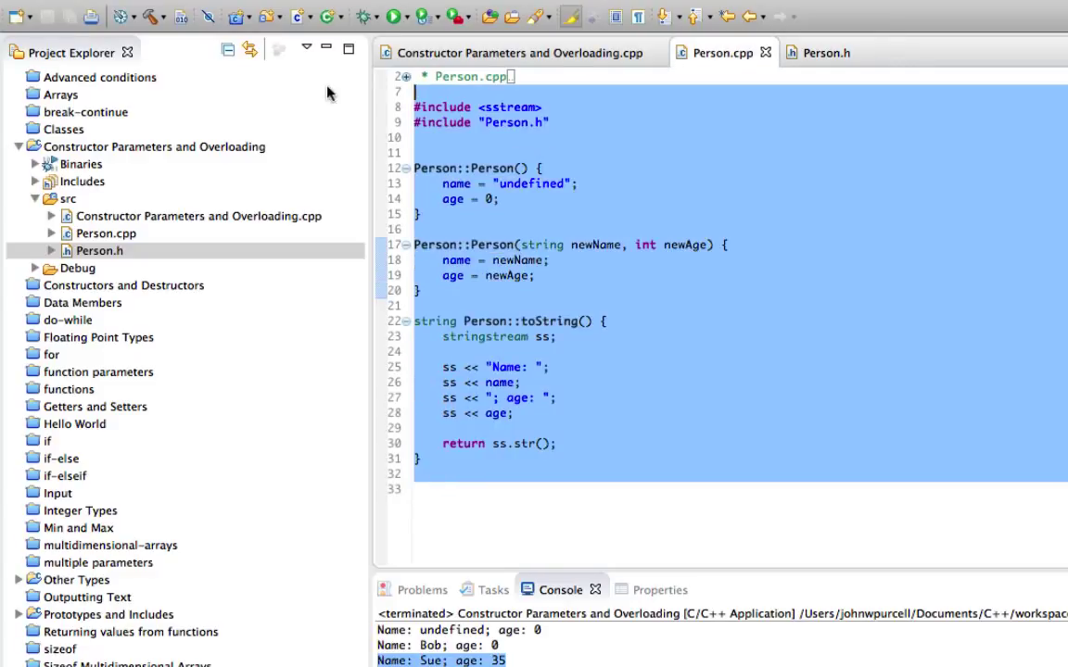
pyautogui.click(825, 52)
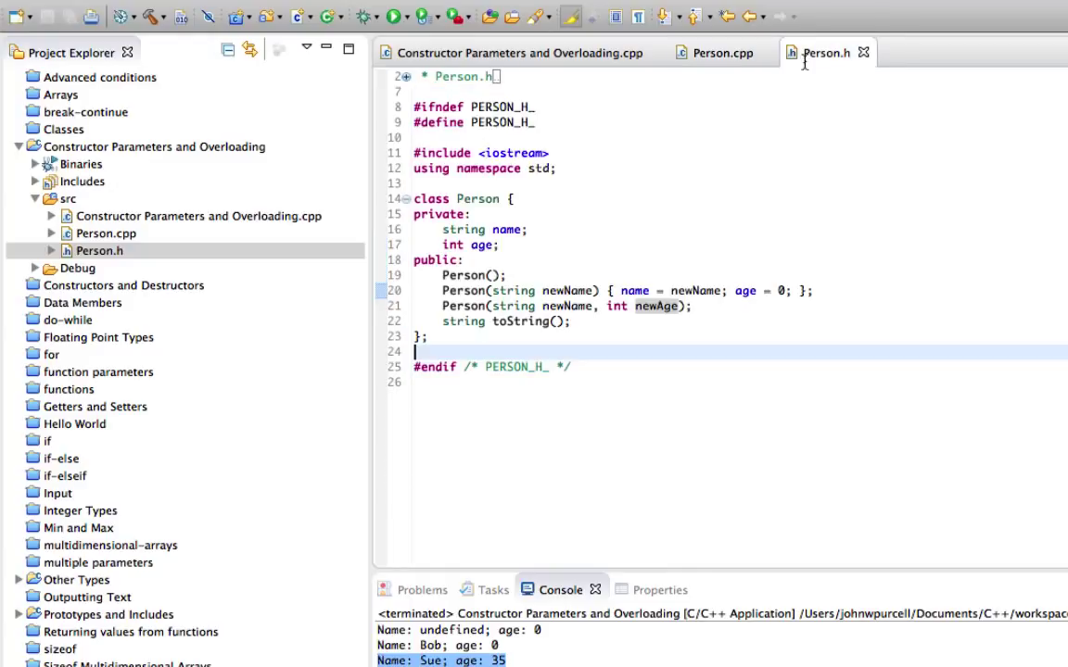
pyautogui.moveTo(604, 384)
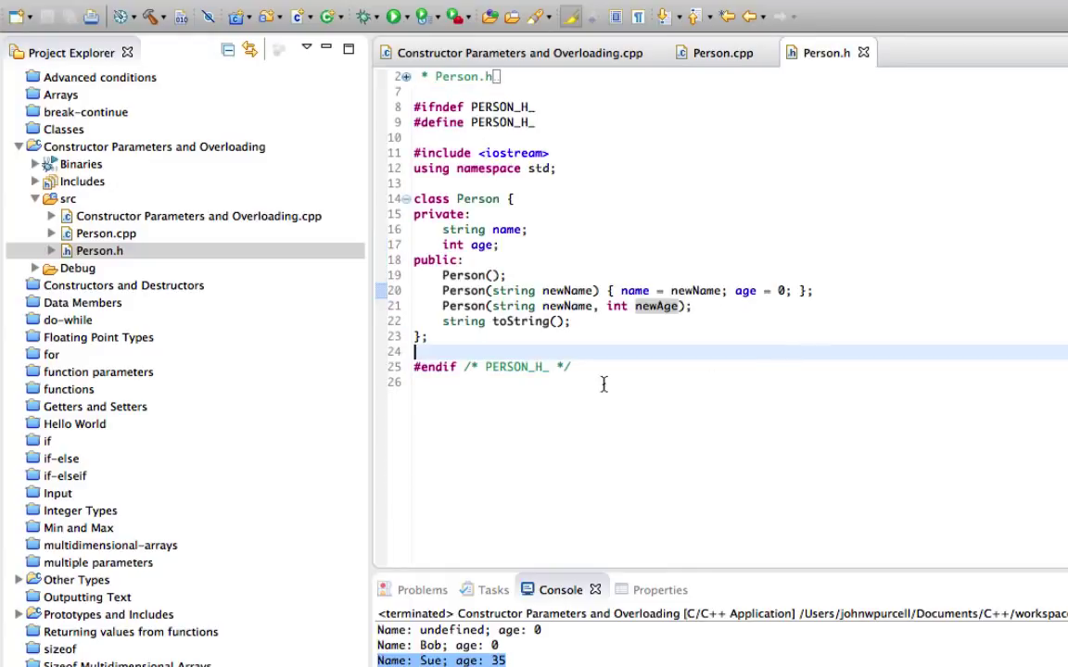
pyautogui.press('ctrl+a')
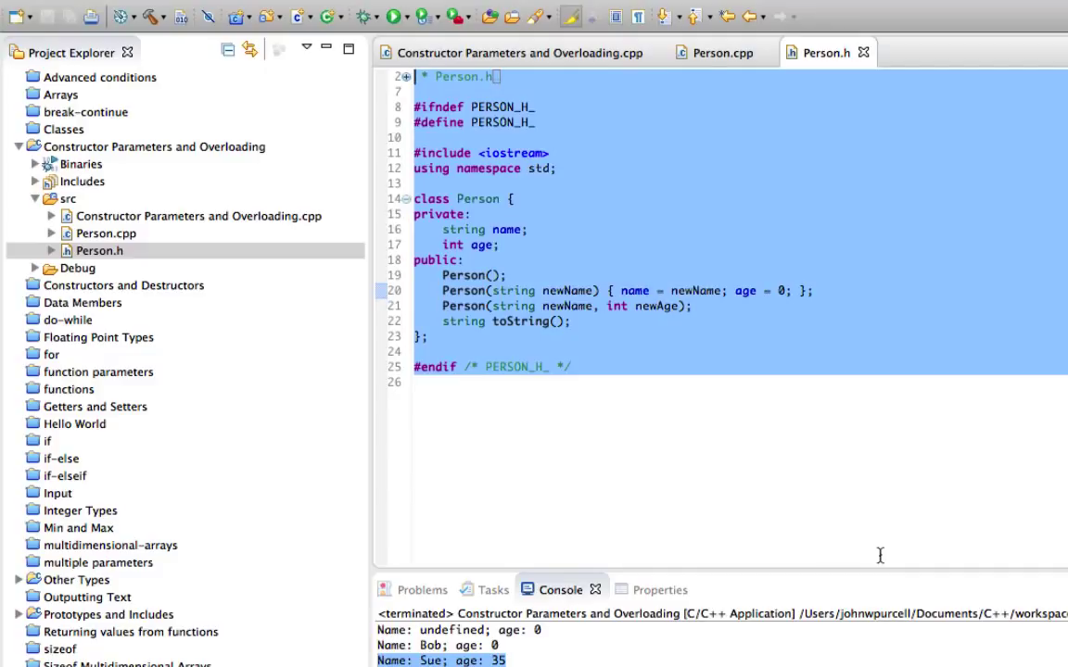
pyautogui.moveTo(682, 473)
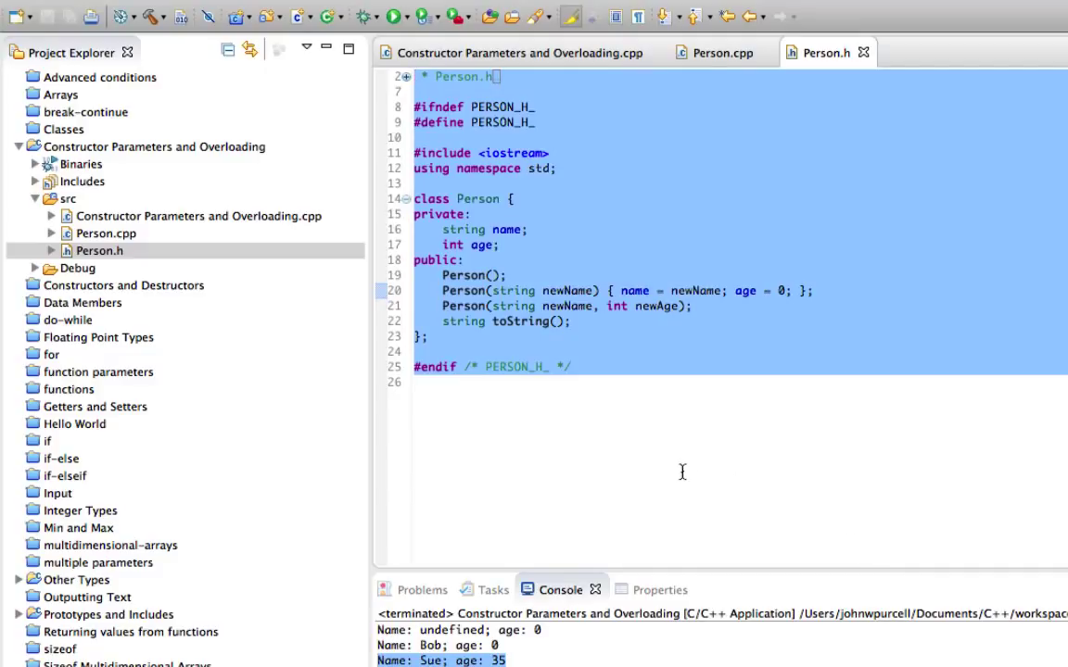